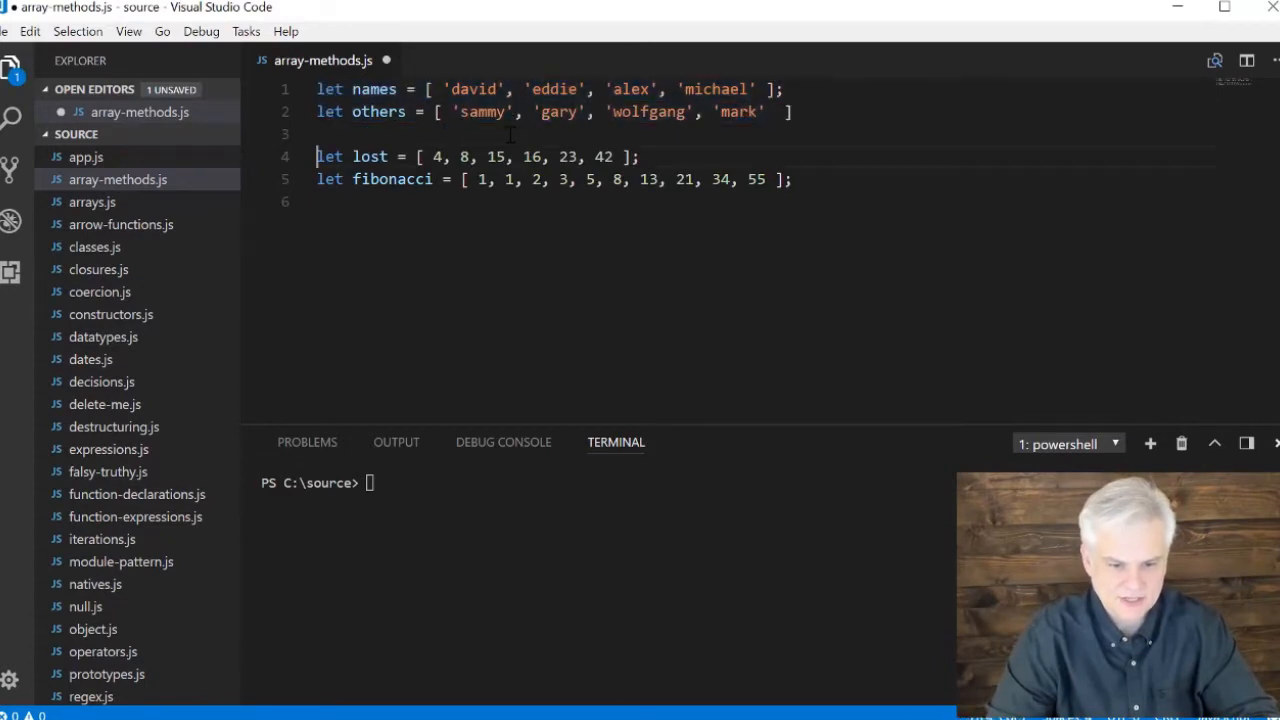
Add a single blank line below the fibonacci array, removing the extra one
{"action": "left_click_drag", "start_coordinate": [316, 156], "coordinate": [320, 200]}
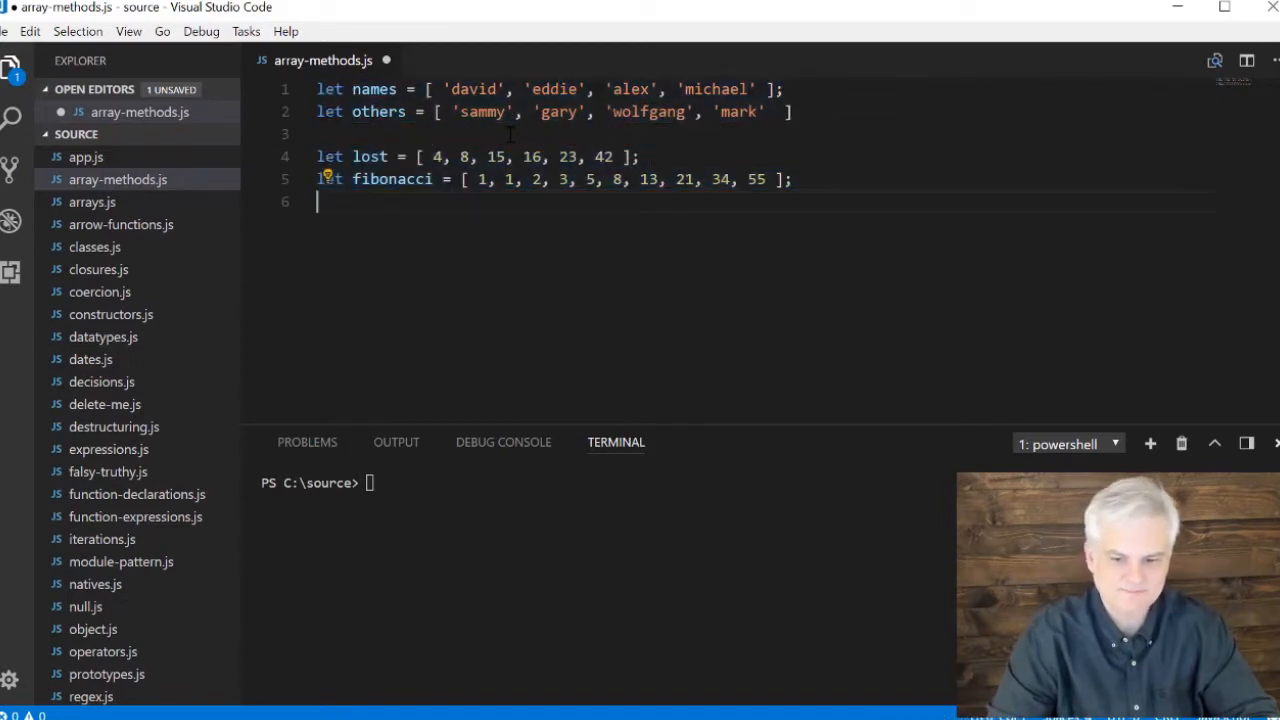
{"action": "key", "text": "enter"}
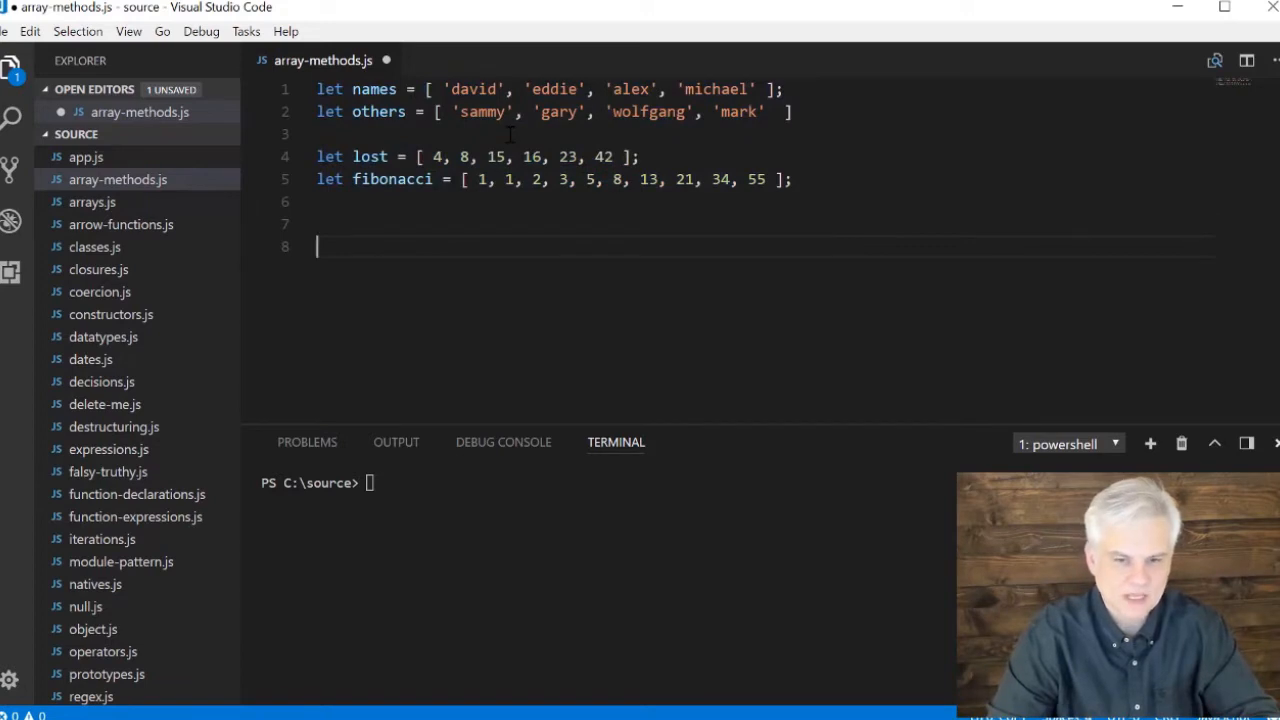
{"action": "key", "text": "Backspace"}
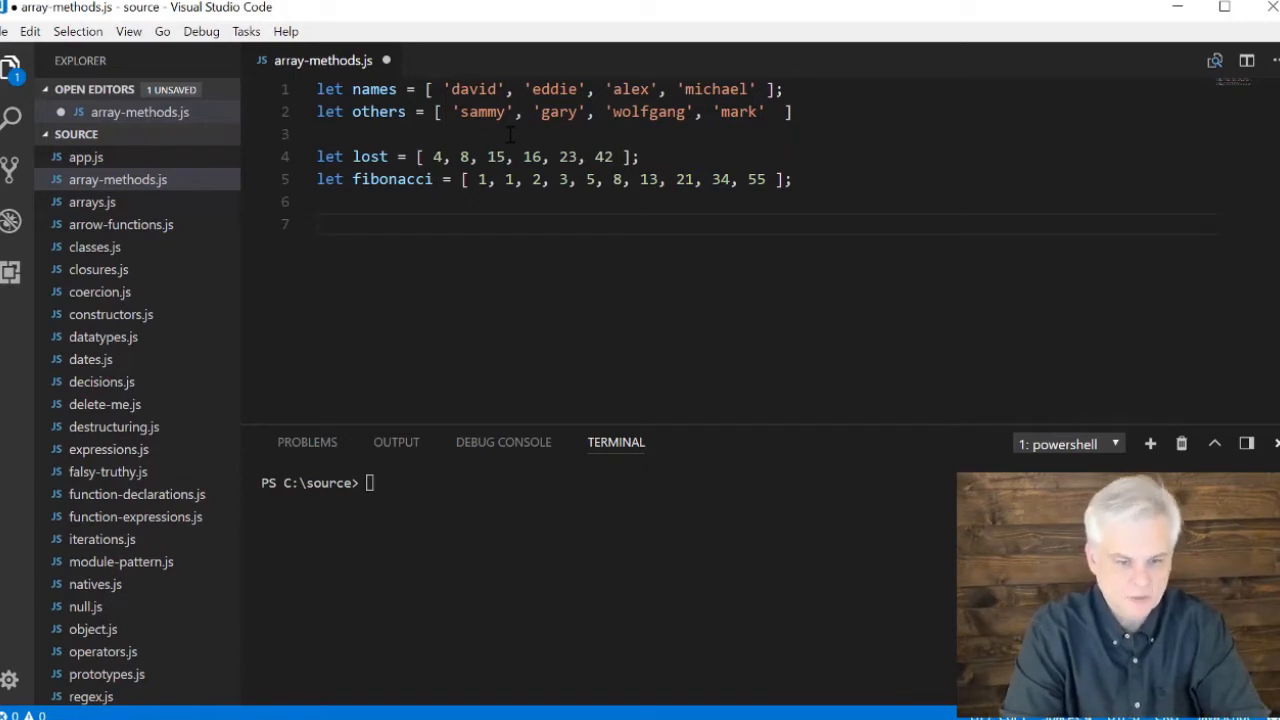
Write var combine = lost.concat(fibonacci); and console.log(combine);
{"action": "type", "text": "var combi"}
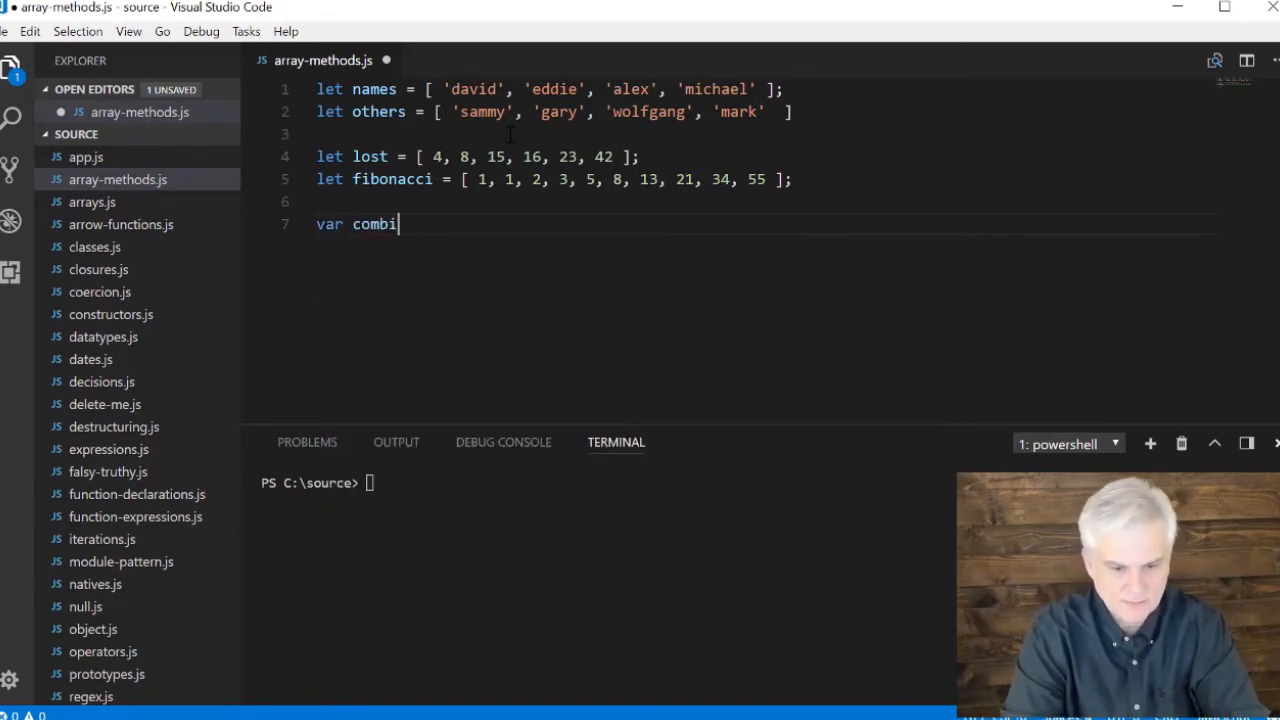
{"action": "type", "text": "ne ="}
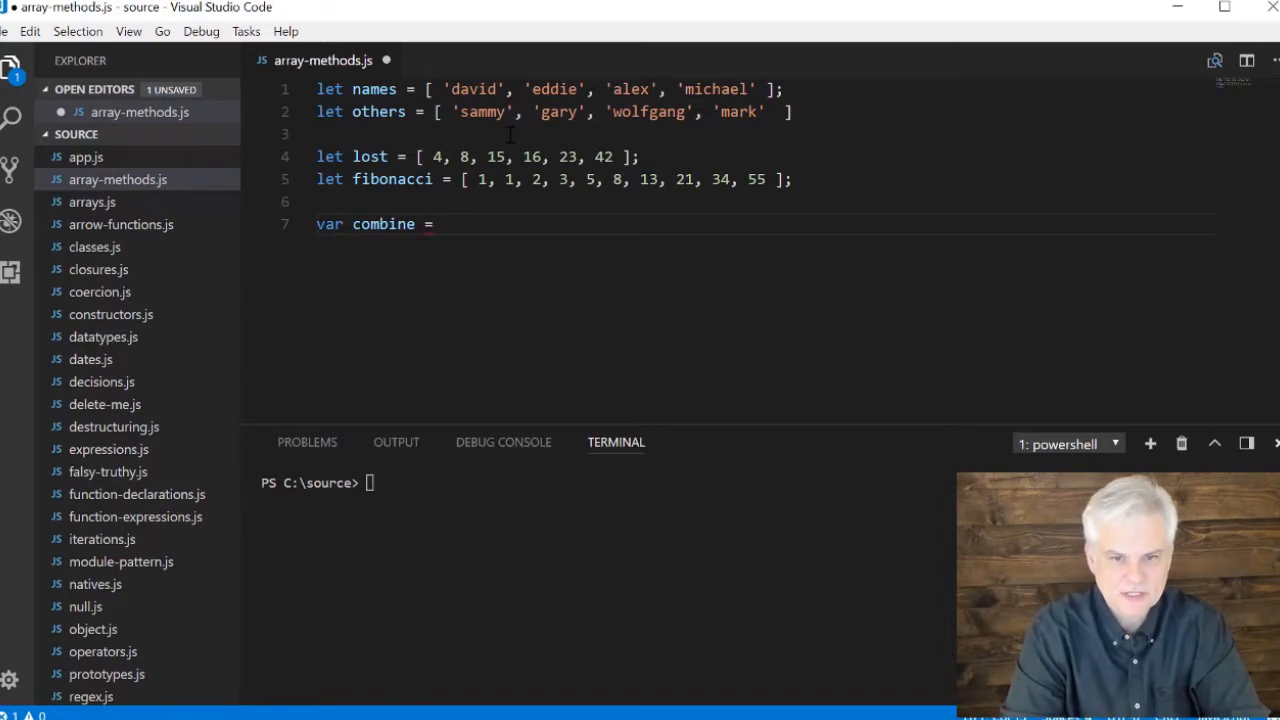
{"action": "type", "text": "lost.concat"}
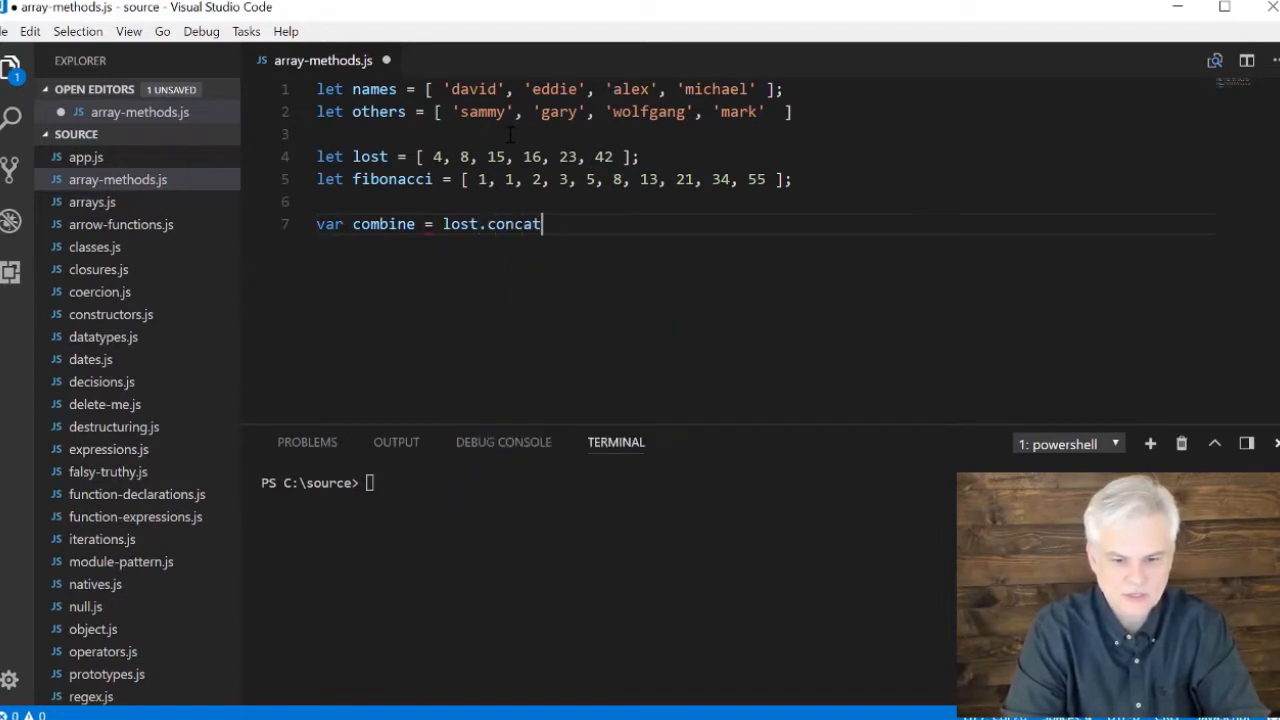
{"action": "type", "text": "()"}
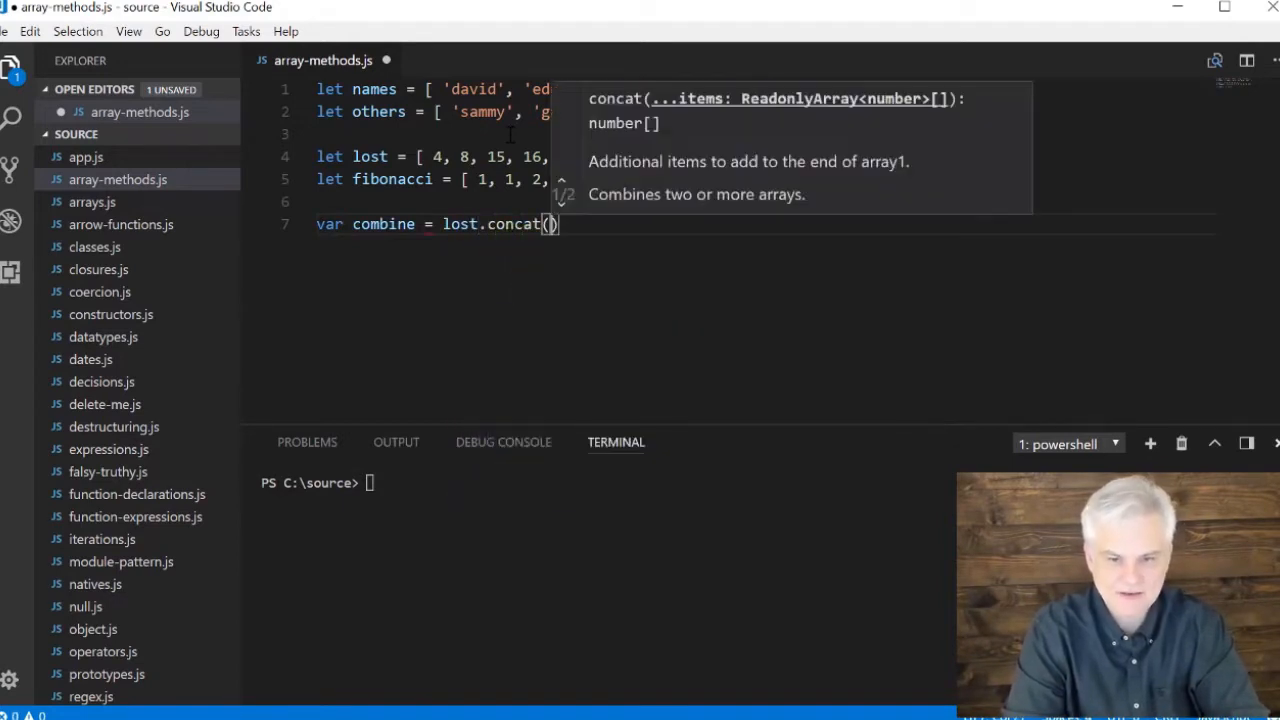
{"action": "type", "text": "fibonacci"}
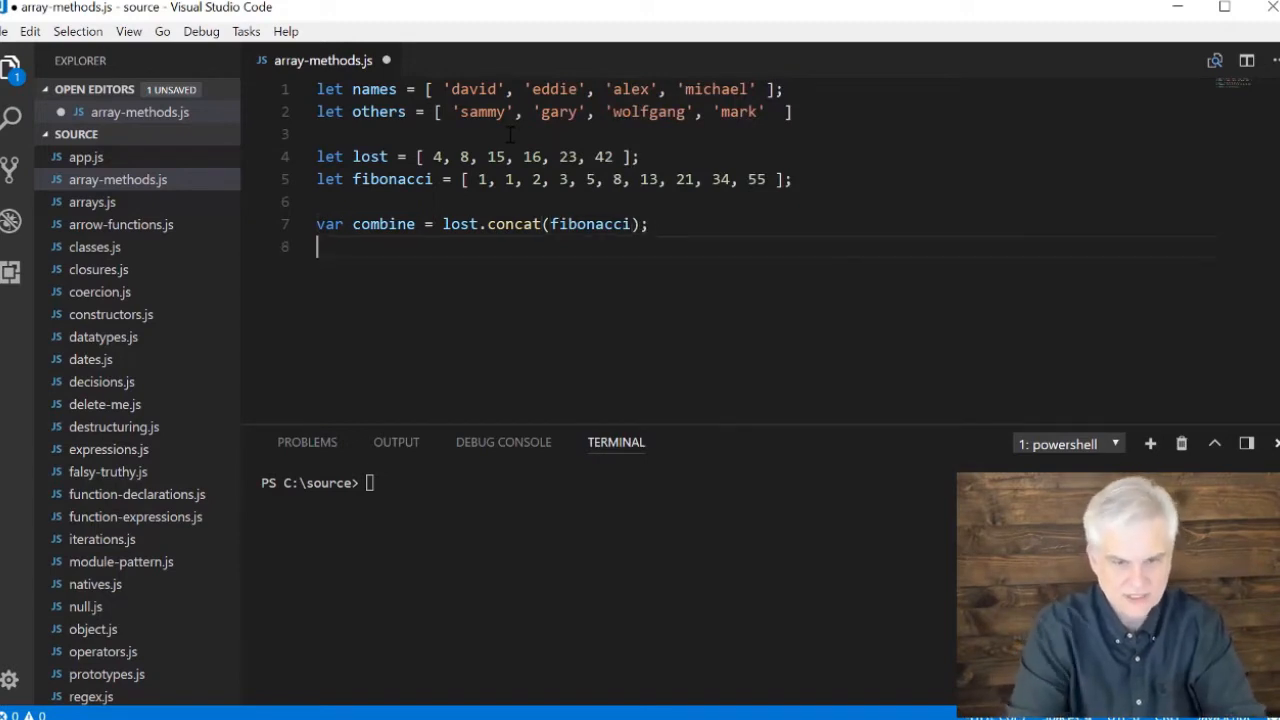
{"action": "type", "text": "console.lo"}
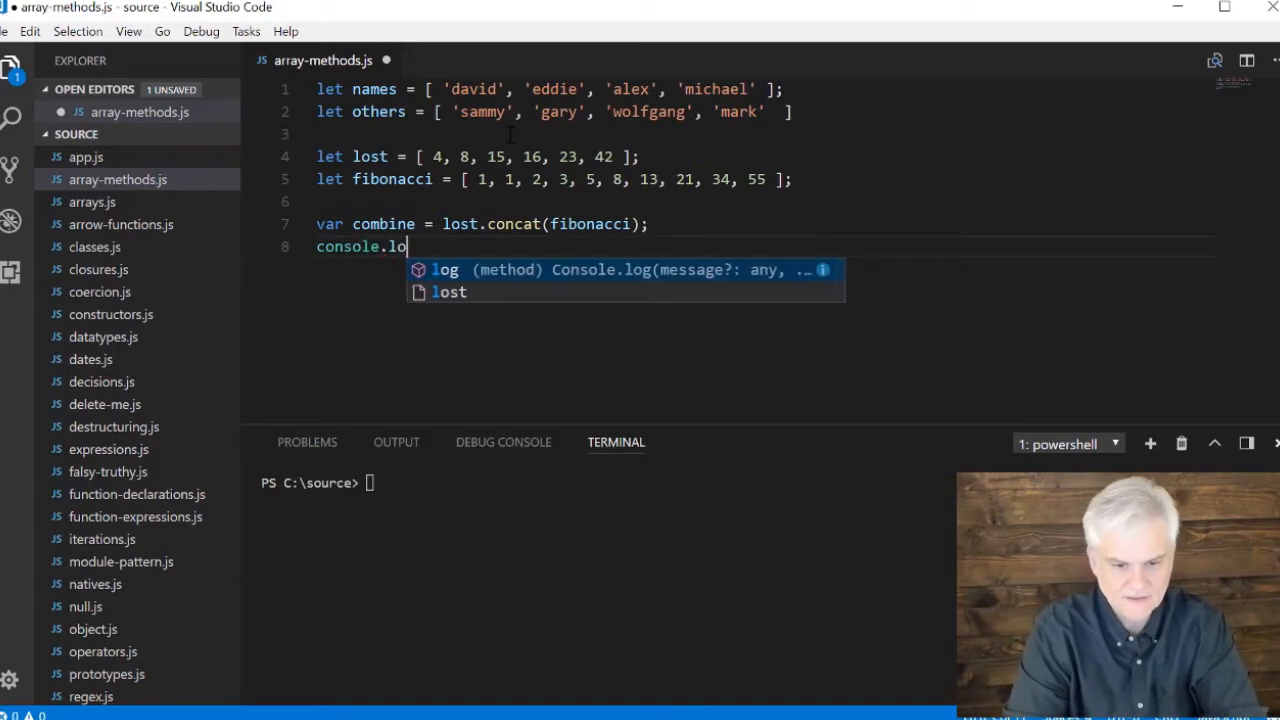
{"action": "type", "text": "(combine);"}
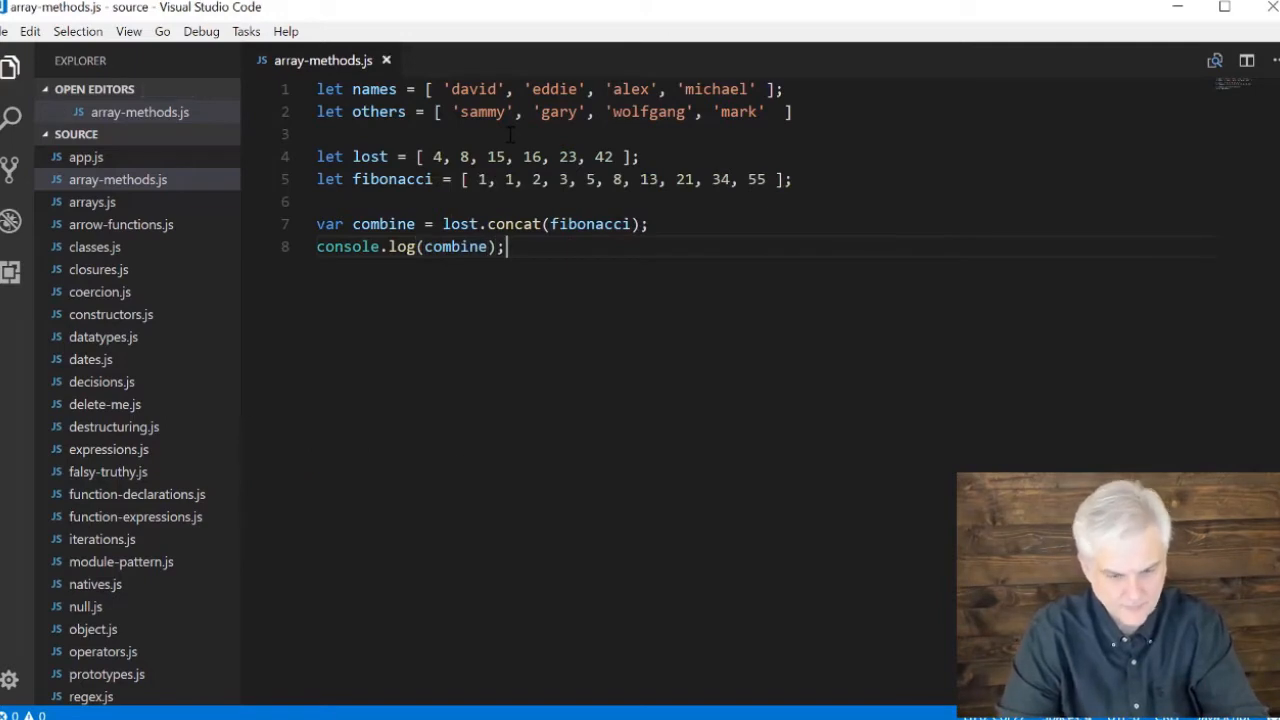
Run node array-methods in the integrated terminal to print the merged array
{"action": "key", "text": "ctrl+`"}
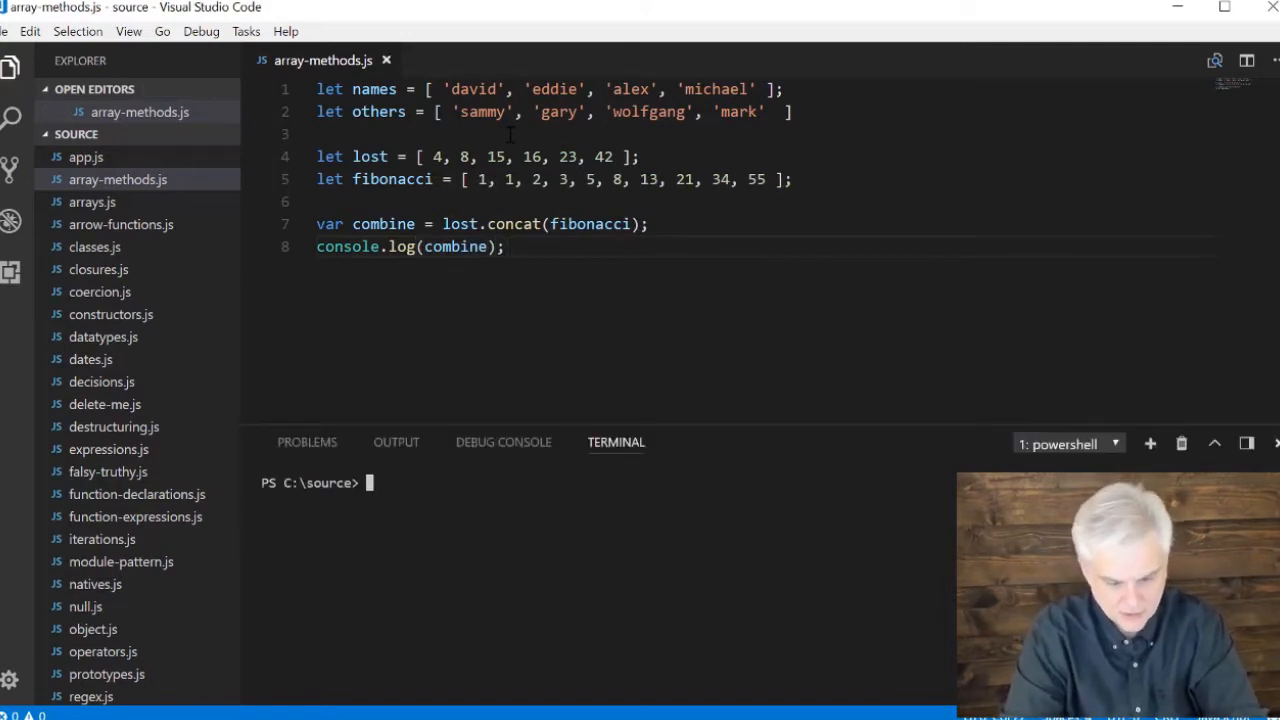
{"action": "type", "text": "node"}
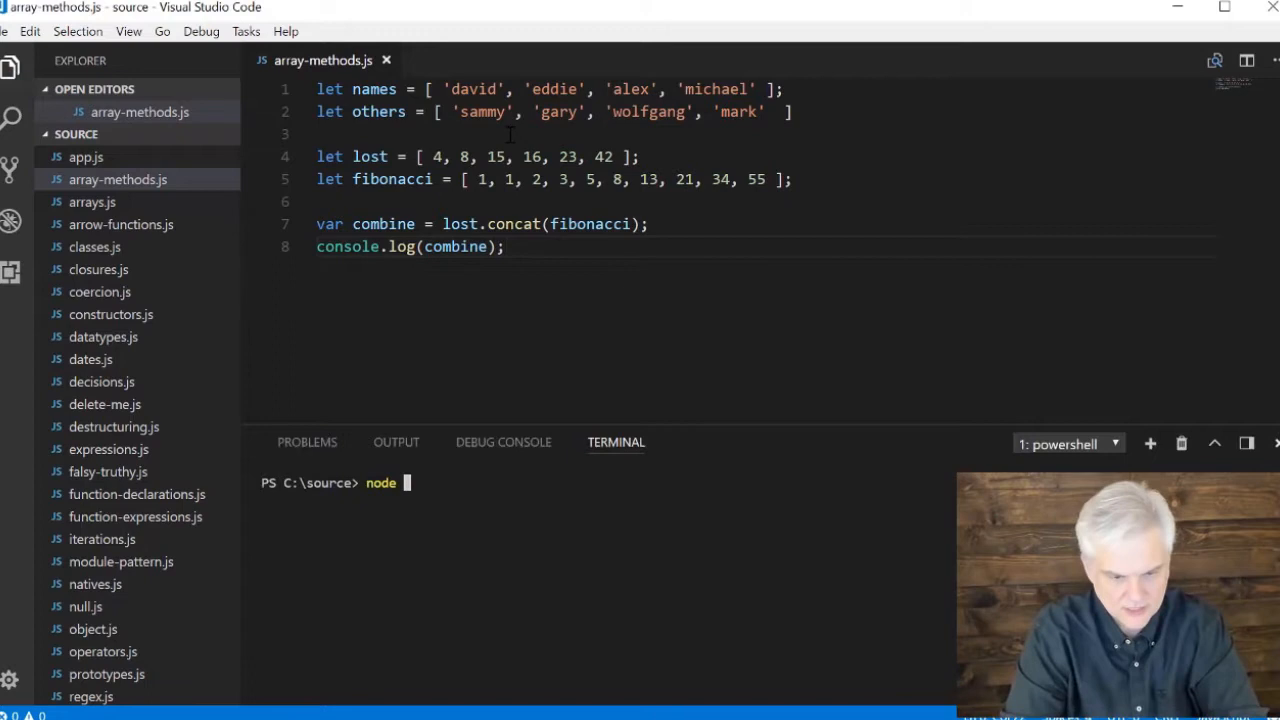
{"action": "type", "text": "array-methods"}
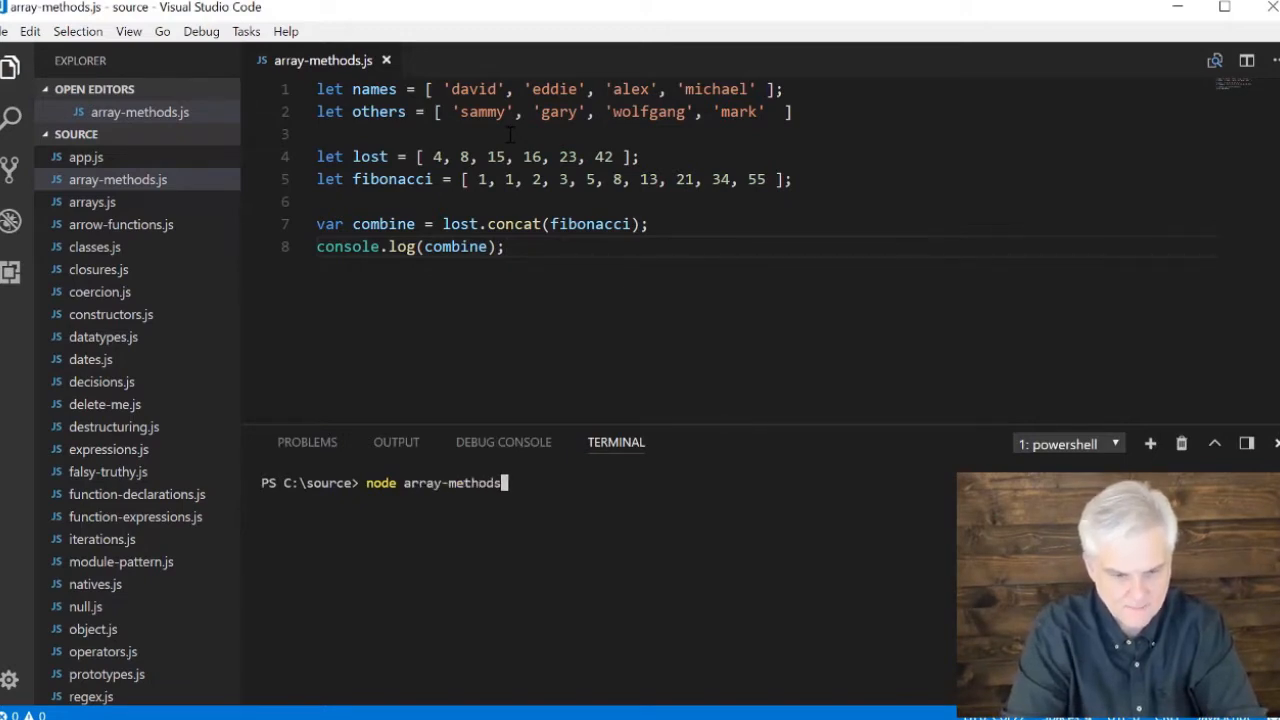
{"action": "key", "text": "Return"}
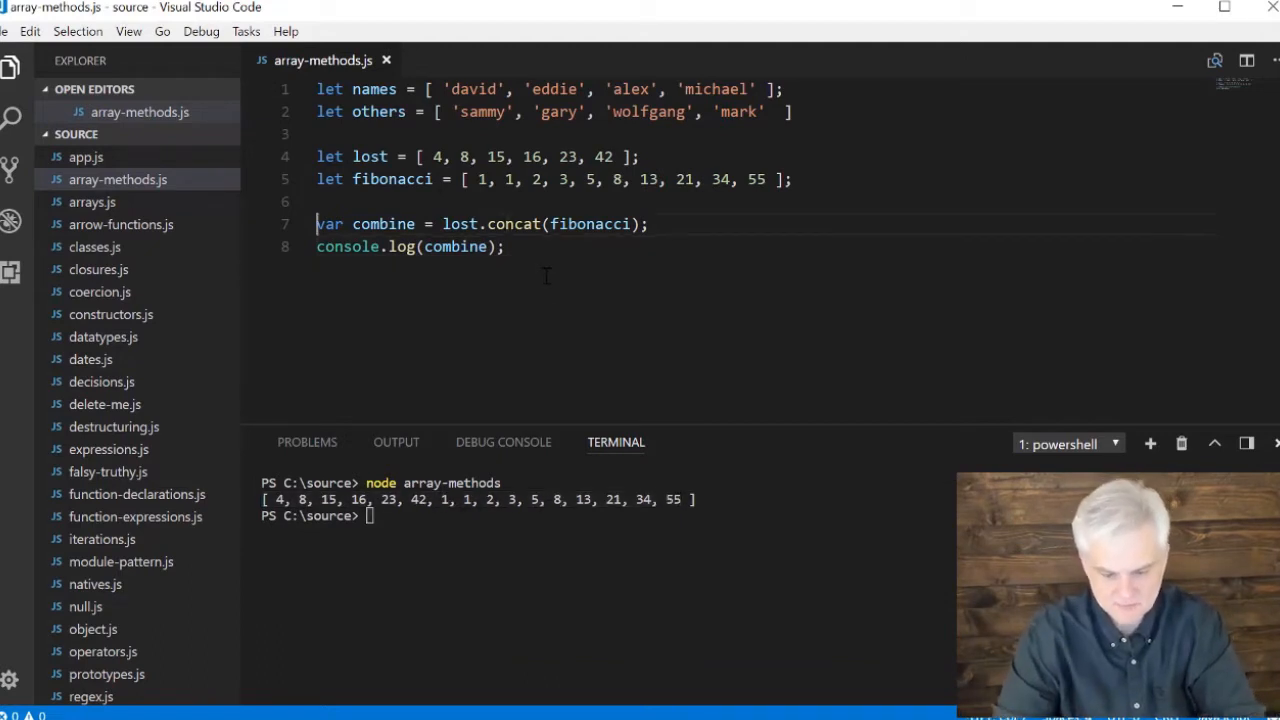
Comment out the concat and log lines and start a new line below them
{"action": "key", "text": "ctrl+/"}
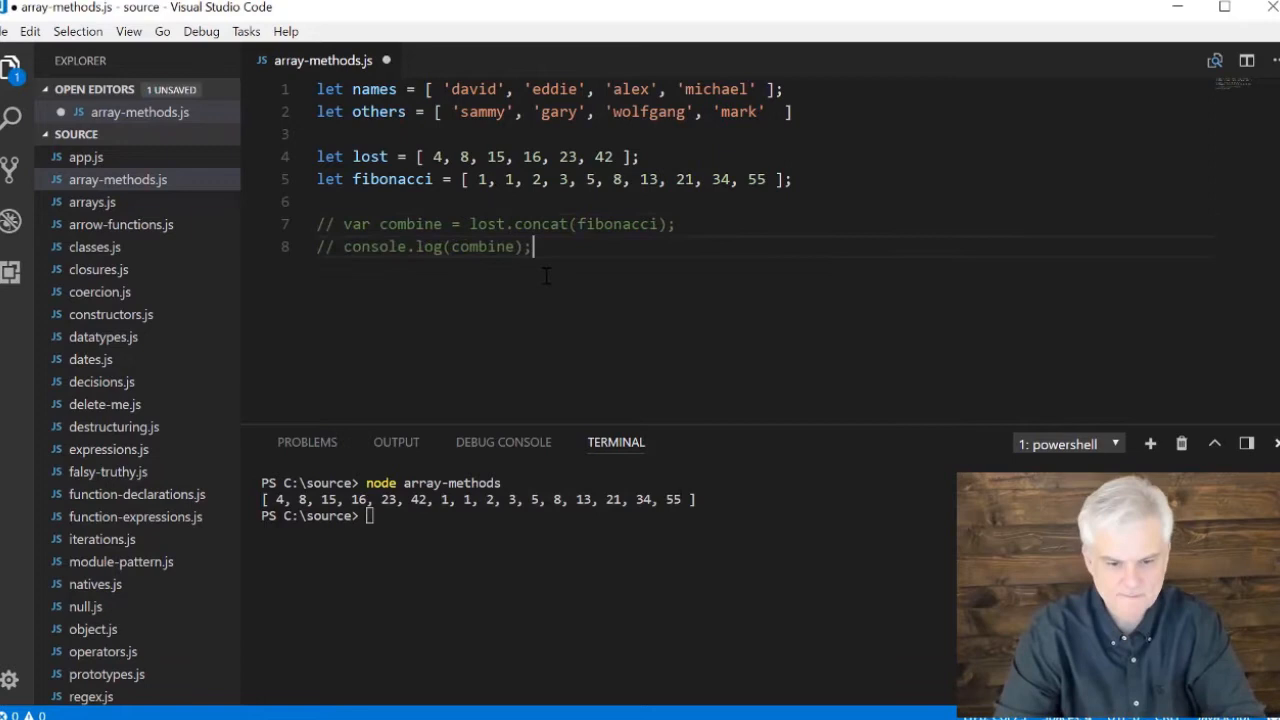
{"action": "key", "text": "Enter"}
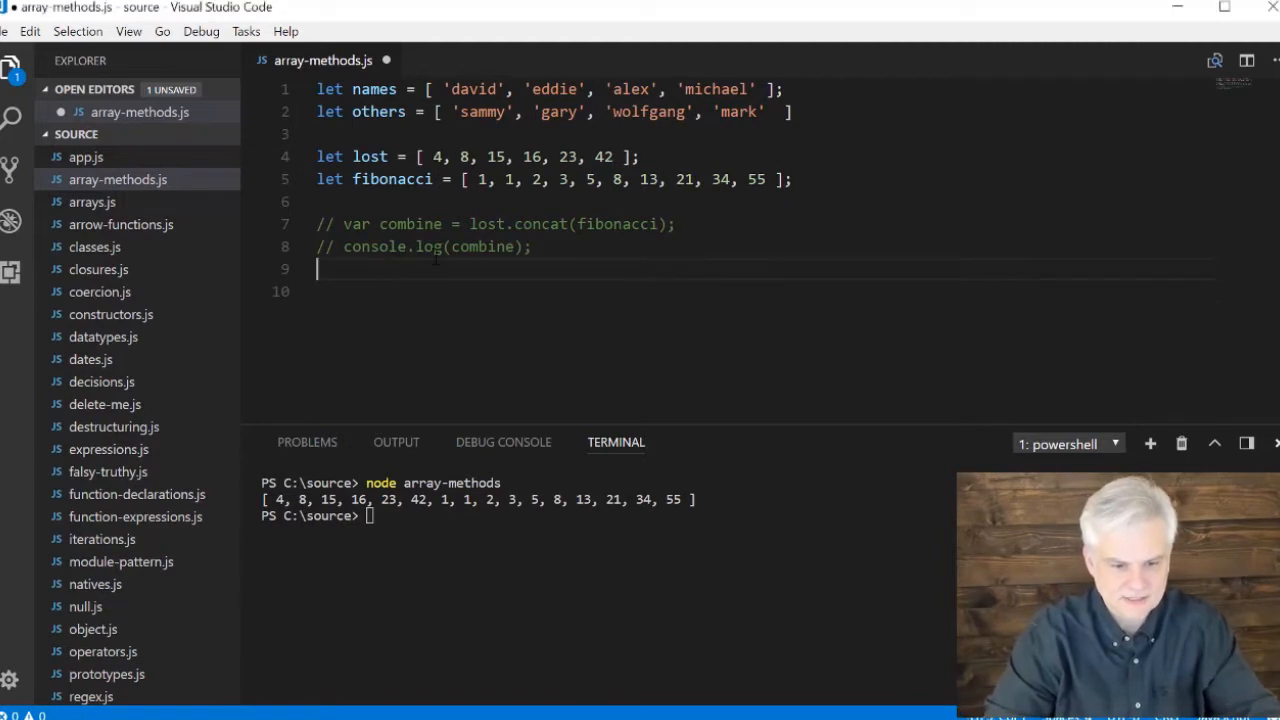
{"action": "scroll", "scroll_direction": "down", "scroll_amount": 3}
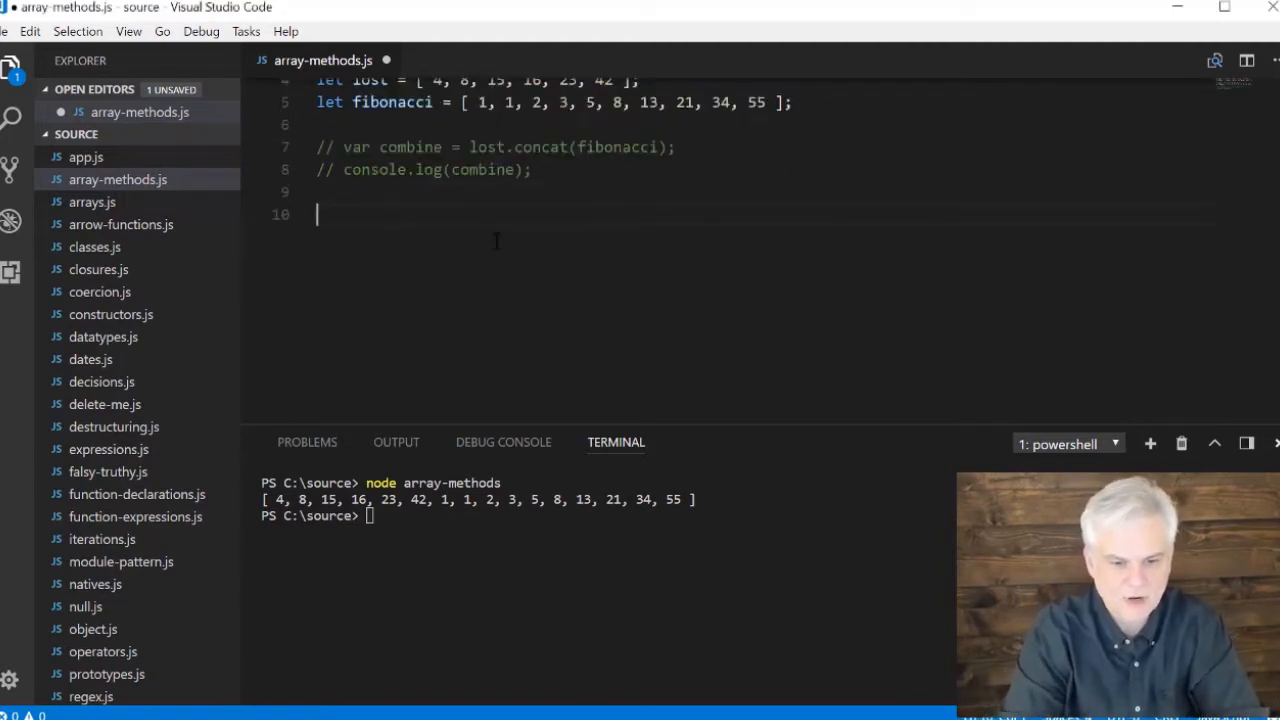
Write console.log(fibonacci.join('~')); to print fibonacci joined by tildes
{"action": "type", "text": "console.log"}
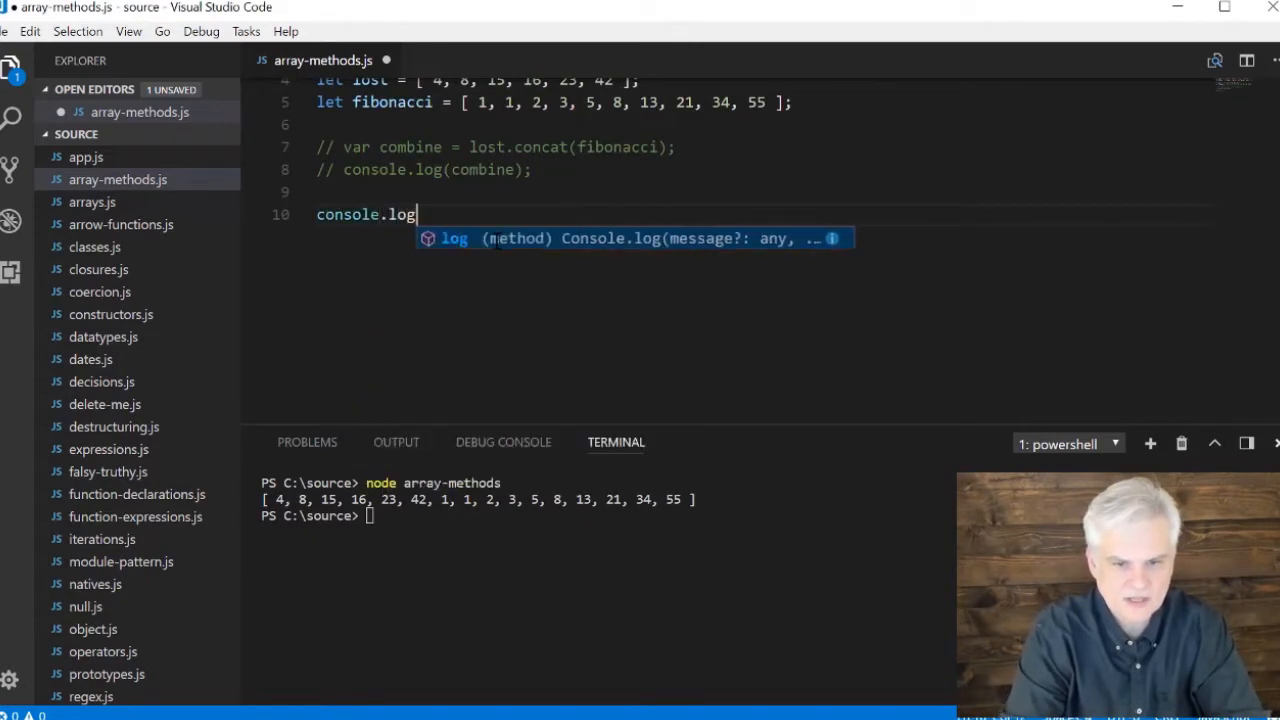
{"action": "type", "text": "(com"}
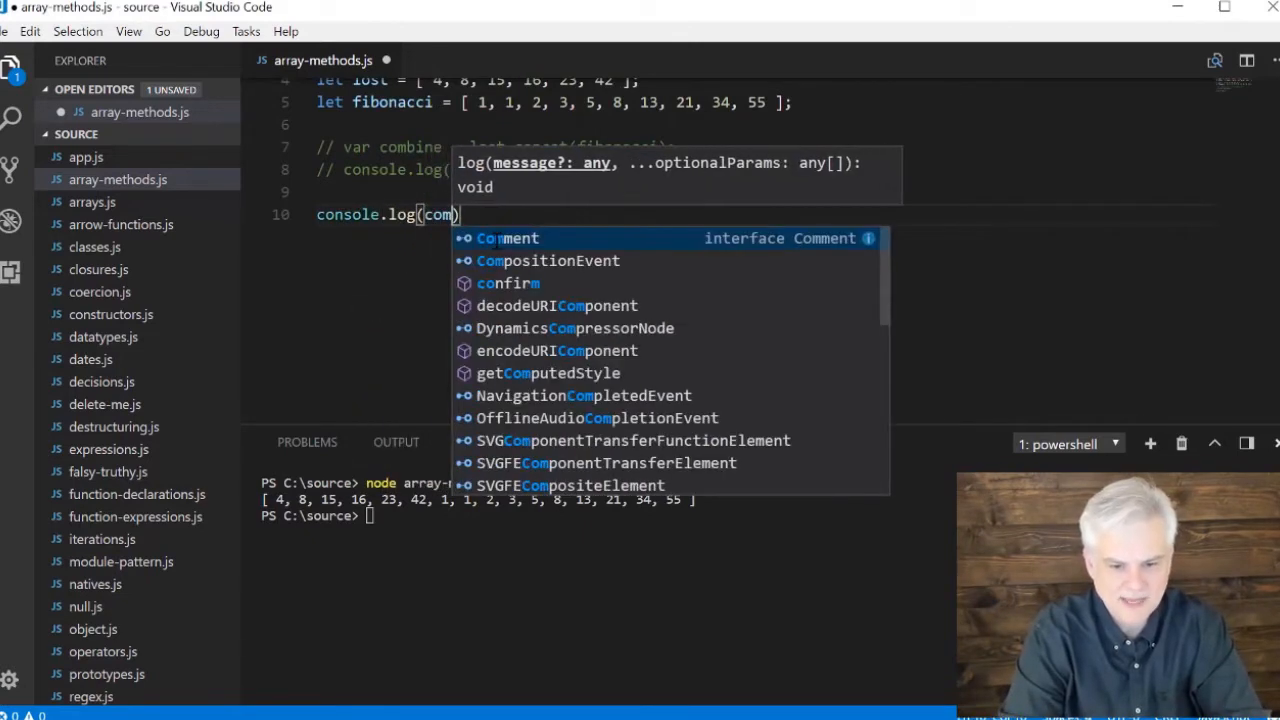
{"action": "type", "text": "bin"}
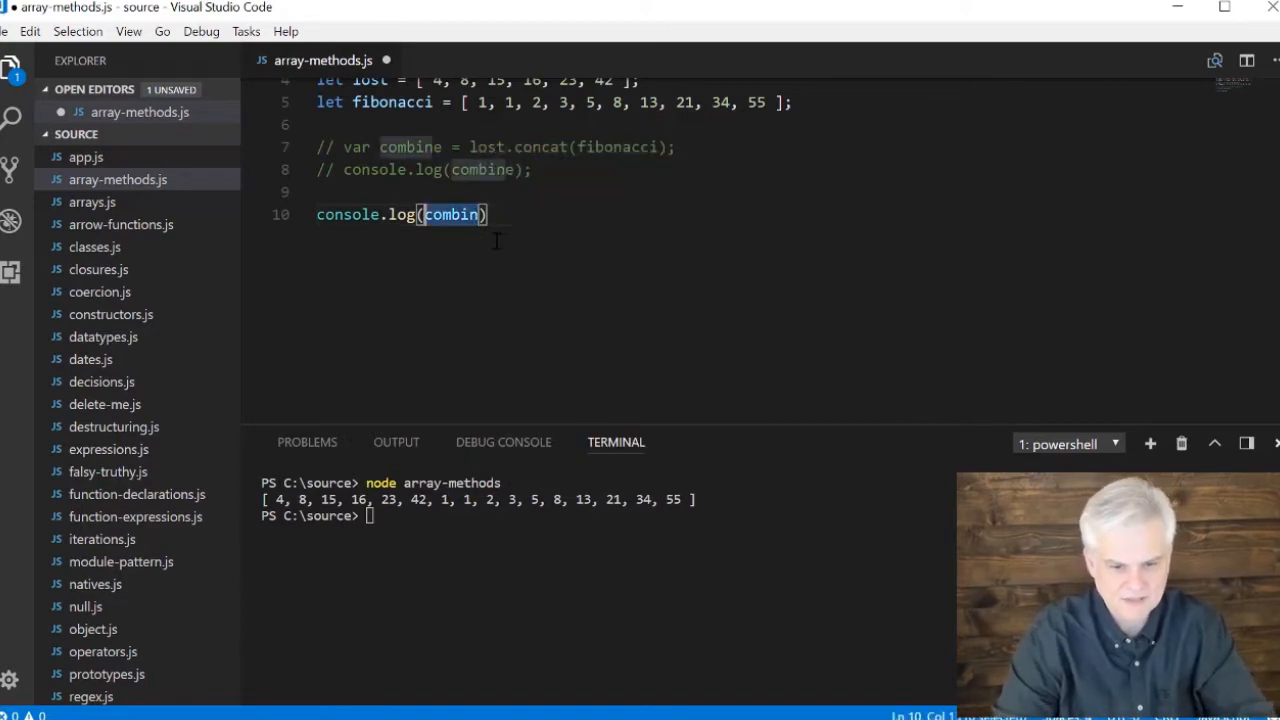
{"action": "type", "text": "fin"}
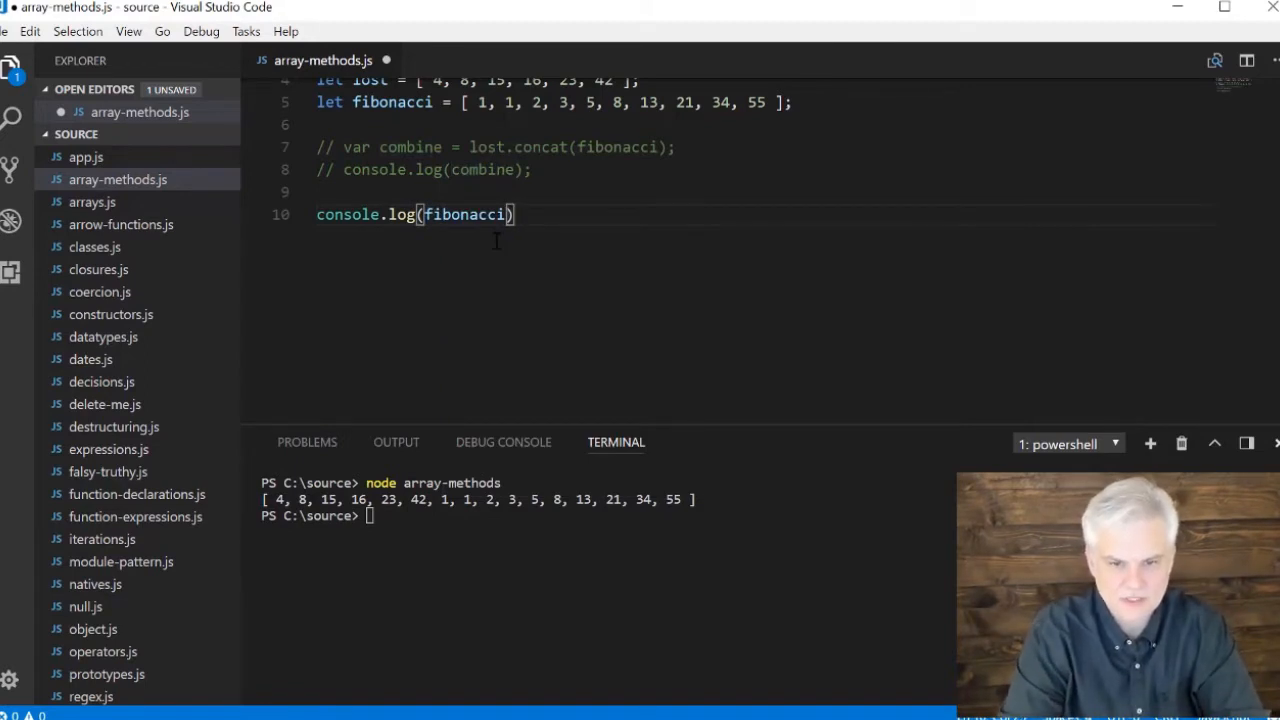
{"action": "key", "text": "Backspace"}
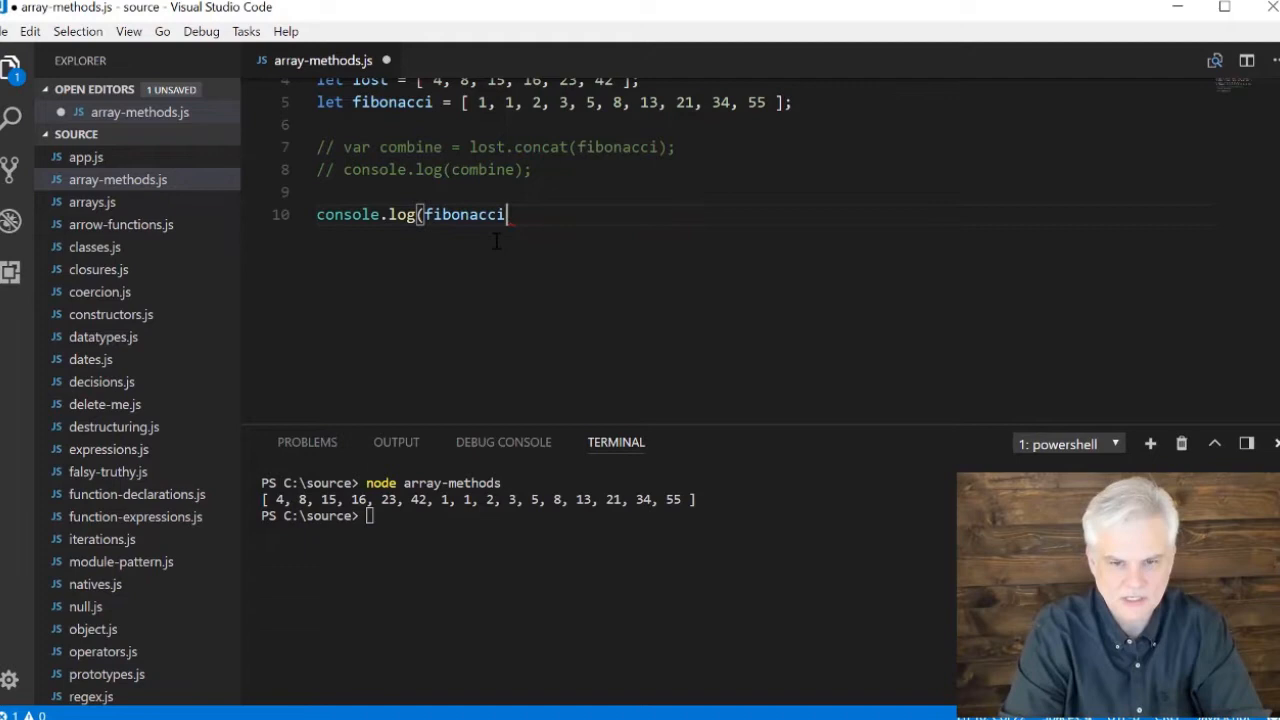
{"action": "type", "text": ".join("}
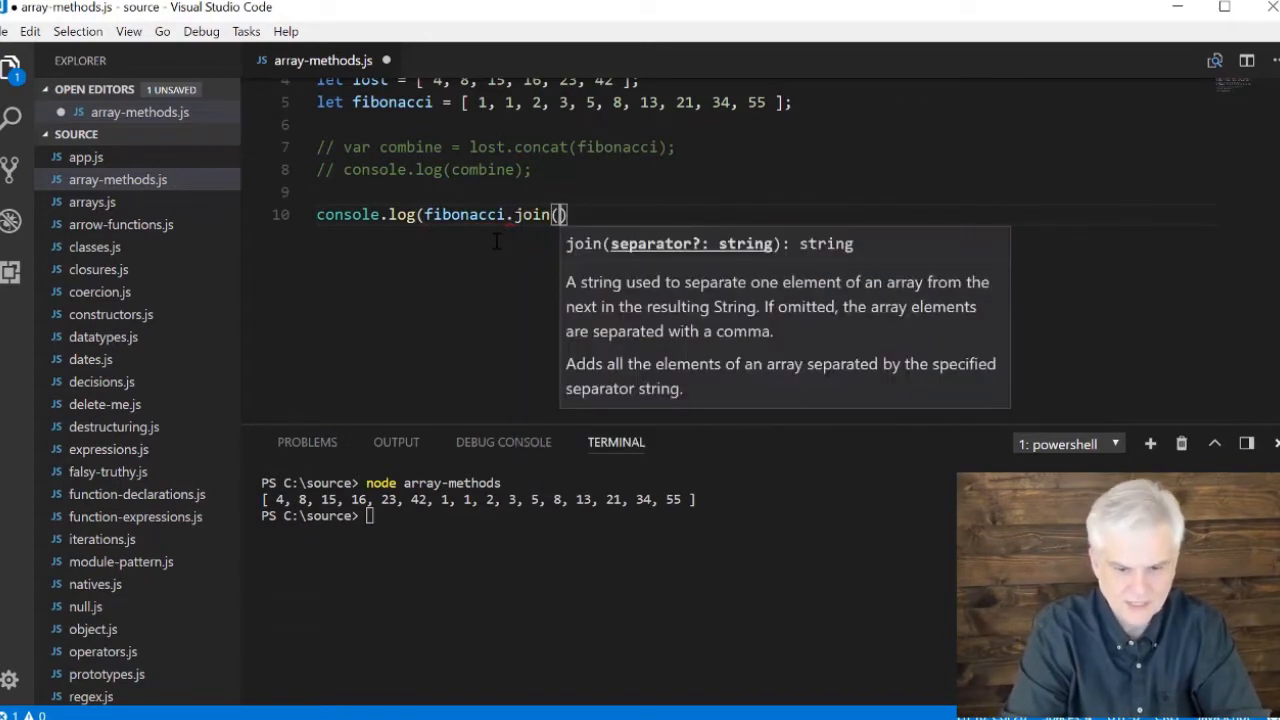
{"action": "type", "text": "''"}
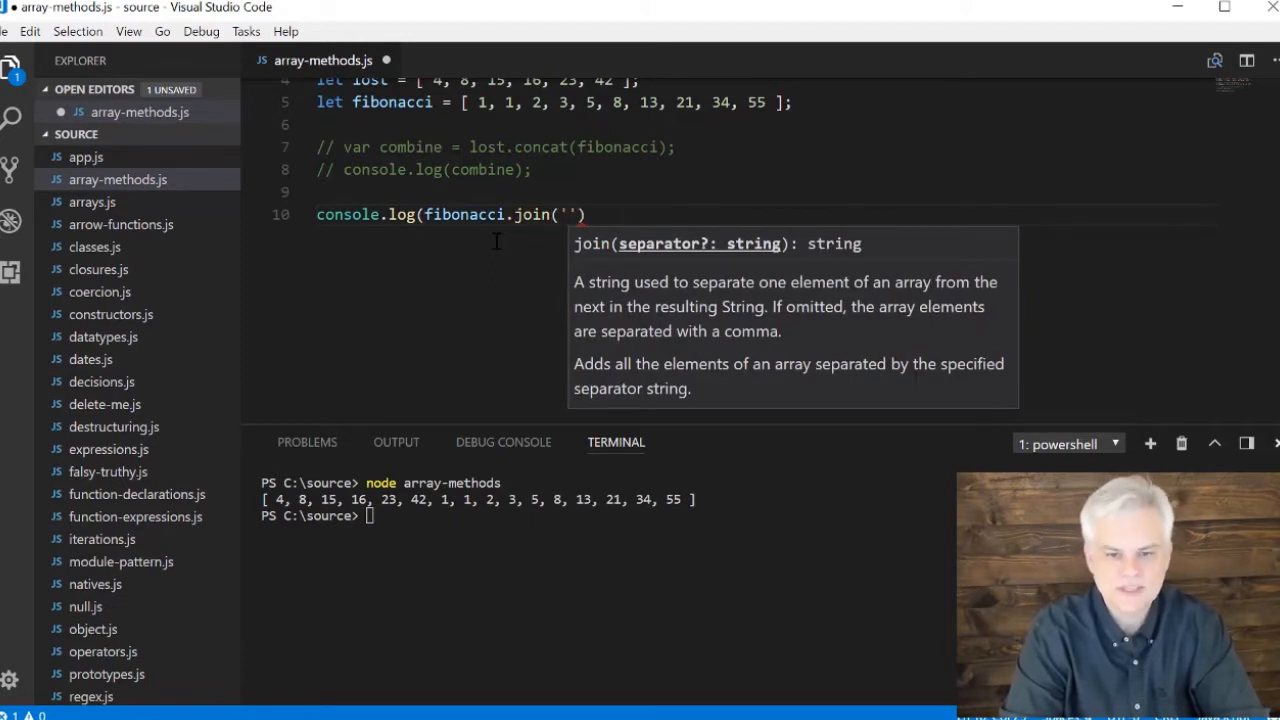
{"action": "type", "text": "~"}
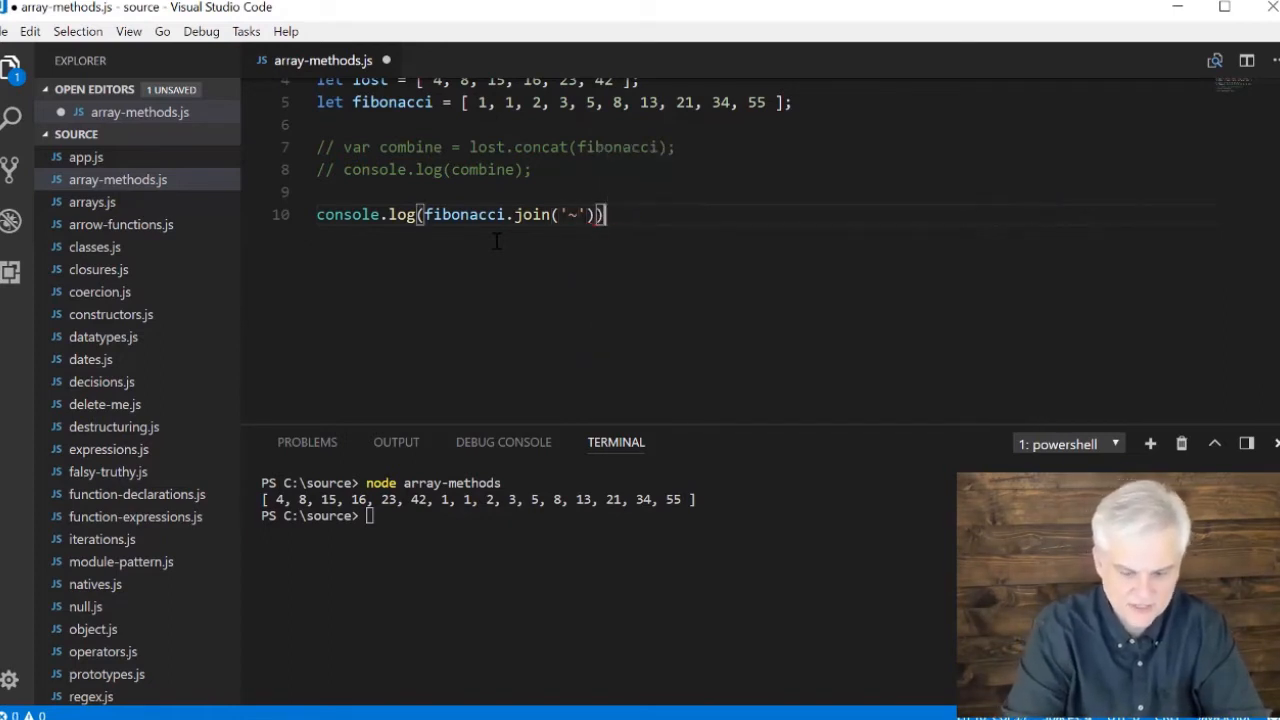
Save the file and rerun the script, printing 1~1~2~3~5~8~13~21~34~55
{"action": "key", "text": "ctrl+s"}
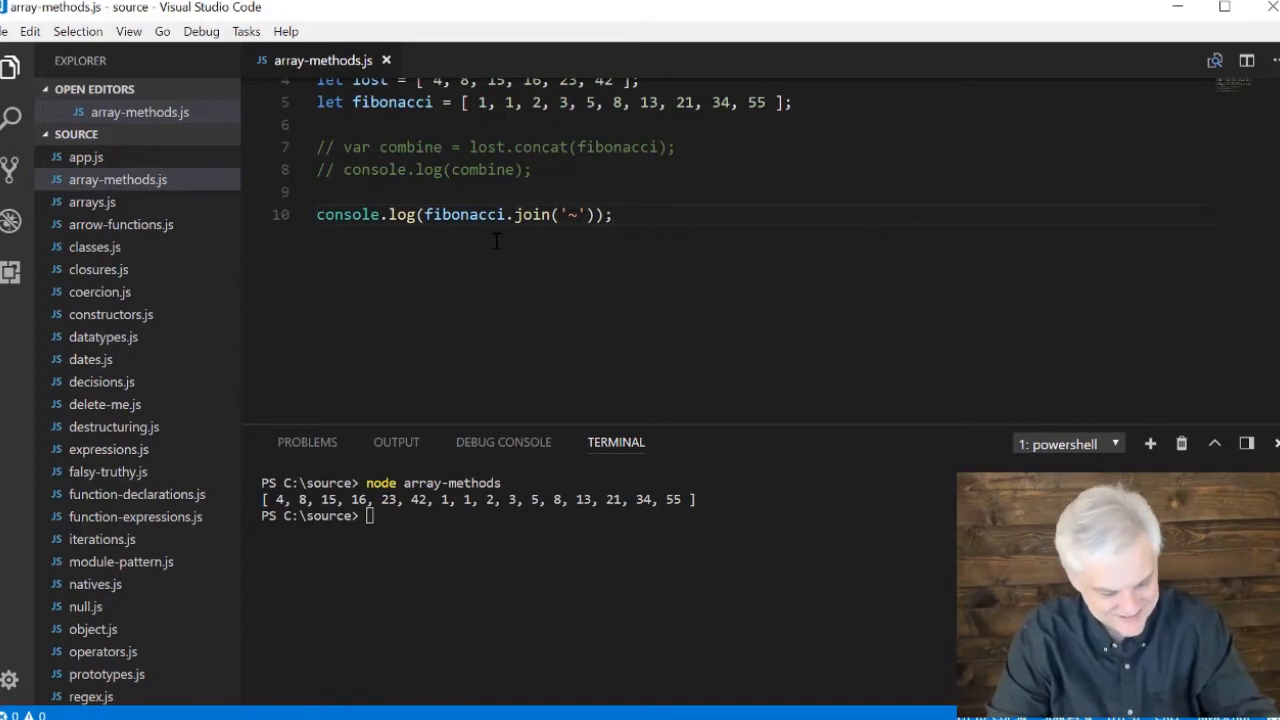
{"action": "scroll", "scroll_direction": "up", "scroll_amount": 3}
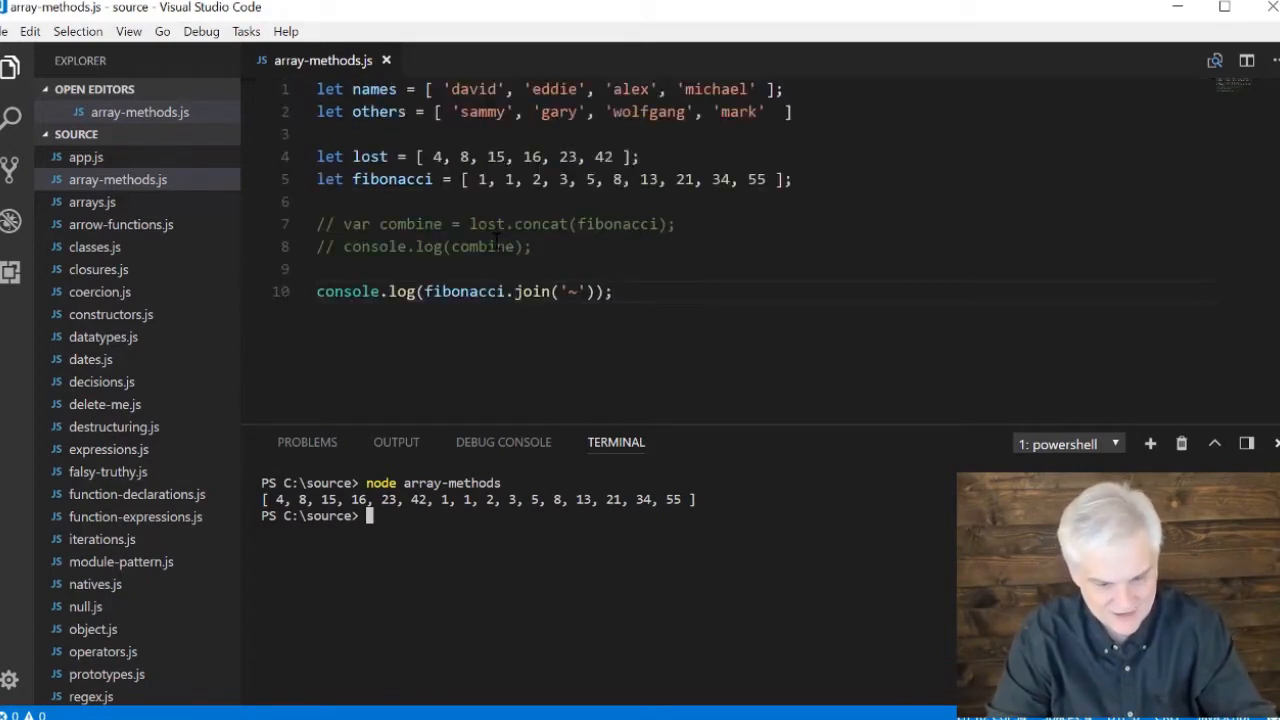
{"action": "key", "text": "Return"}
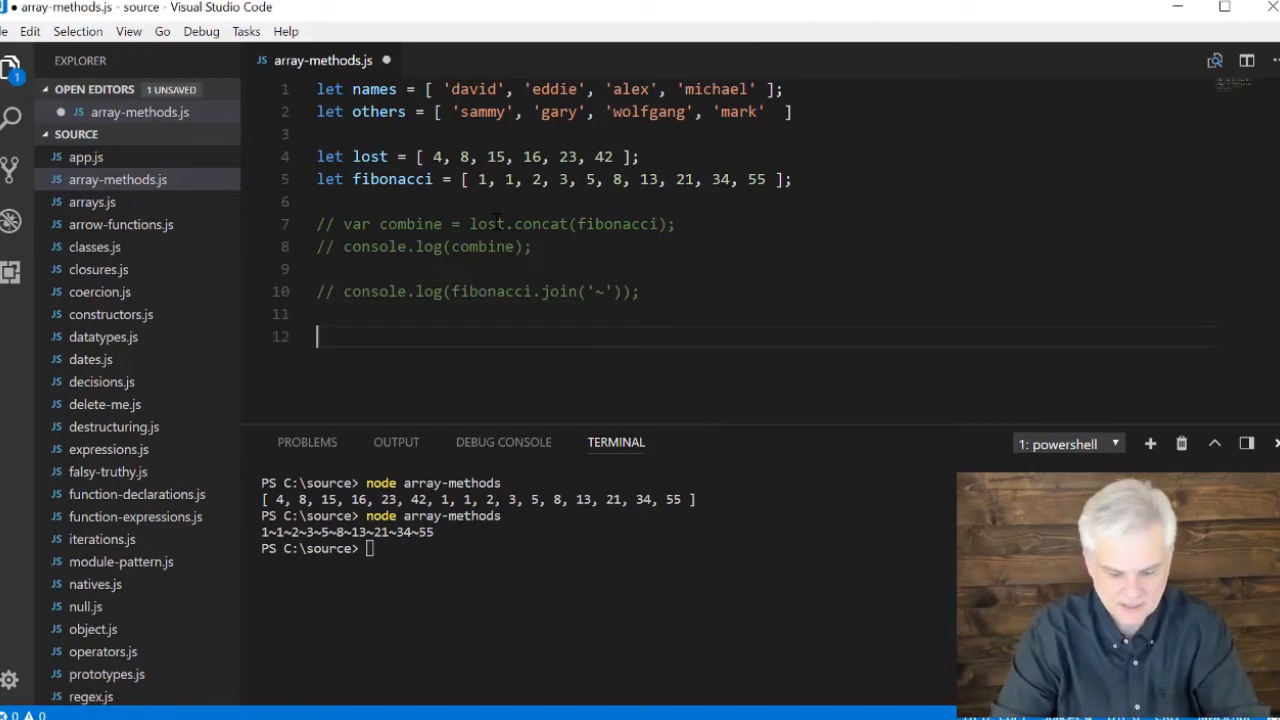
Add a // push comment and console.log(lost.shift()); to log the removed value
{"action": "type", "text": "// push, pop"}
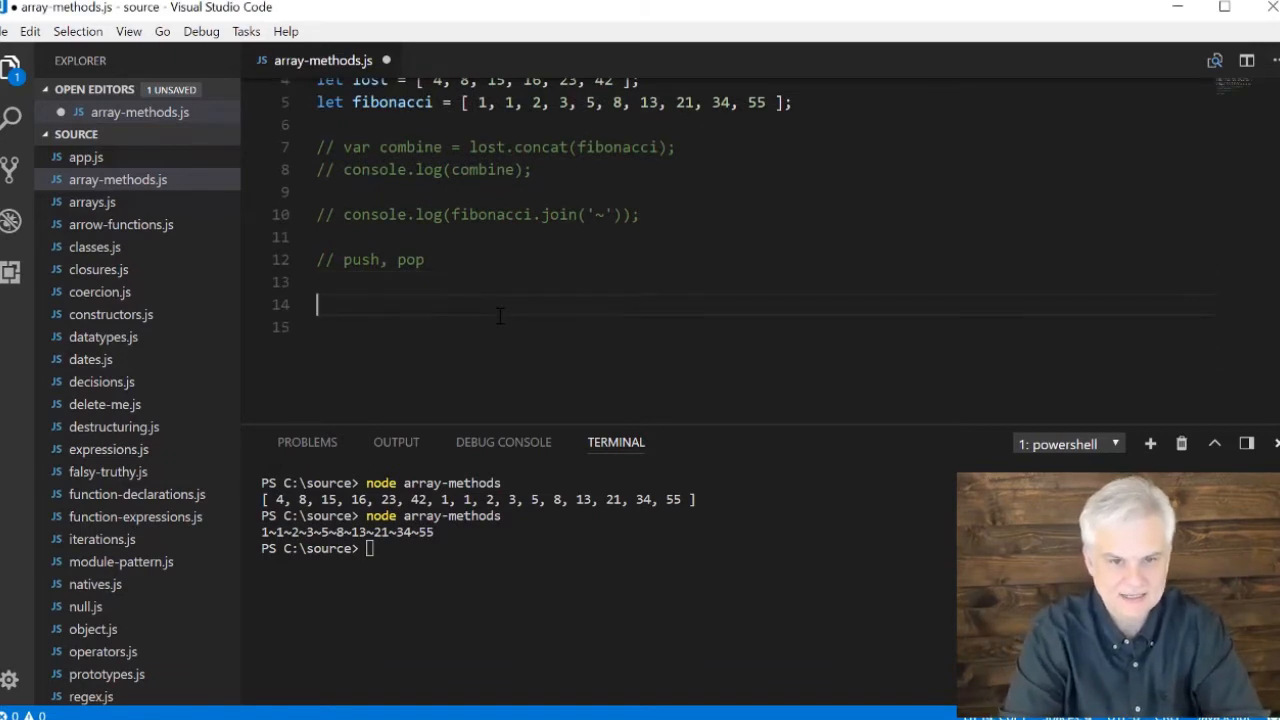
{"action": "type", "text": "consol.elog(lost.shift("}
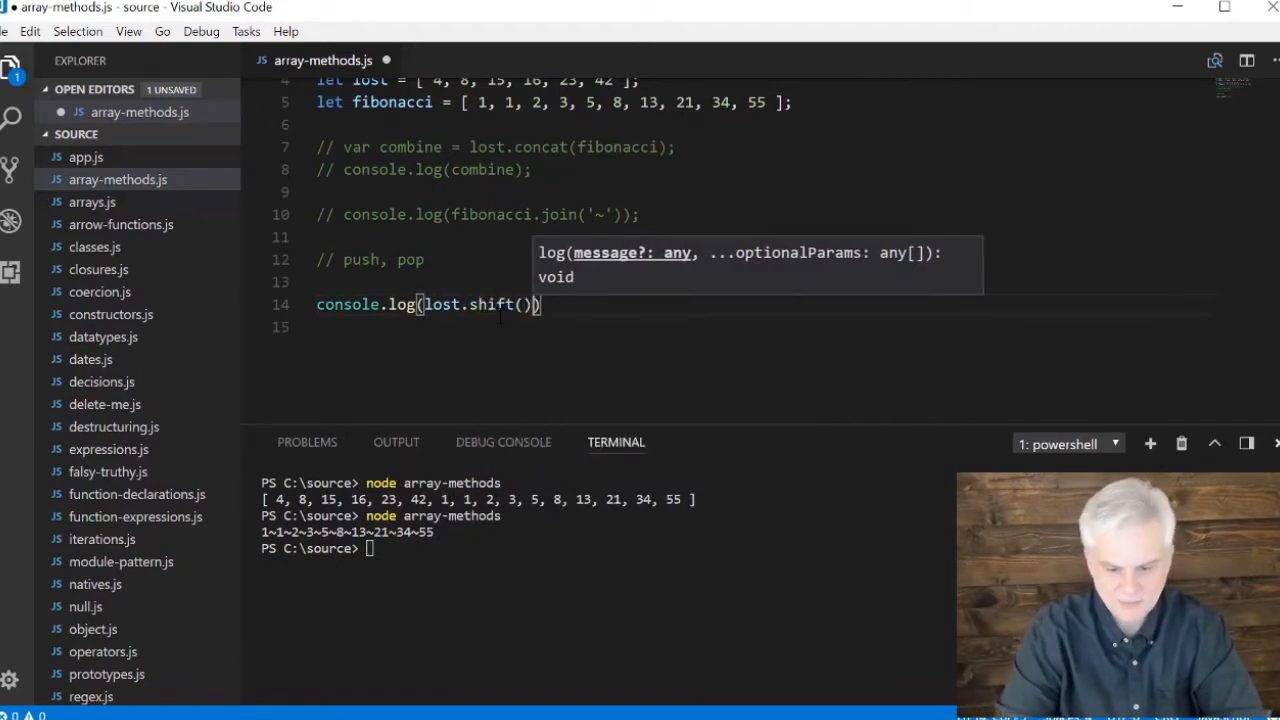
{"action": "type", "text": ";"}
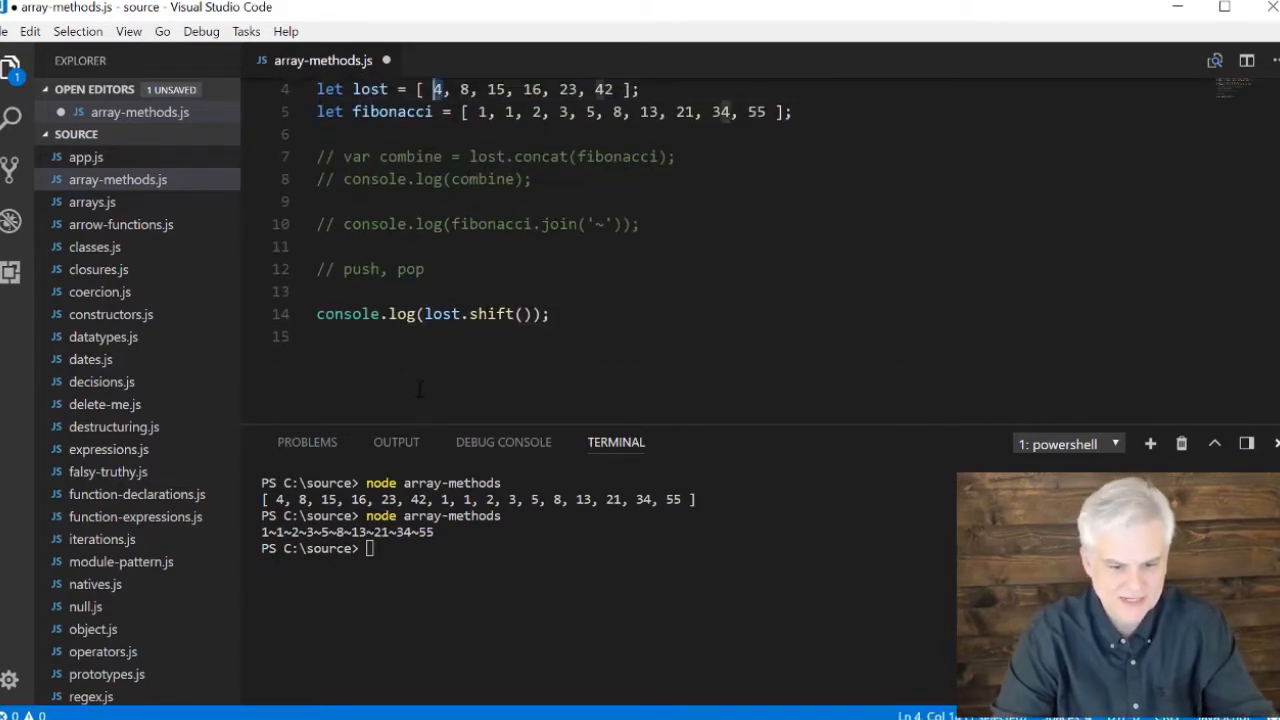
Add console.log(lost); so the run prints 4 then [ 8, 15, 16, 23, 42 ]
{"action": "left_click", "coordinate": [552, 312]}
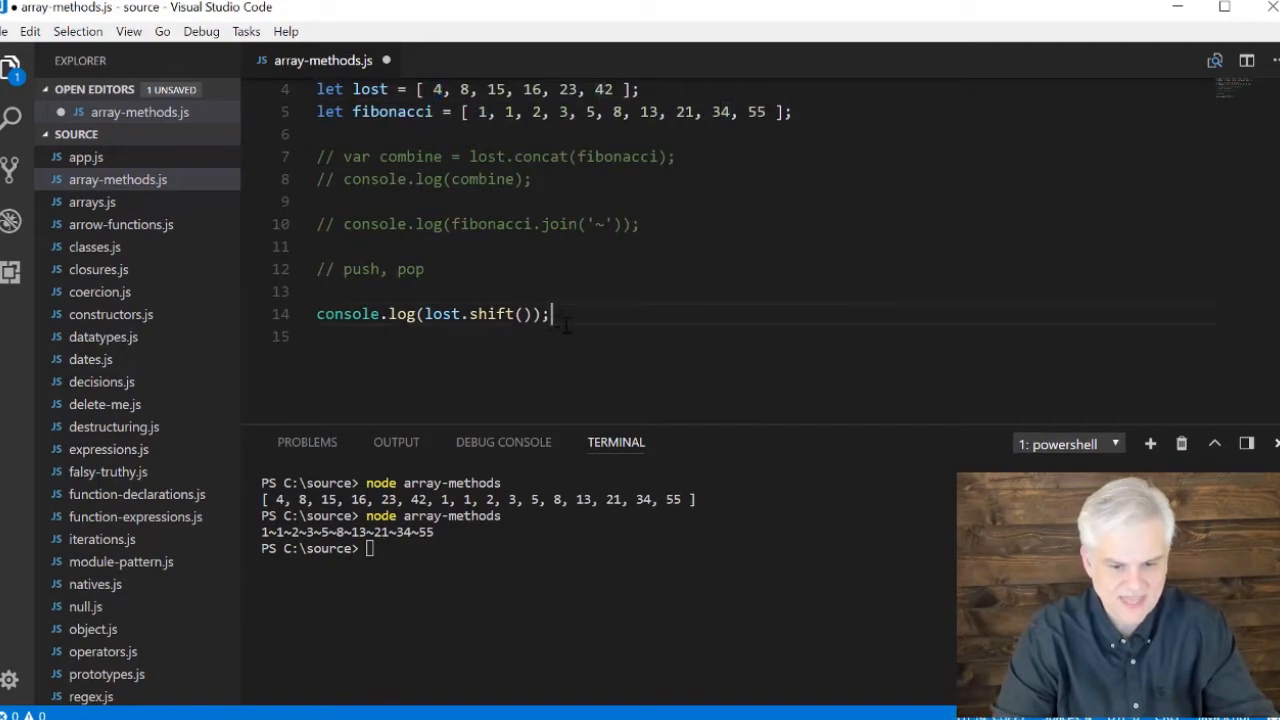
{"action": "type", "text": "console.log"}
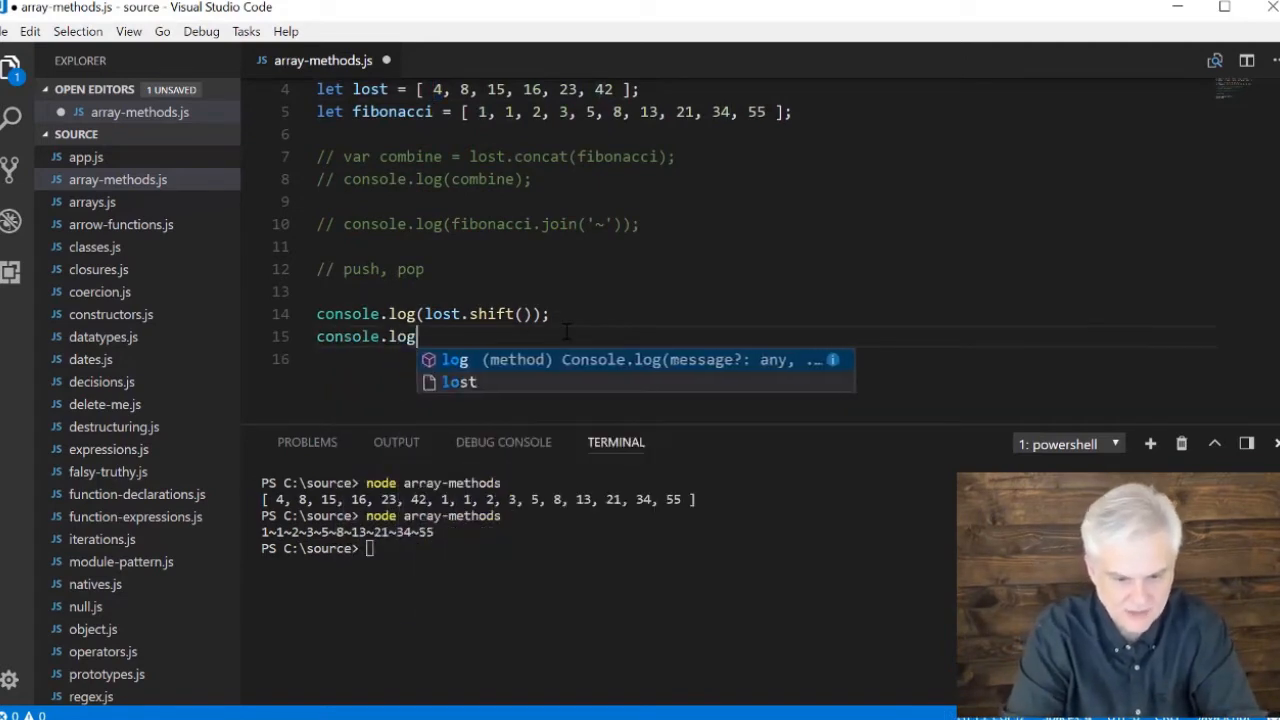
{"action": "type", "text": "(lost);"}
{"action": "left_click", "coordinate": [480, 548]}
{"action": "type", "text": "node array-methods"}
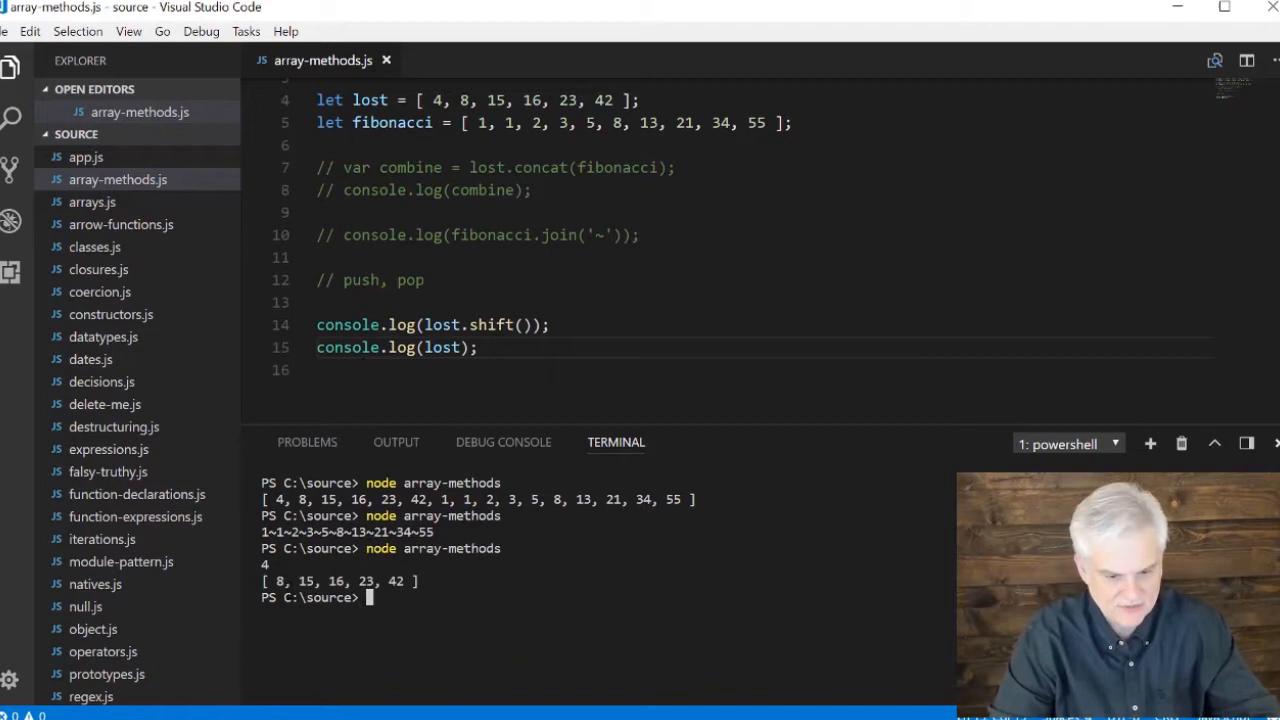
{"action": "left_click", "coordinate": [478, 348]}
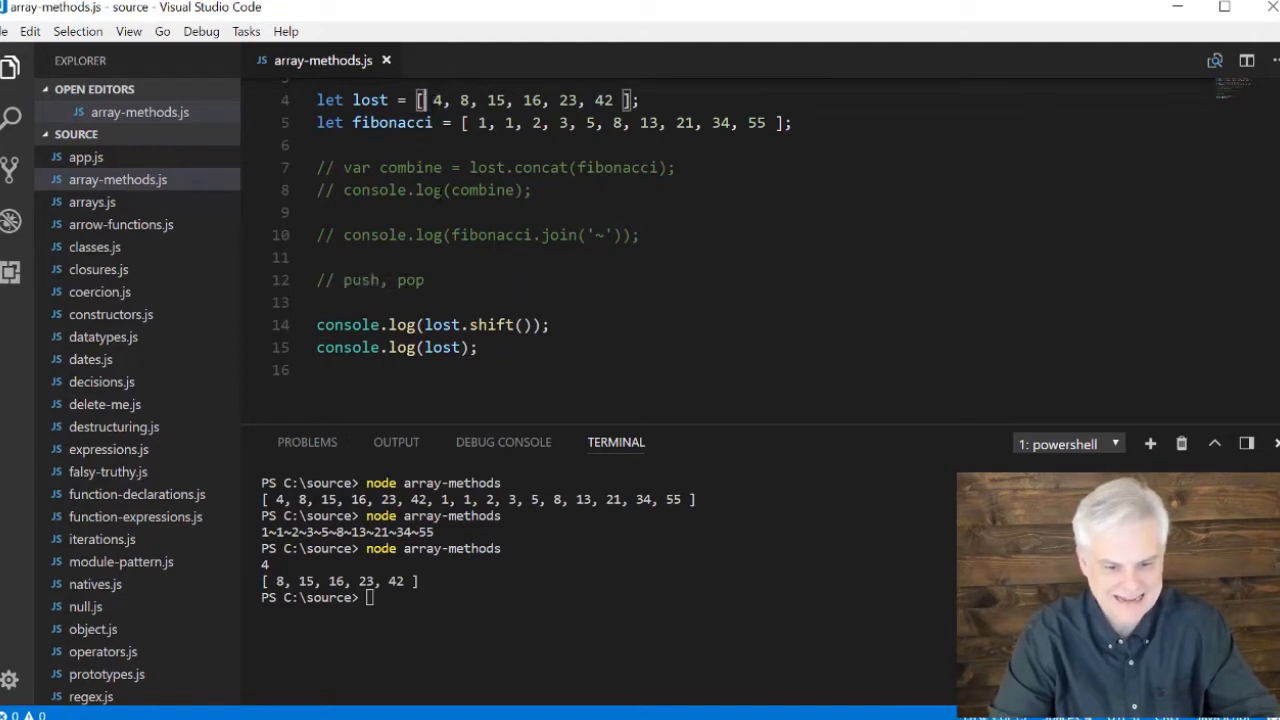
Write lost.unshift(1, 2, 3, 4); and a log of the array, then save
{"action": "key", "text": "enter"}
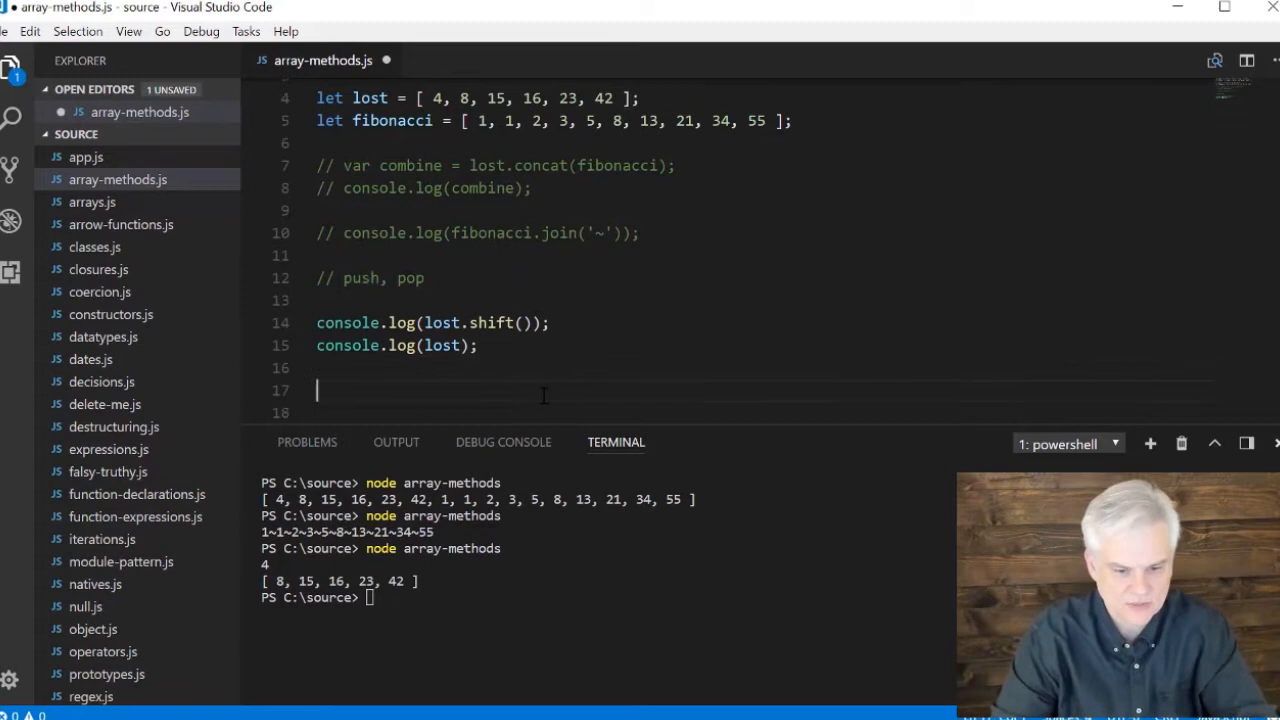
{"action": "type", "text": "lost"}
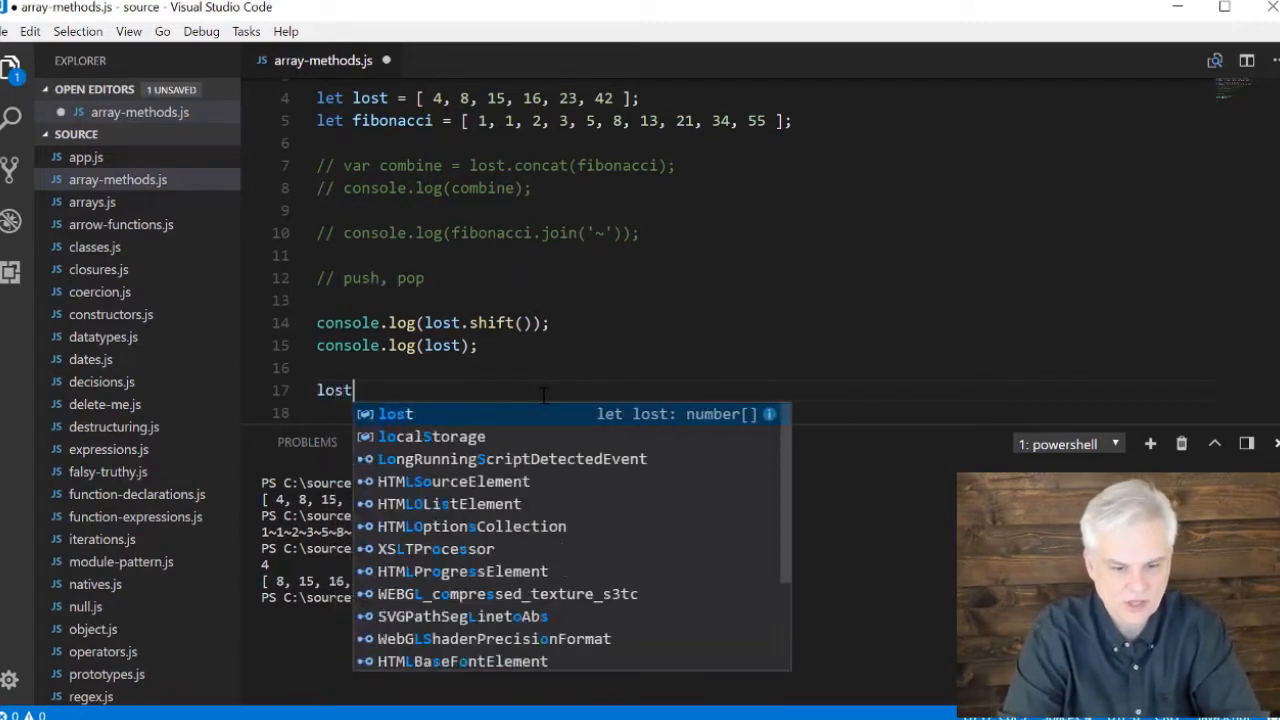
{"action": "type", "text": ".unshift()"}
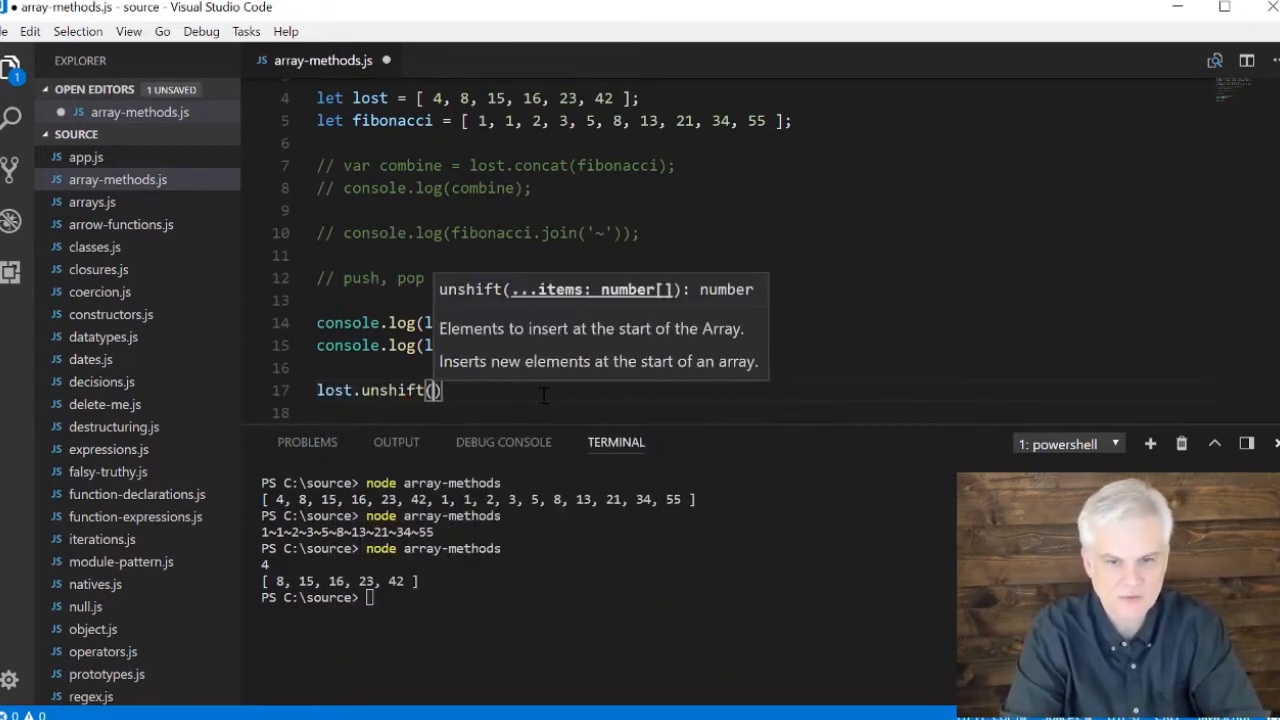
{"action": "type", "text": "1, 2,"}
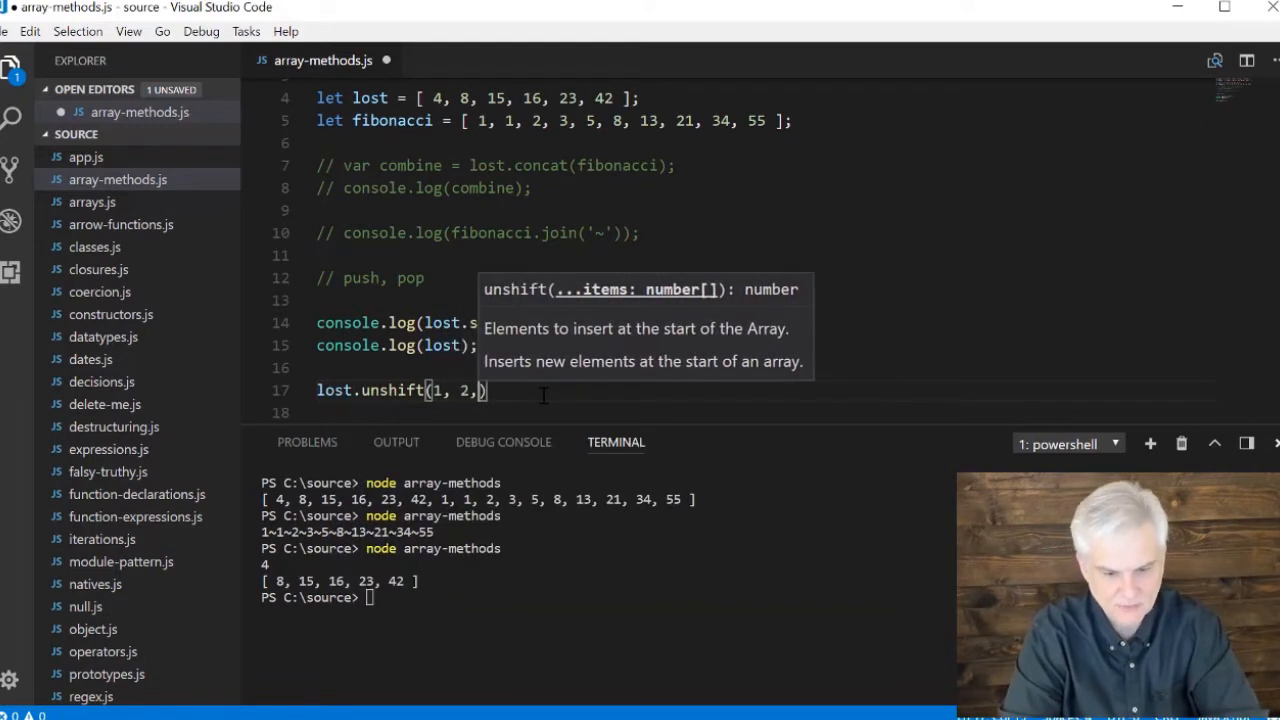
{"action": "type", "text": "3, 4"}
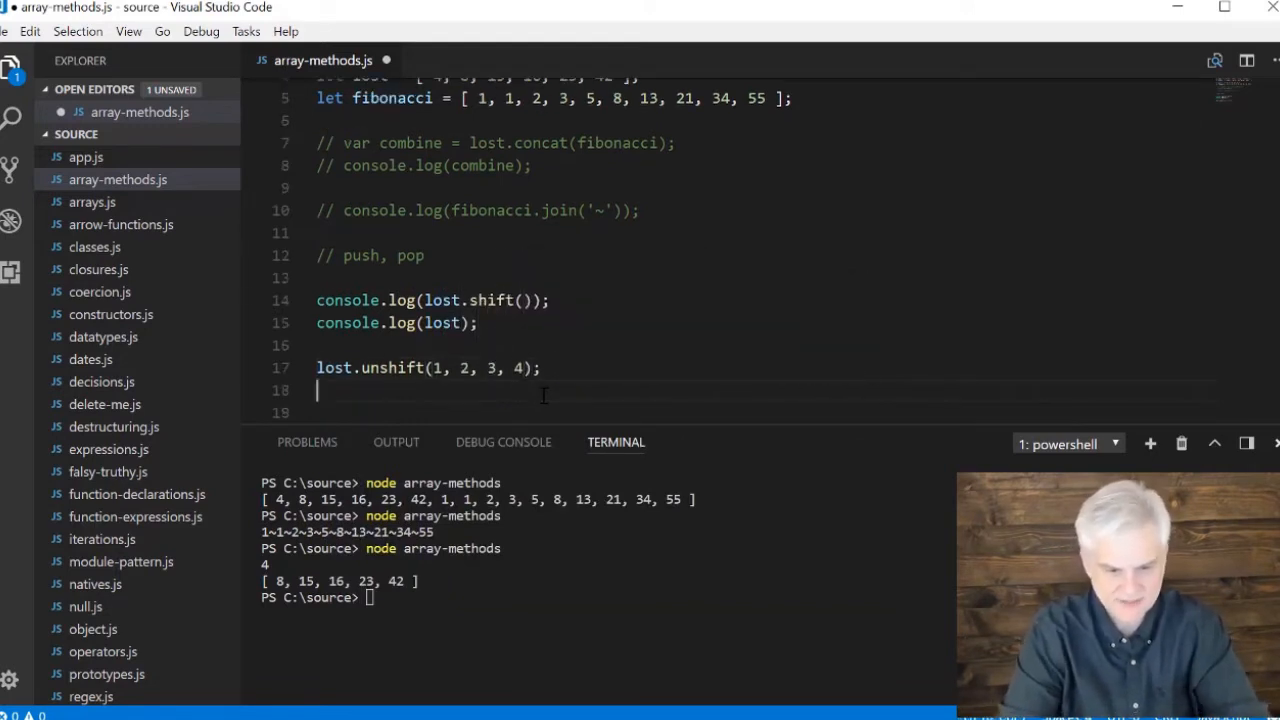
{"action": "type", "text": "console.lo"}
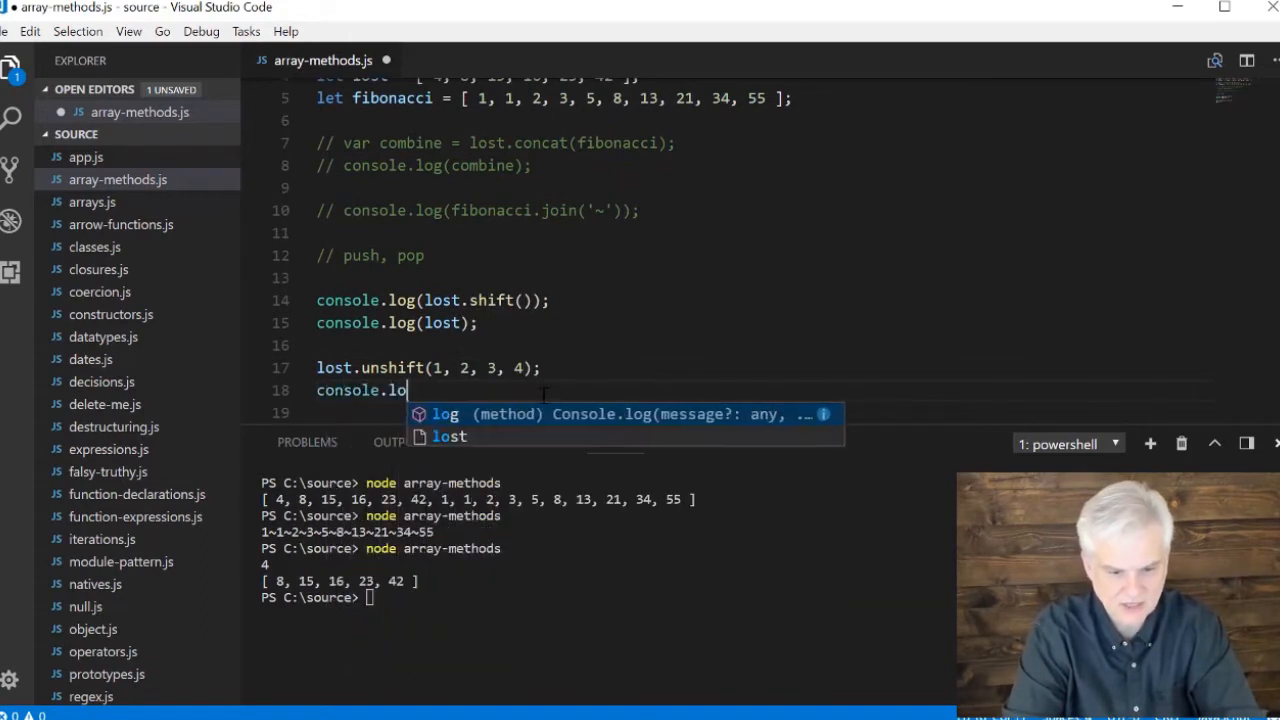
{"action": "type", "text": "list)"}
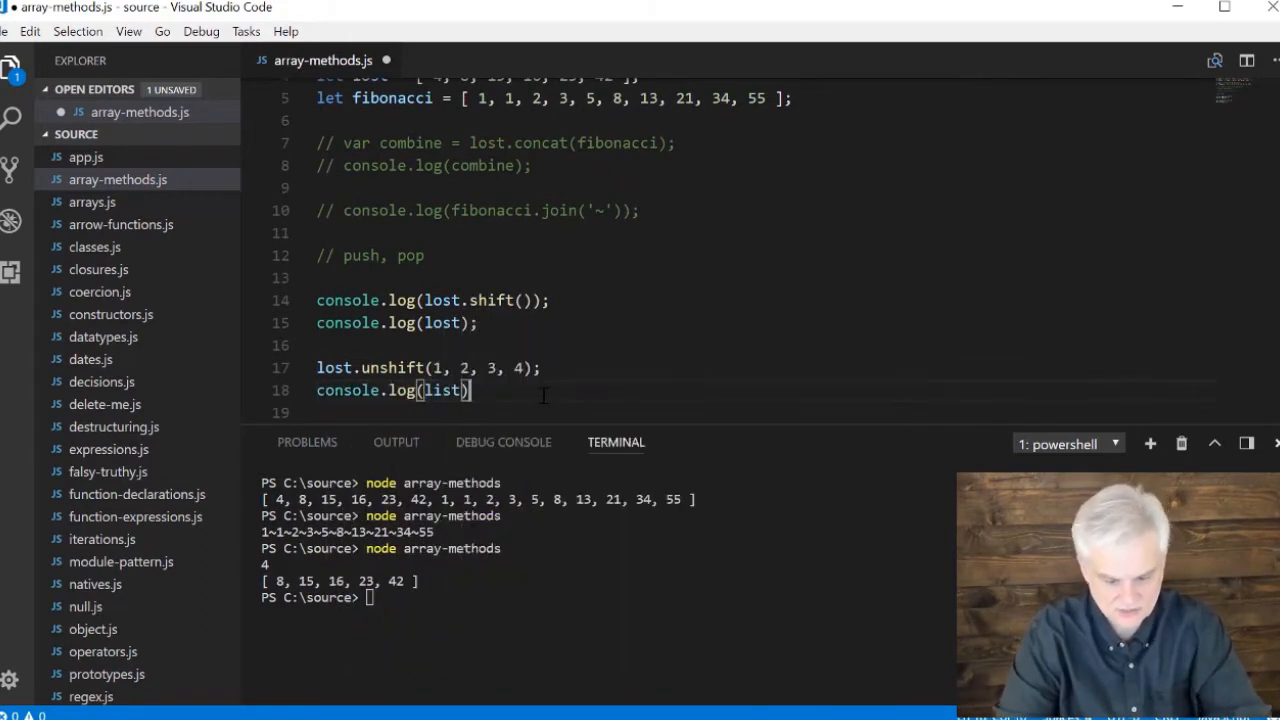
{"action": "key", "text": "ctrl+s"}
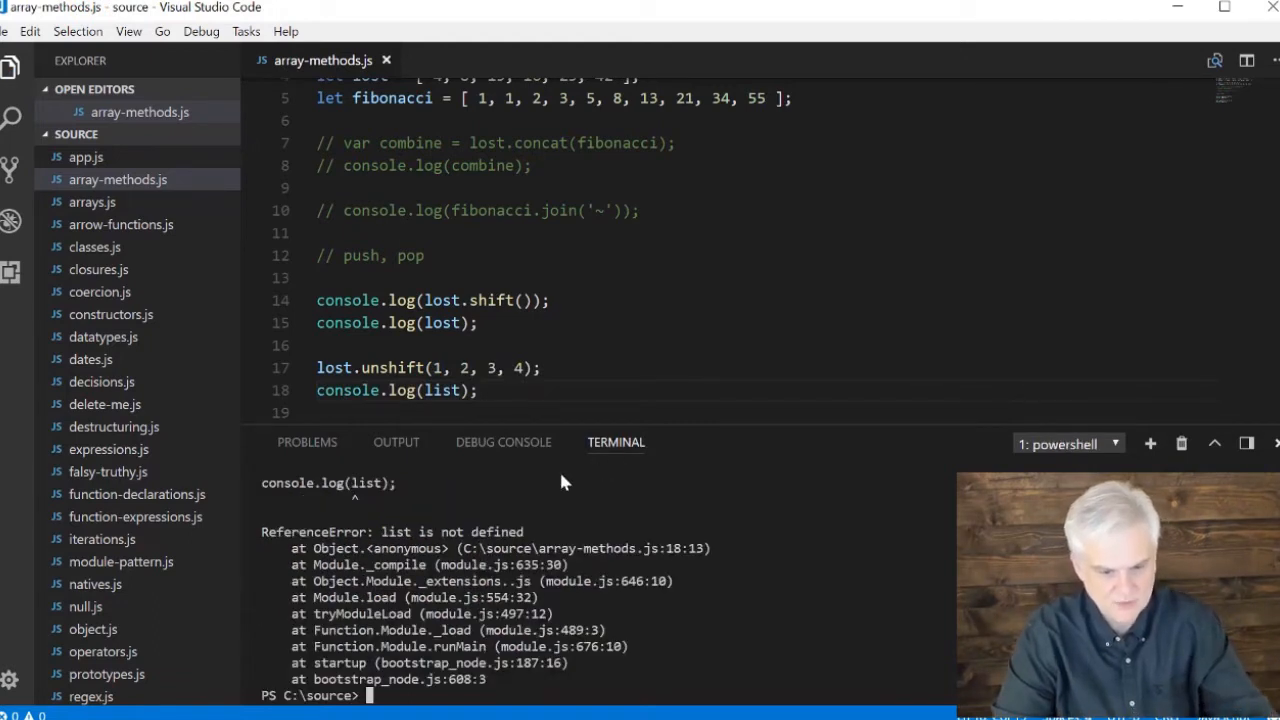
Fix the misspelled variable 'list' to 'lost' in the log line
{"action": "double_click", "coordinate": [440, 390]}
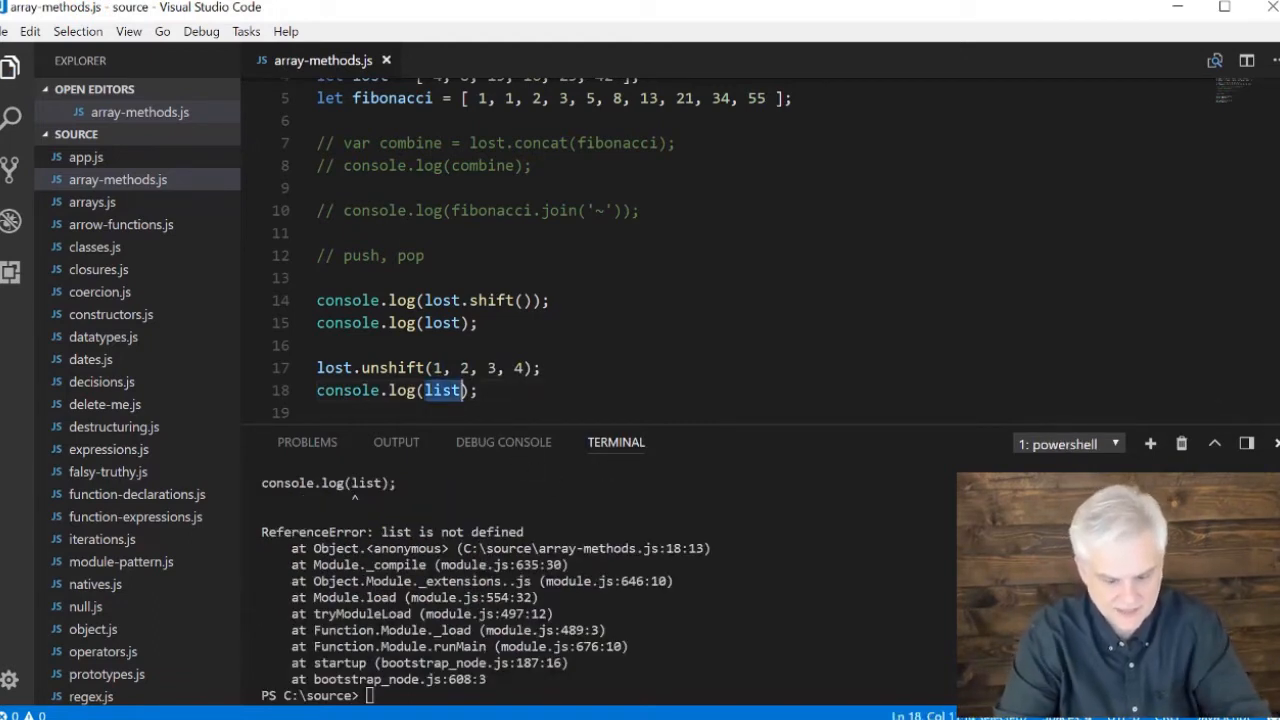
{"action": "type", "text": "lost"}
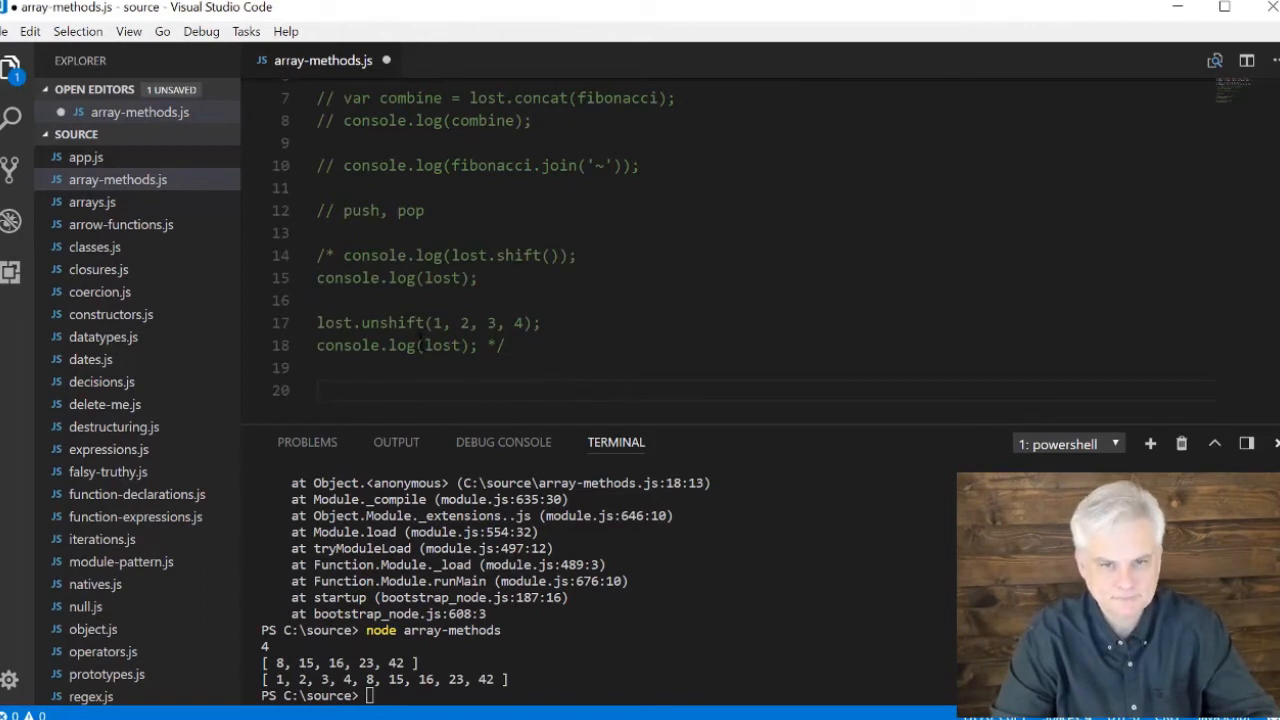
Write console.log(names) and console.log(names.reverse()); for the names array
{"action": "key", "text": "enter"}
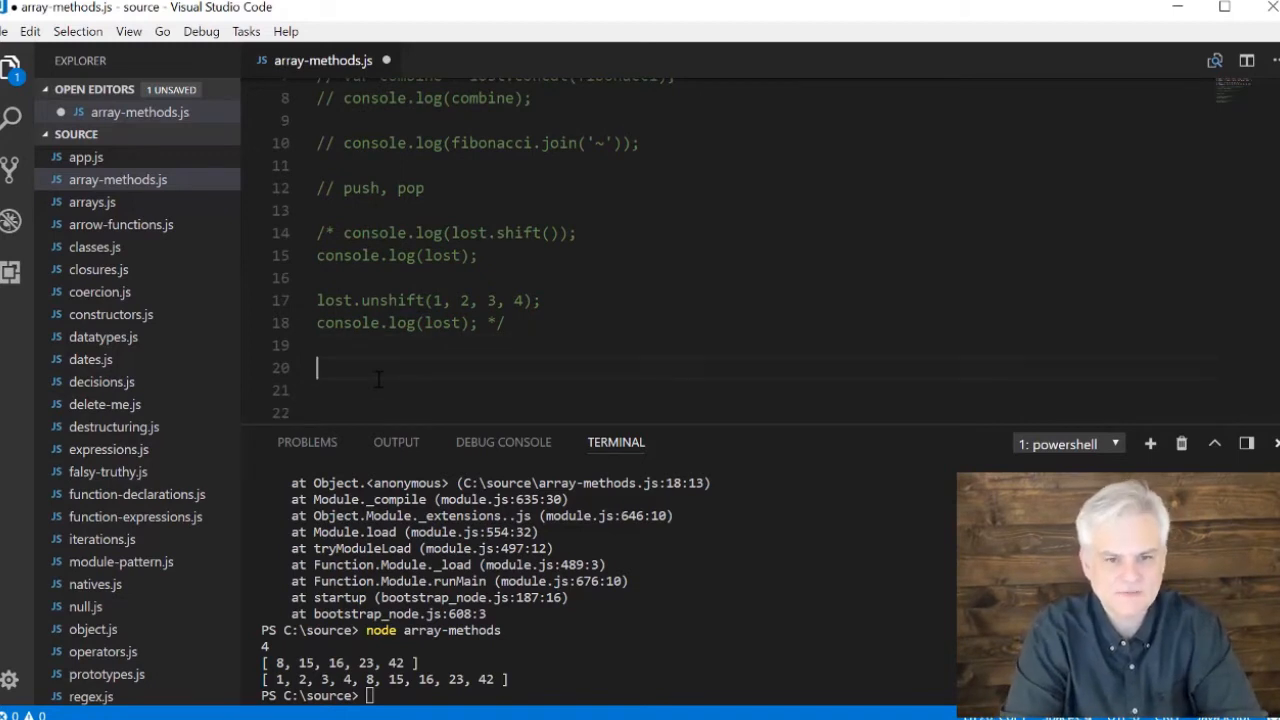
{"action": "type", "text": "console.log("}
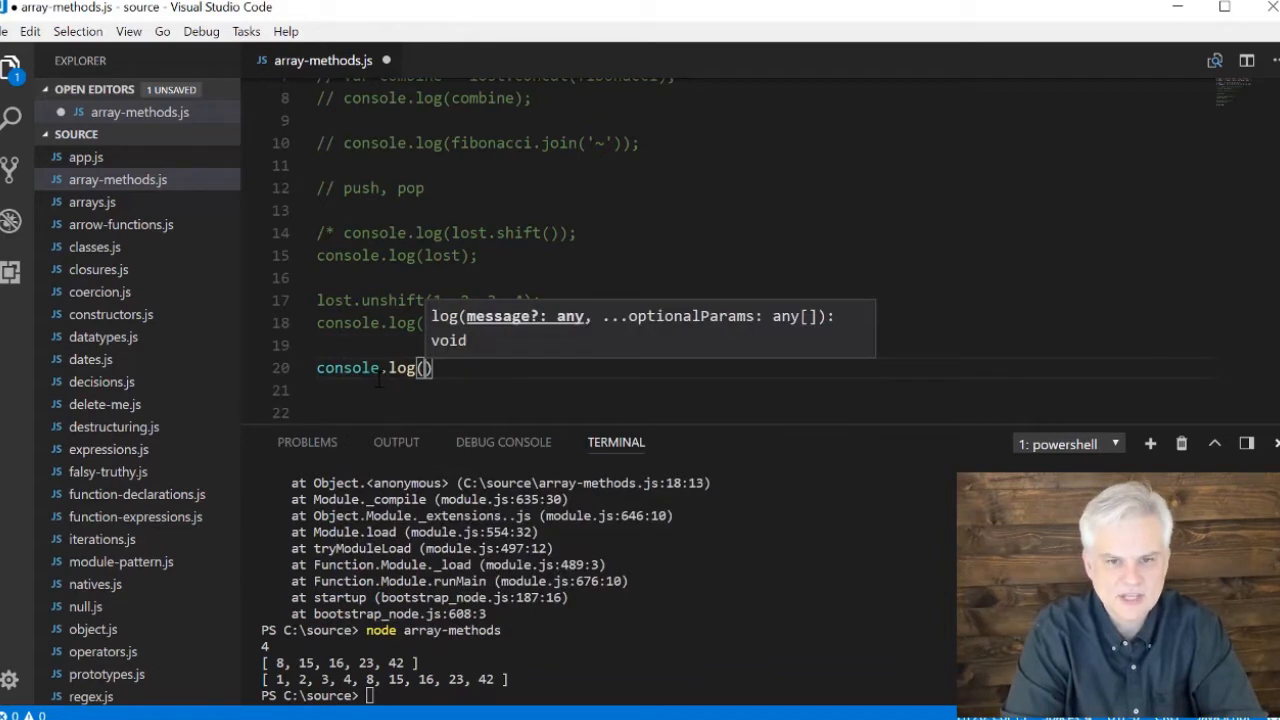
{"action": "type", "text": "names.ref"}
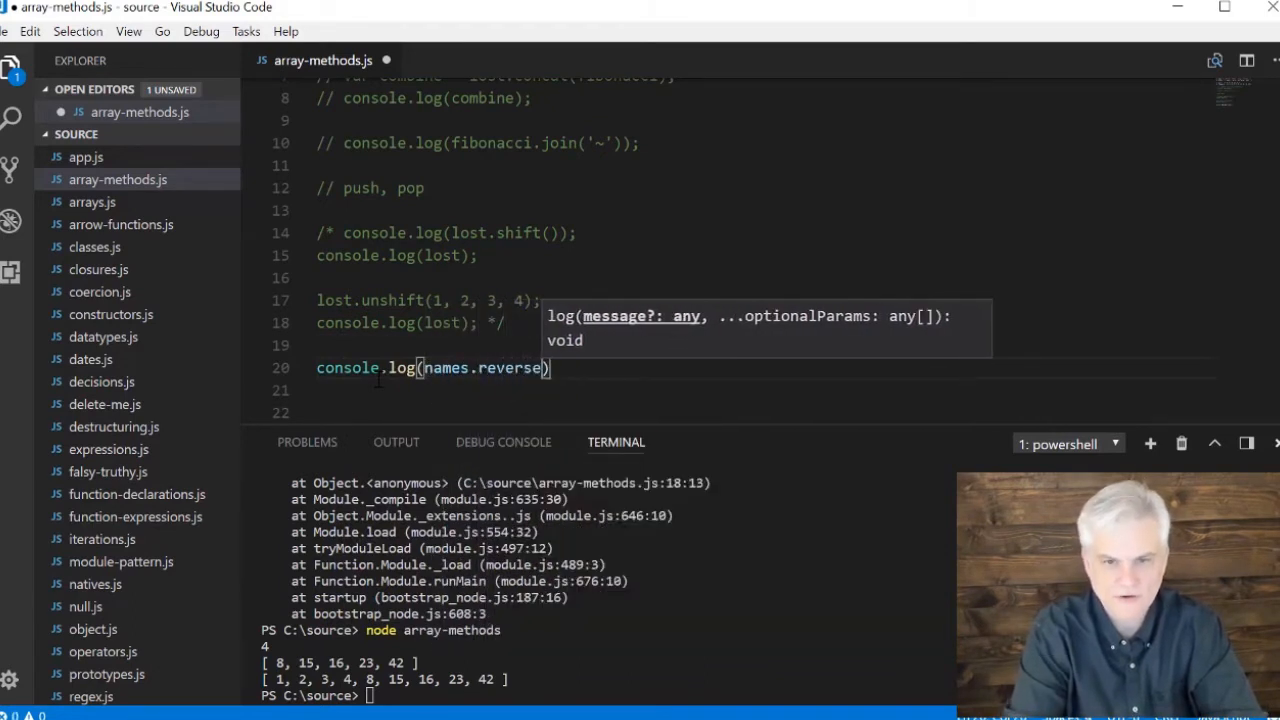
{"action": "type", "text": "());"}
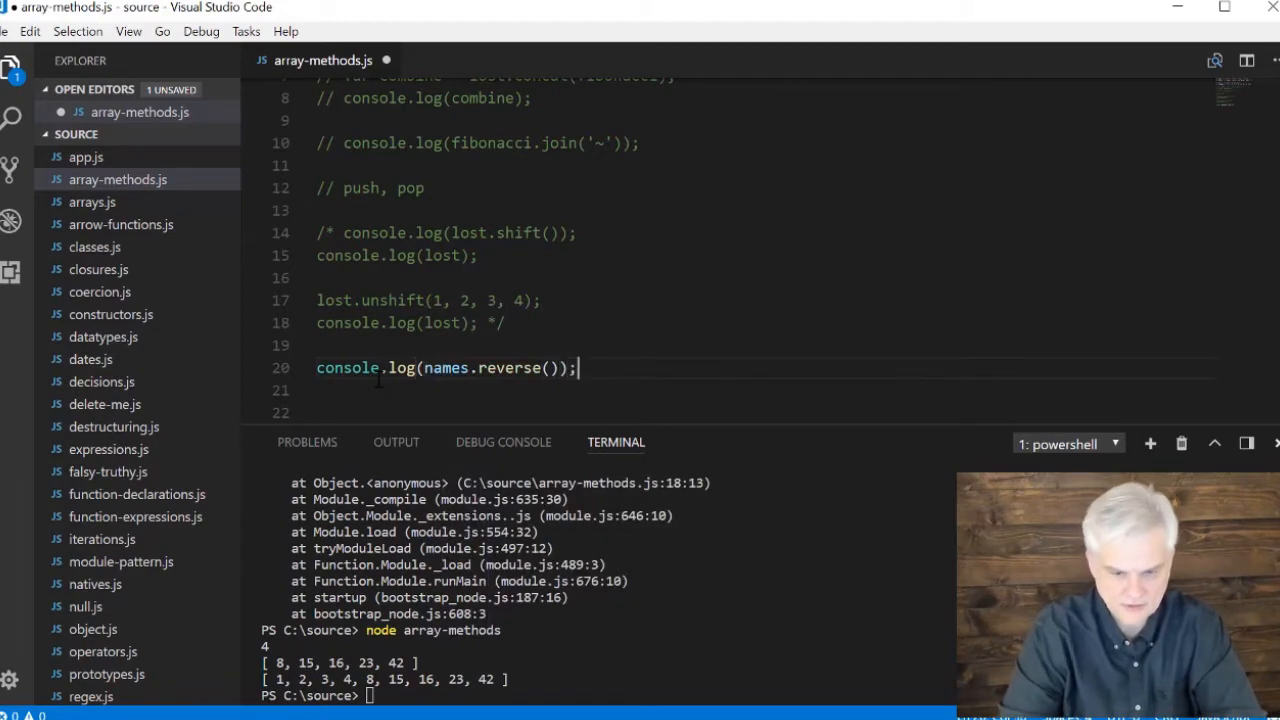
{"action": "type", "text": "console.log(names);"}
{"action": "left_click", "coordinate": [604, 696]}
{"action": "type", "text": "node array-methods"}
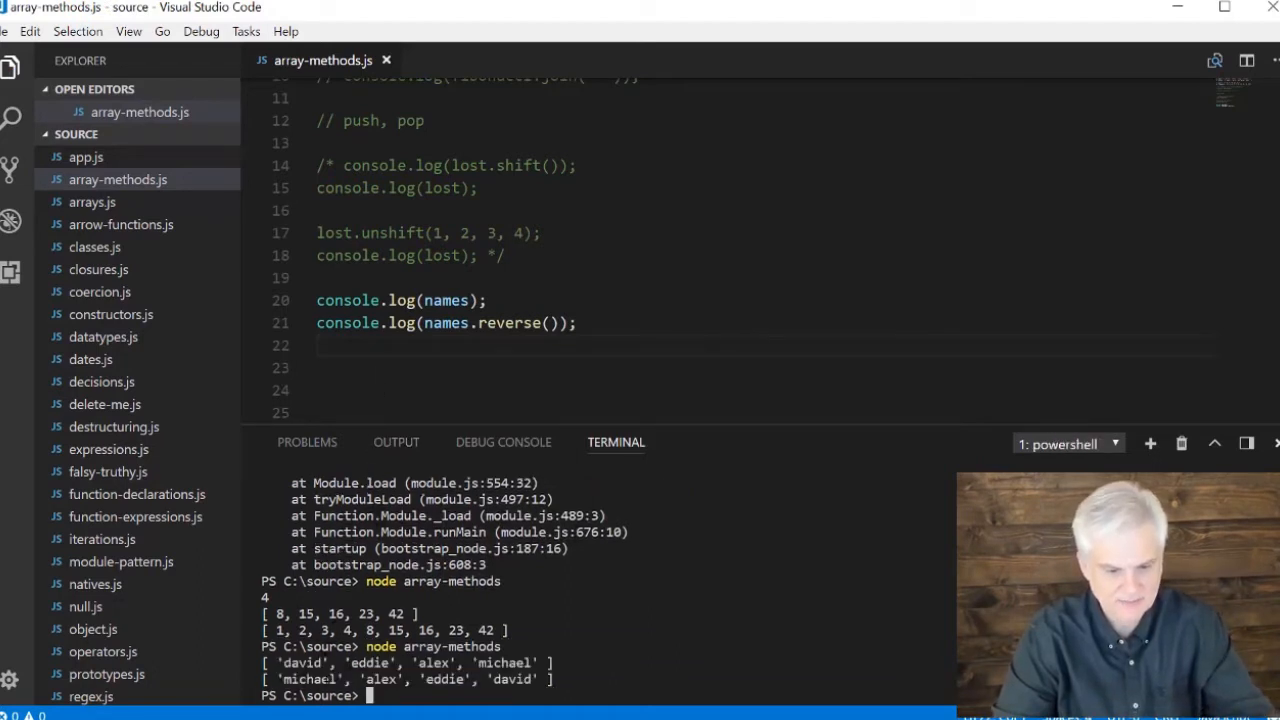
Add console.log(names.sort()); and save, printing original, reversed and sorted lists
{"action": "left_click", "coordinate": [436, 368]}
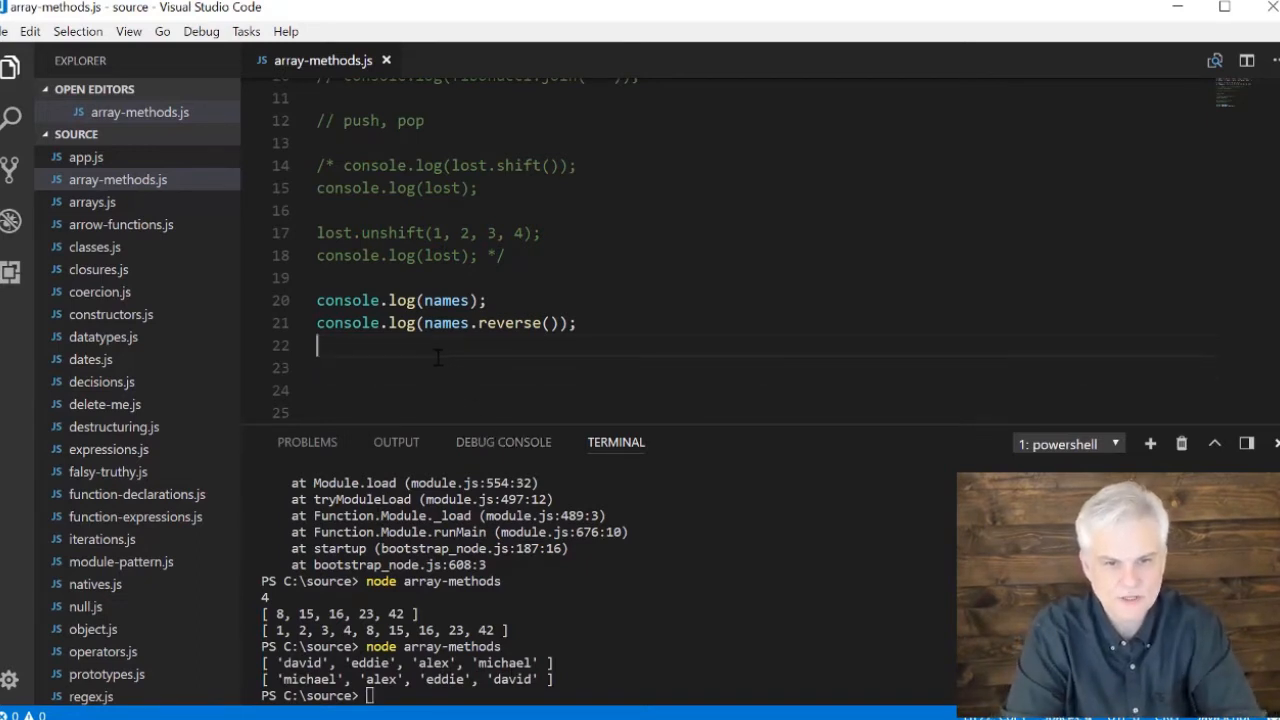
{"action": "type", "text": "console"}
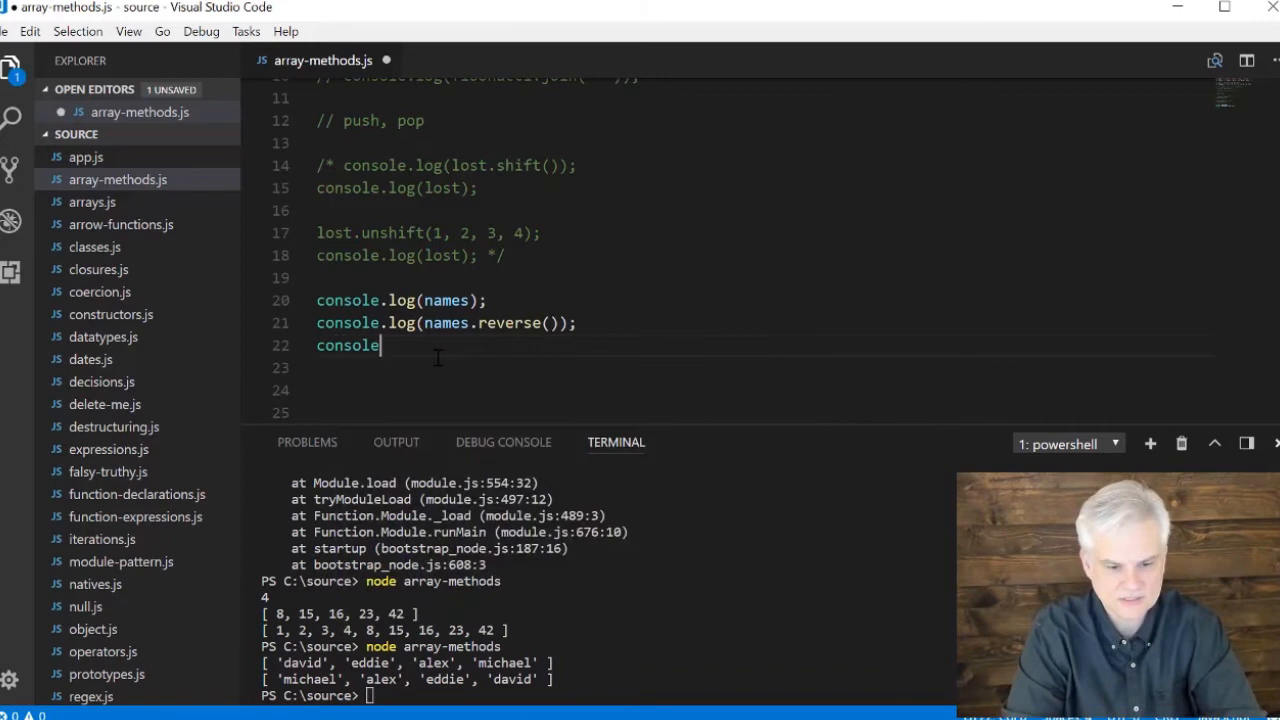
{"action": "type", "text": ".log(o"}
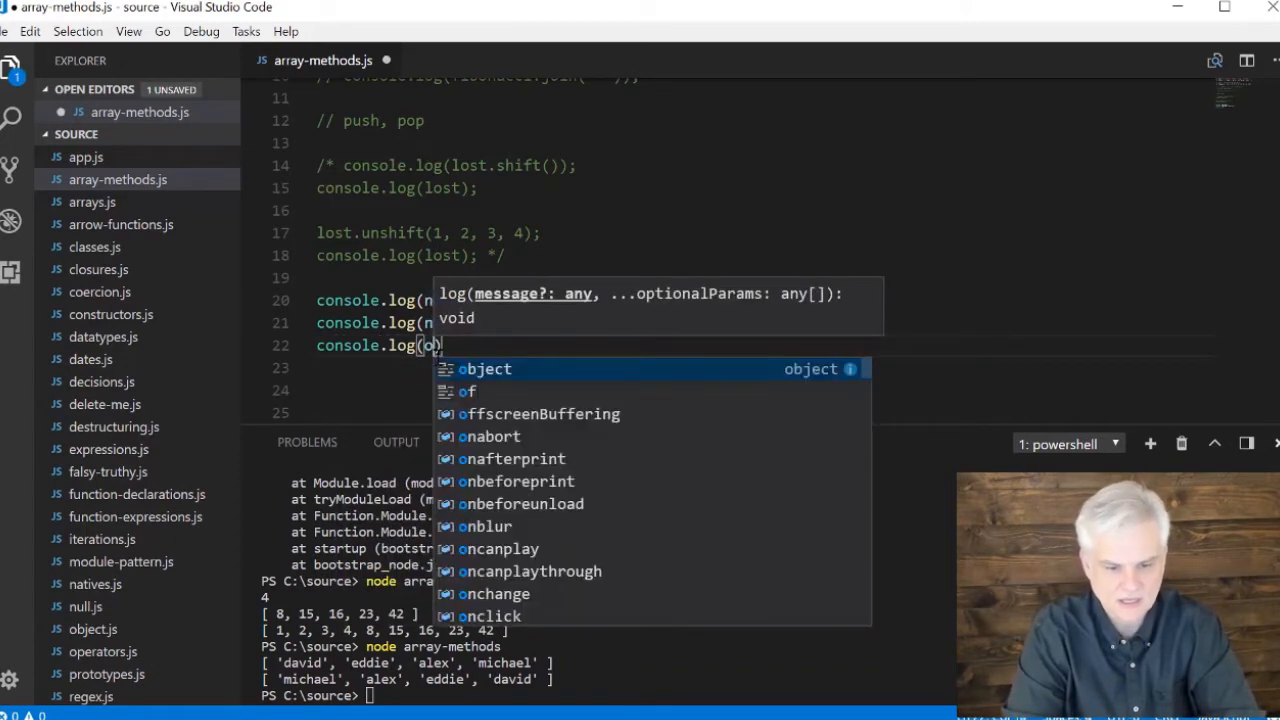
{"action": "type", "text": "names.sort());"}
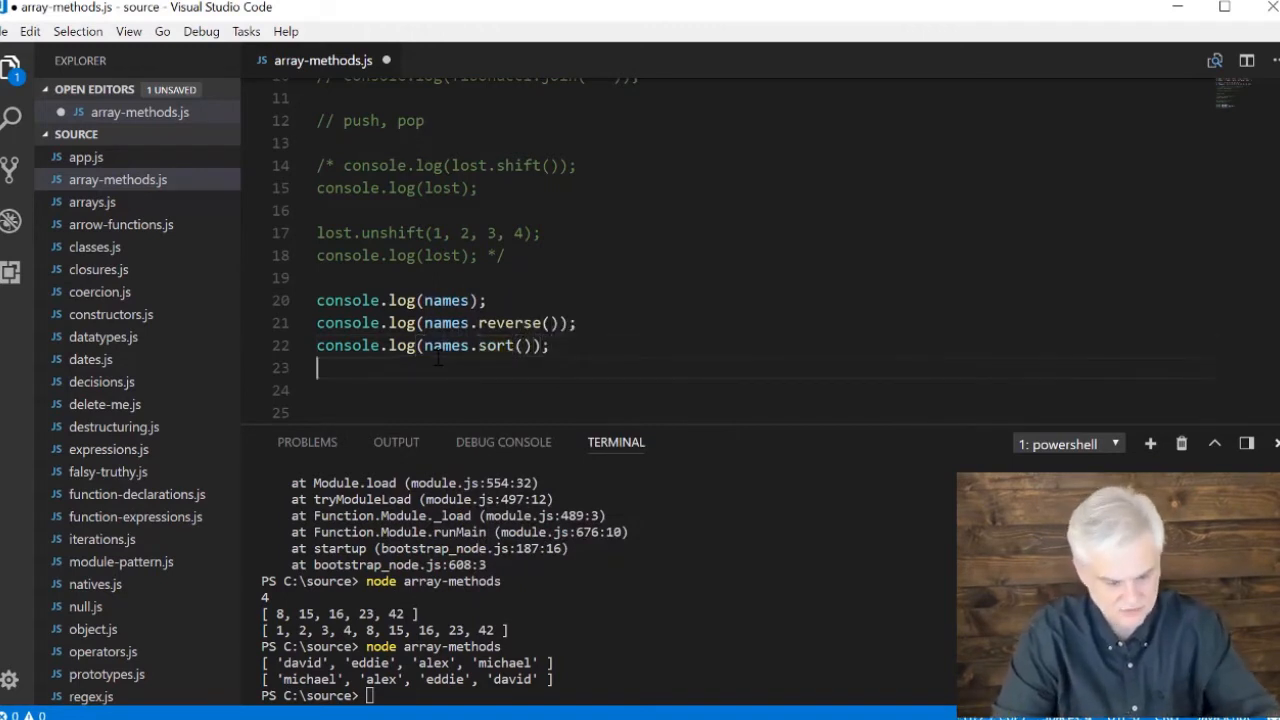
{"action": "key", "text": "ctrl+s"}
{"action": "type", "text": "/* "}
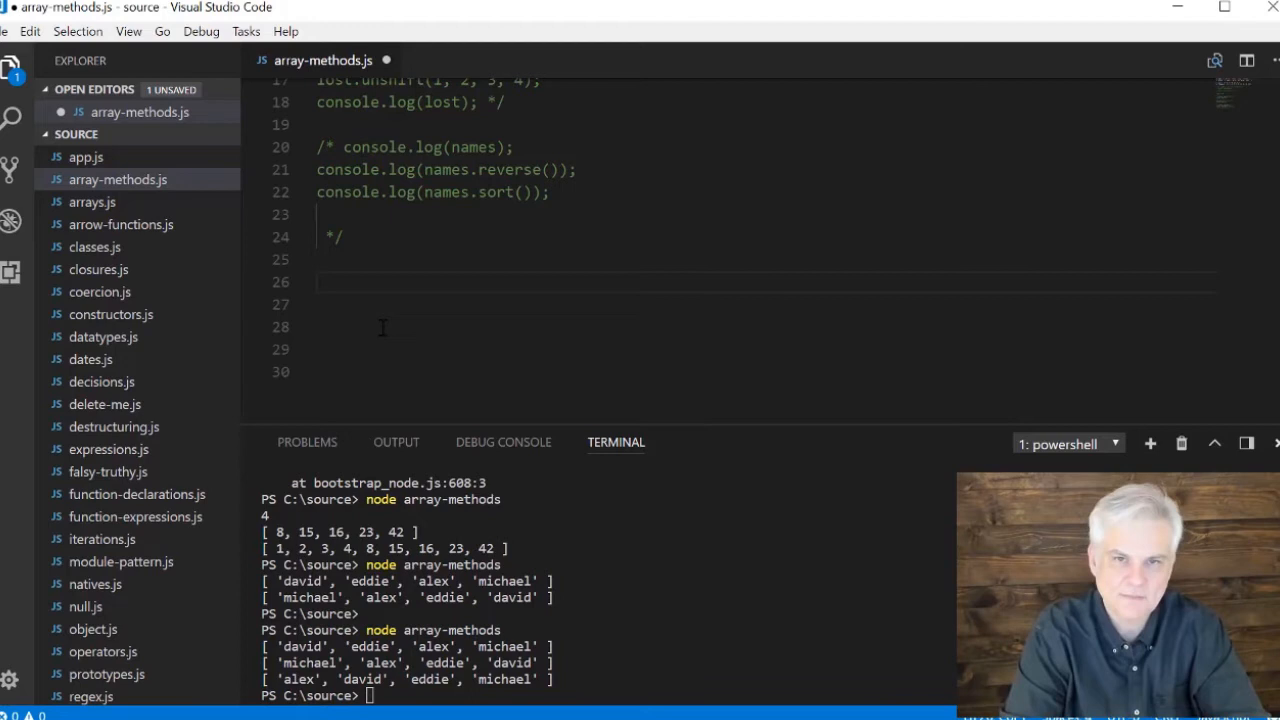
Write console.log(others.indexOf('mark')); and check the others array, printing 3
{"action": "type", "text": "console"}
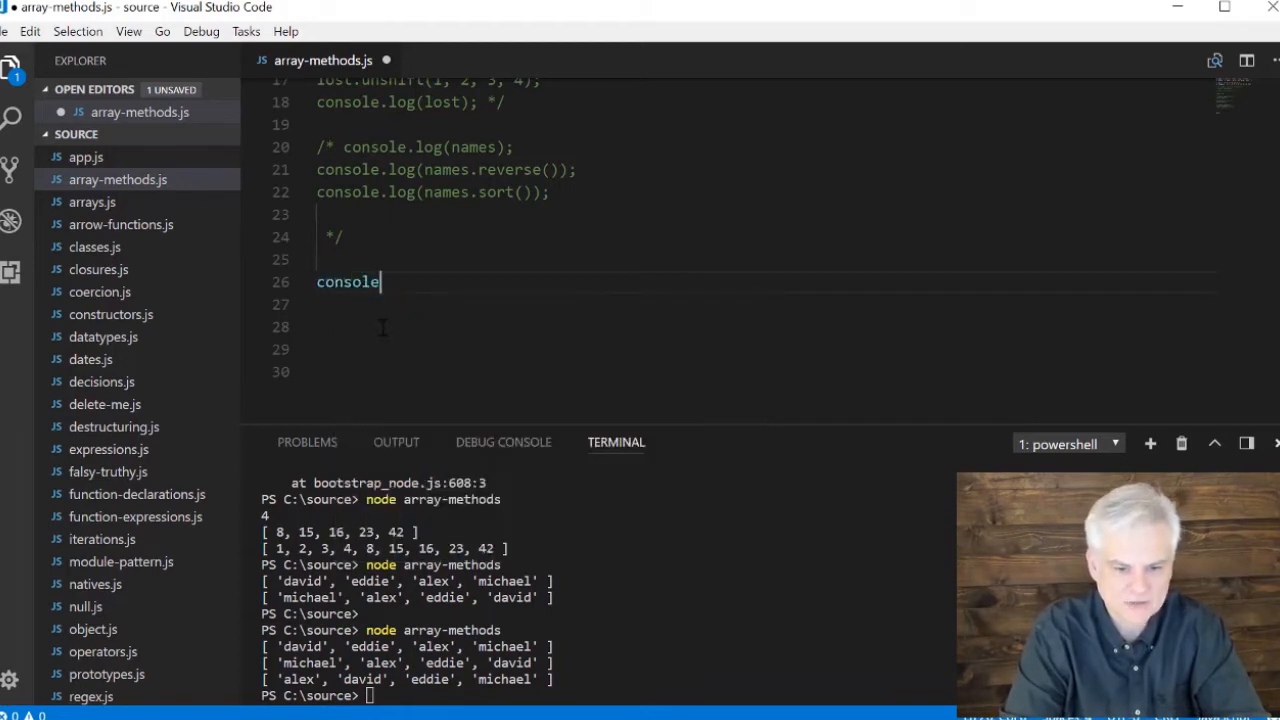
{"action": "type", "text": ".log("}
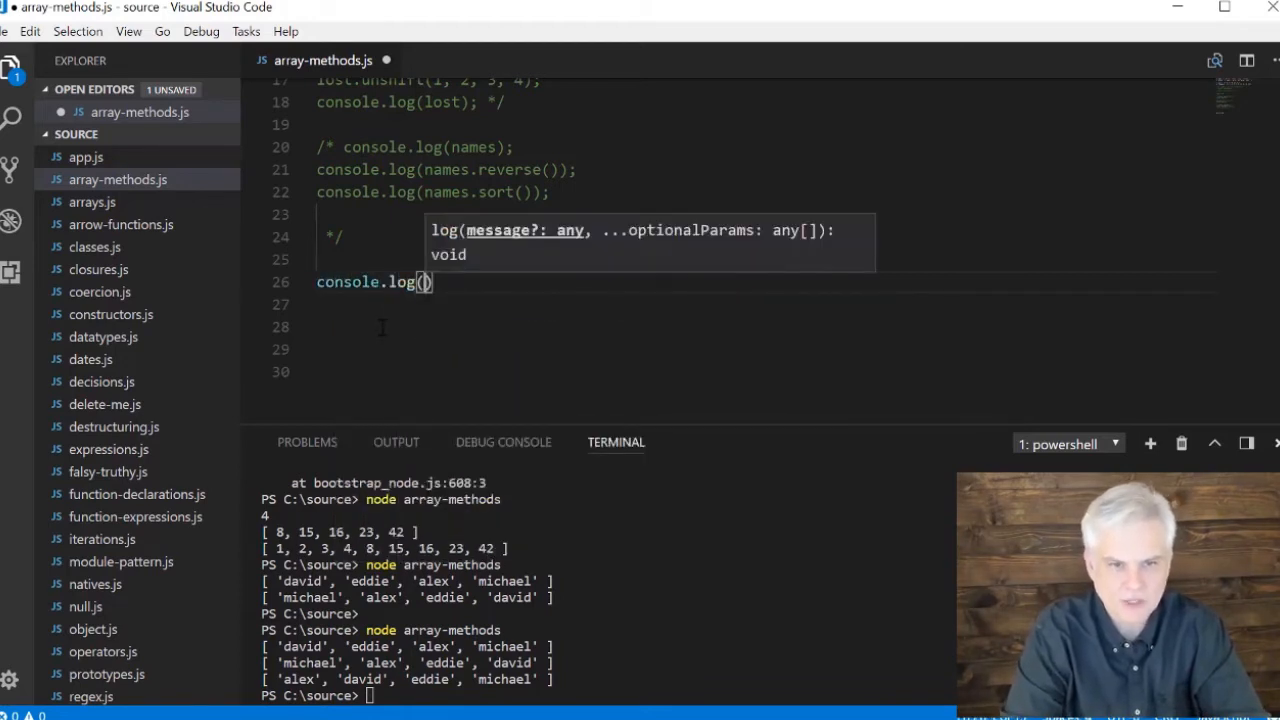
{"action": "type", "text": "others.indexOf("}
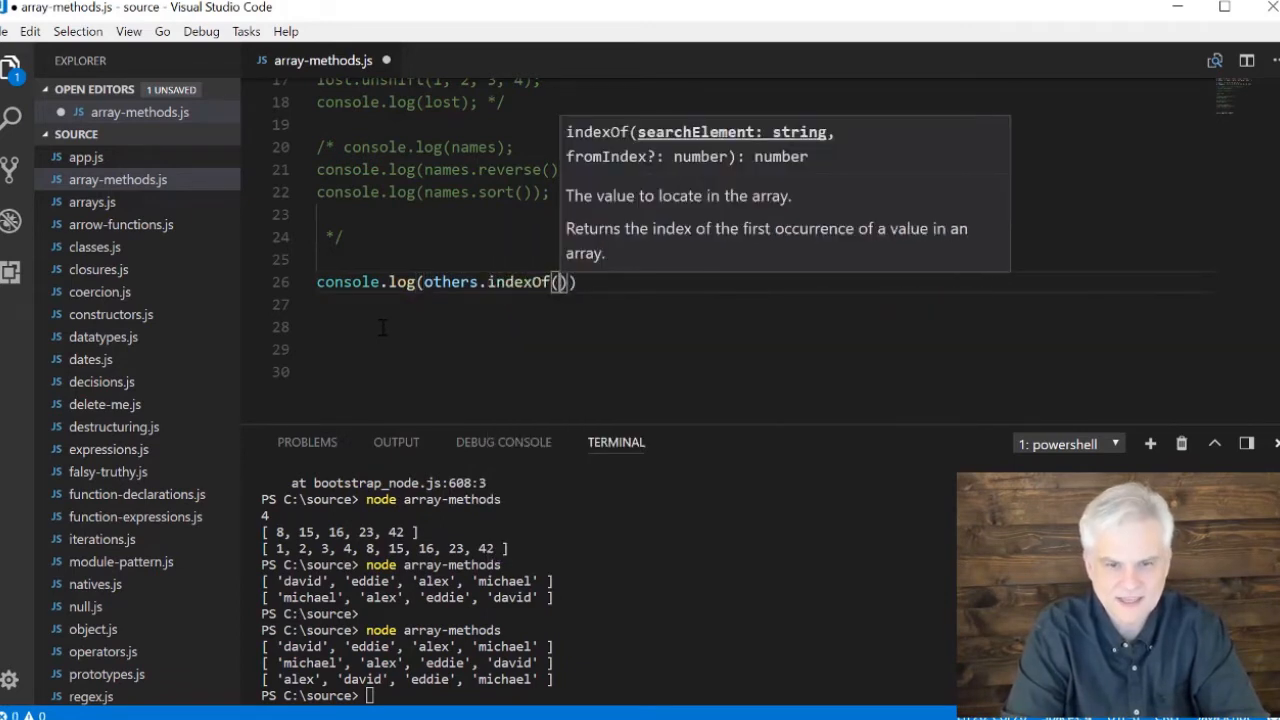
{"action": "type", "text": "'m"}
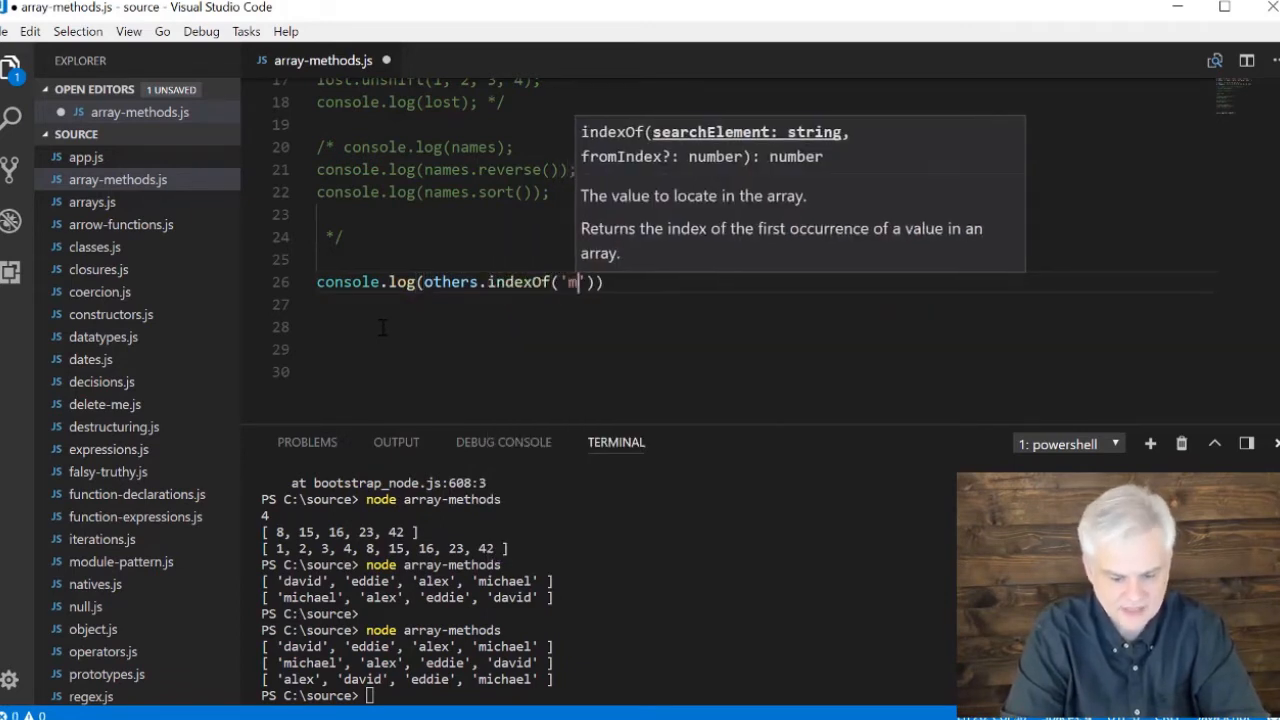
{"action": "type", "text": "ark"}
{"action": "left_click", "coordinate": [604, 696]}
{"action": "type", "text": "node array-methods"}
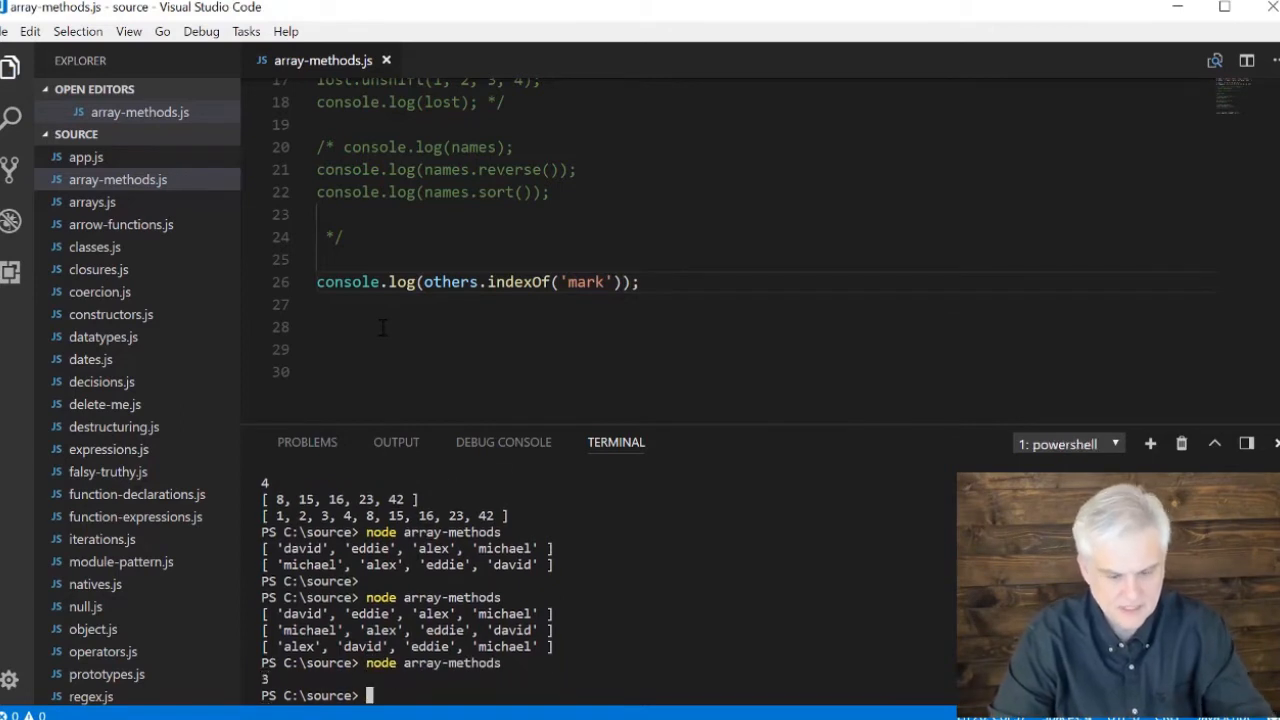
{"action": "scroll", "scroll_direction": "up", "scroll_amount": 3}
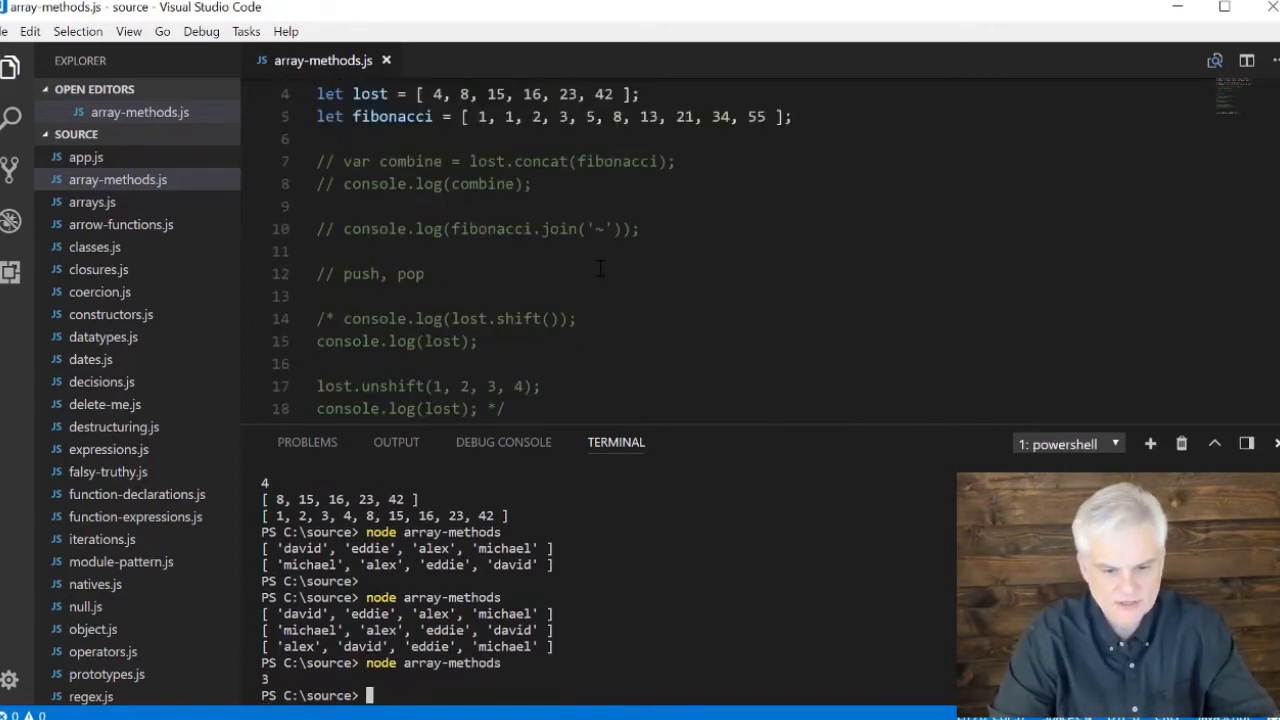
{"action": "scroll", "scroll_direction": "up", "scroll_amount": 3}
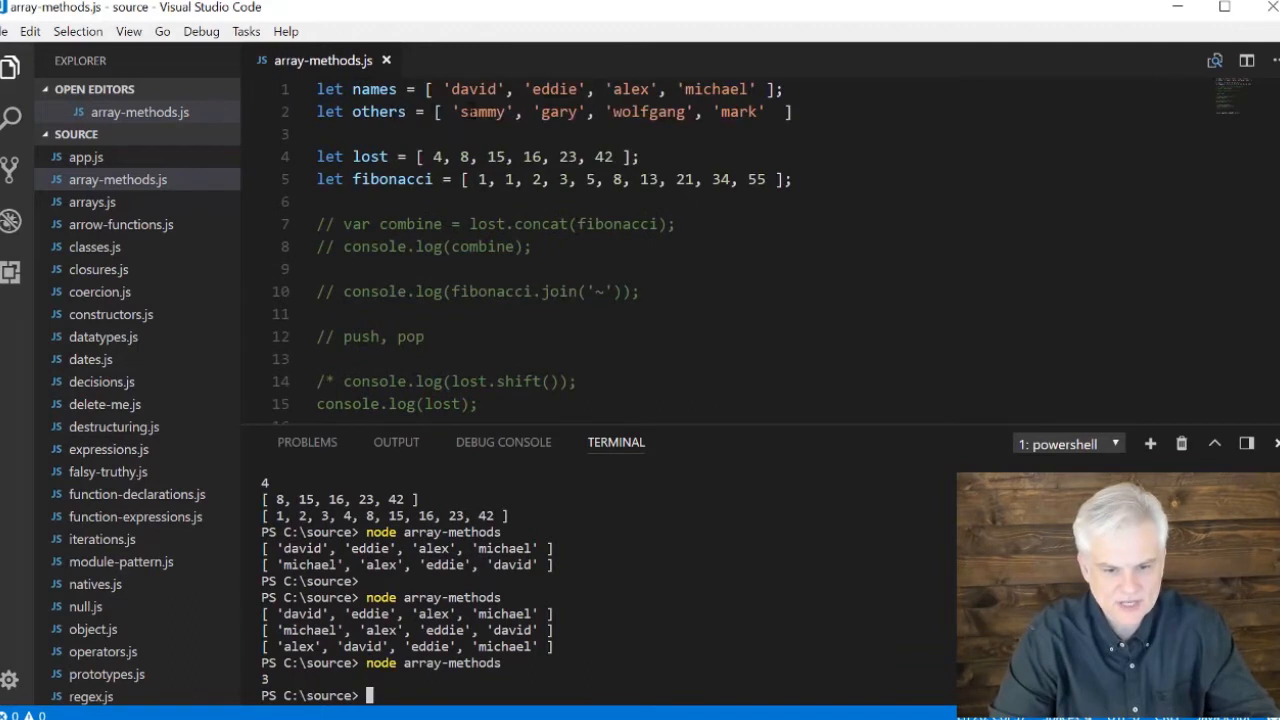
{"action": "left_click", "coordinate": [616, 112]}
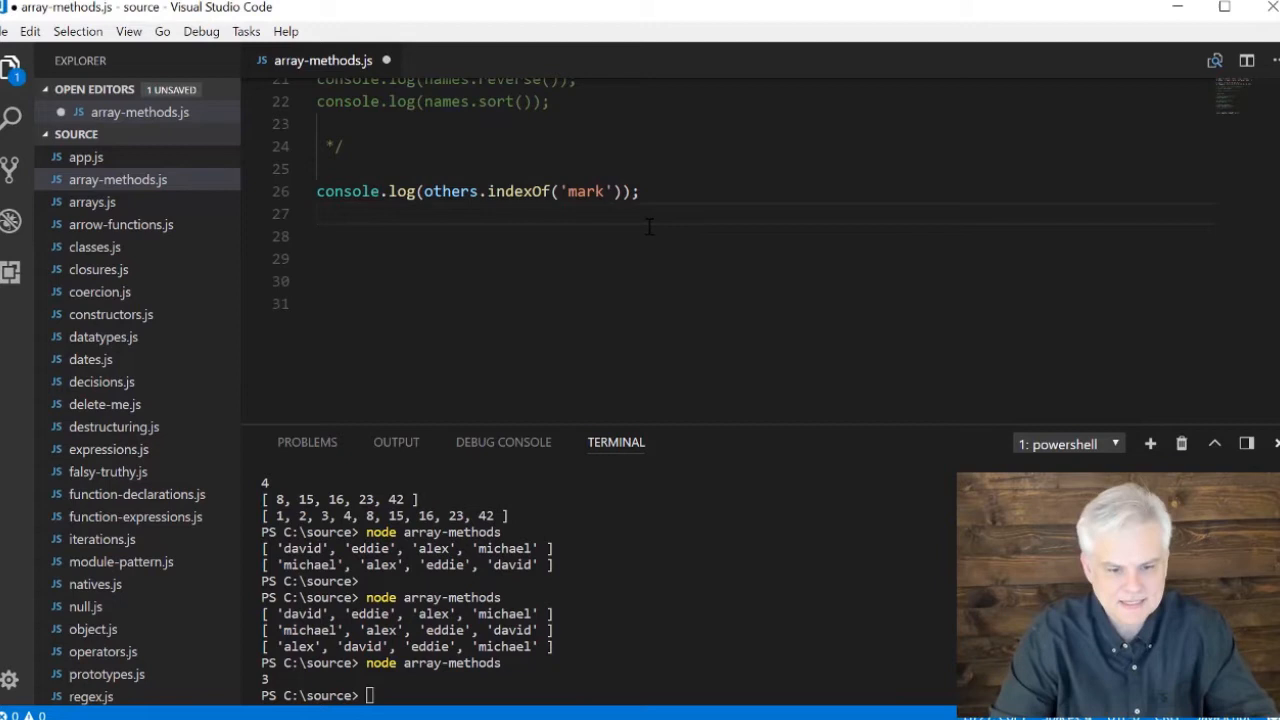
Write console.log(combined.lastIndexOf(1)); at the end of the script
{"action": "type", "text": "console"}
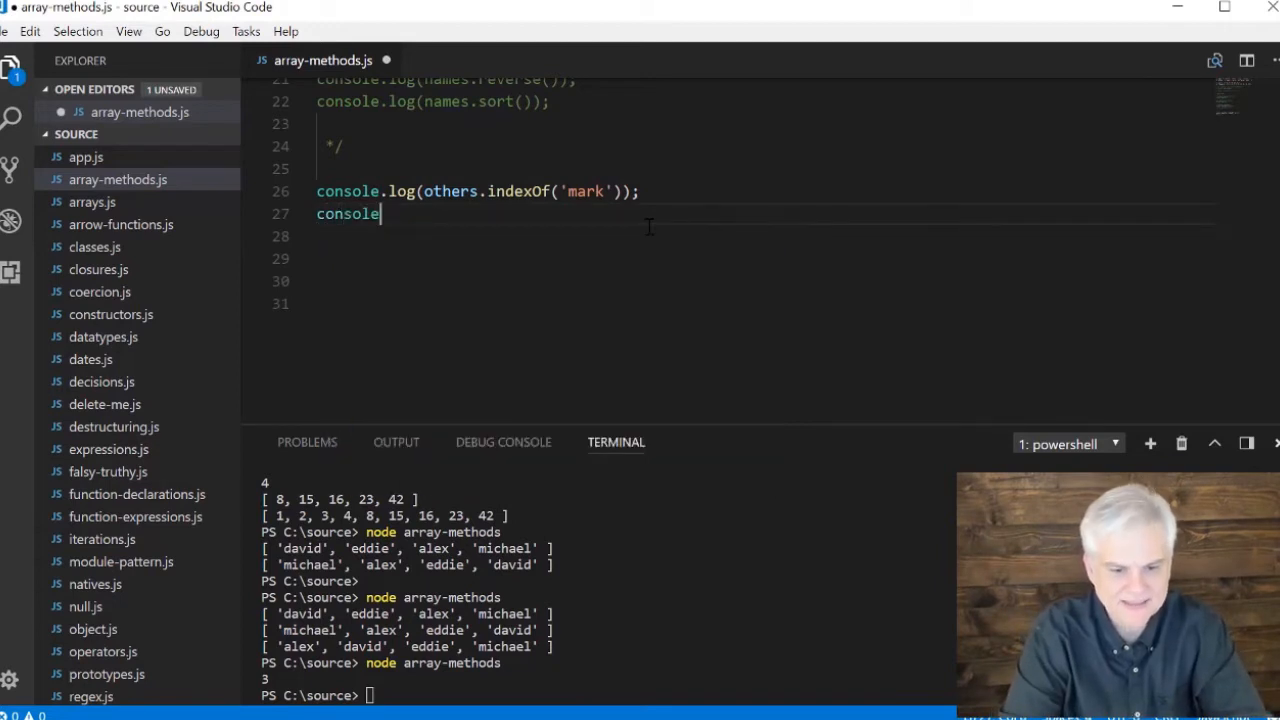
{"action": "type", "text": ".log("}
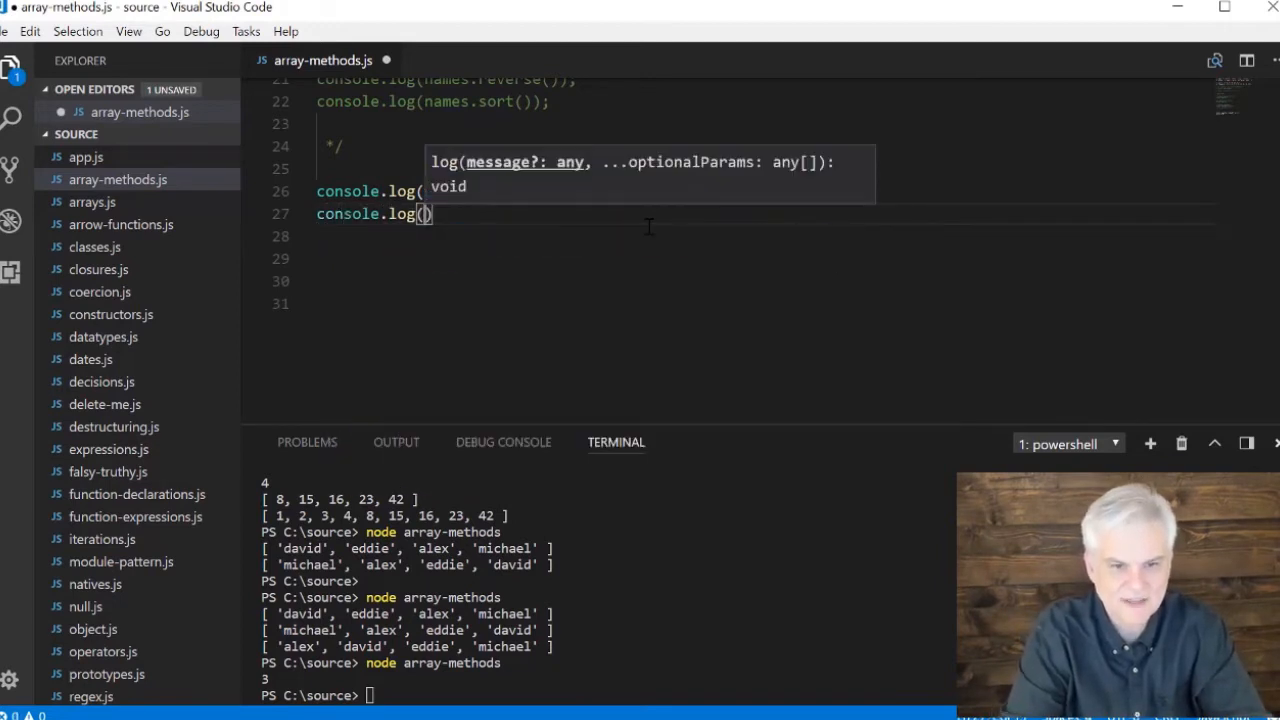
{"action": "type", "text": "combined"}
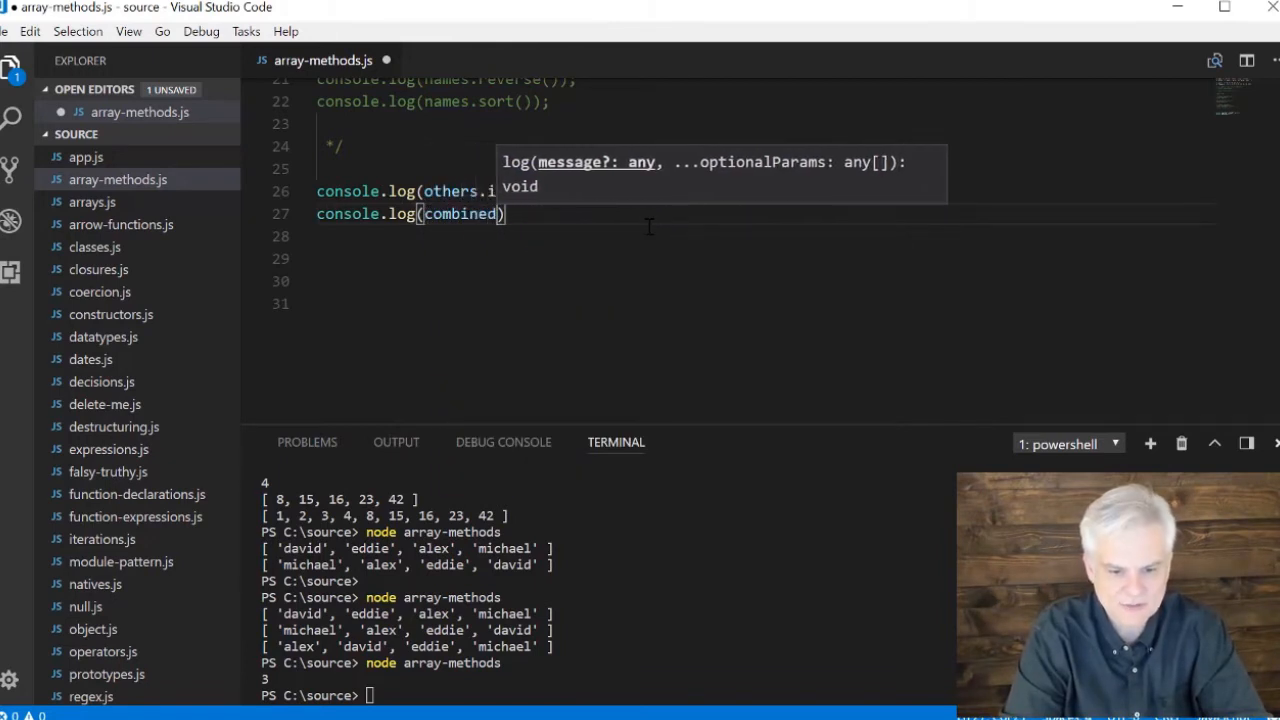
{"action": "type", "text": "."}
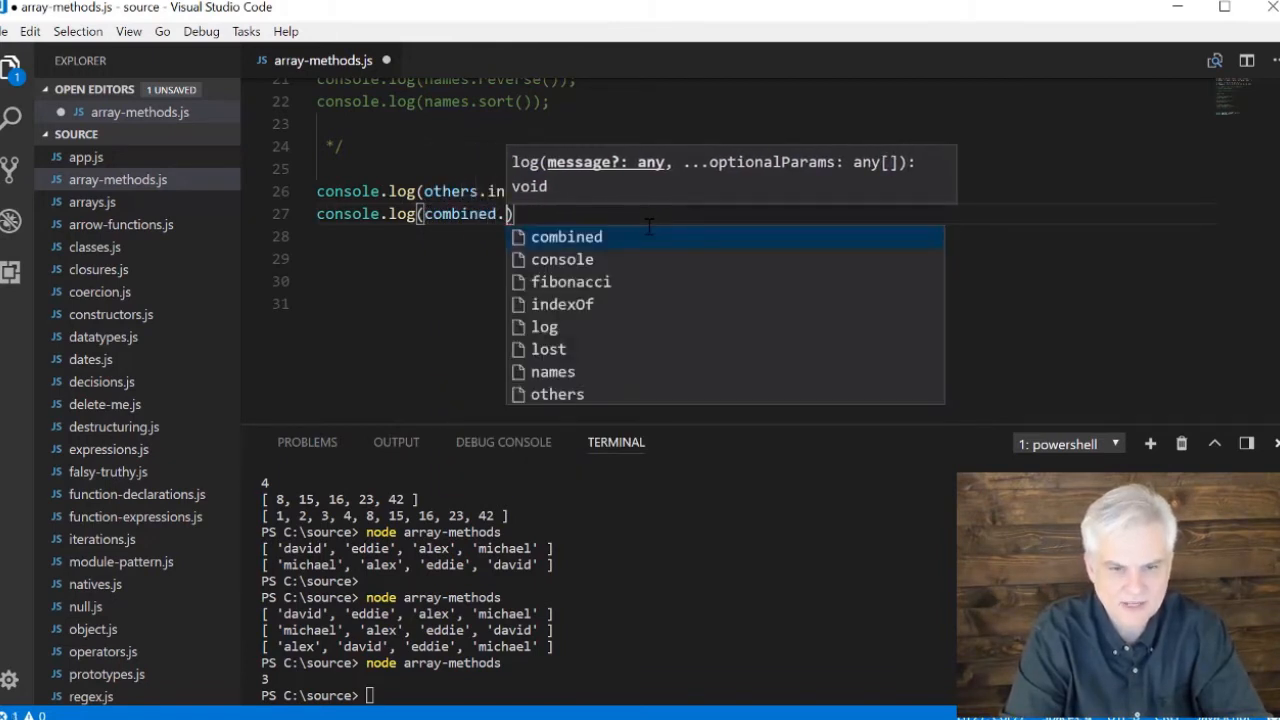
{"action": "type", "text": "lastIndexOf("}
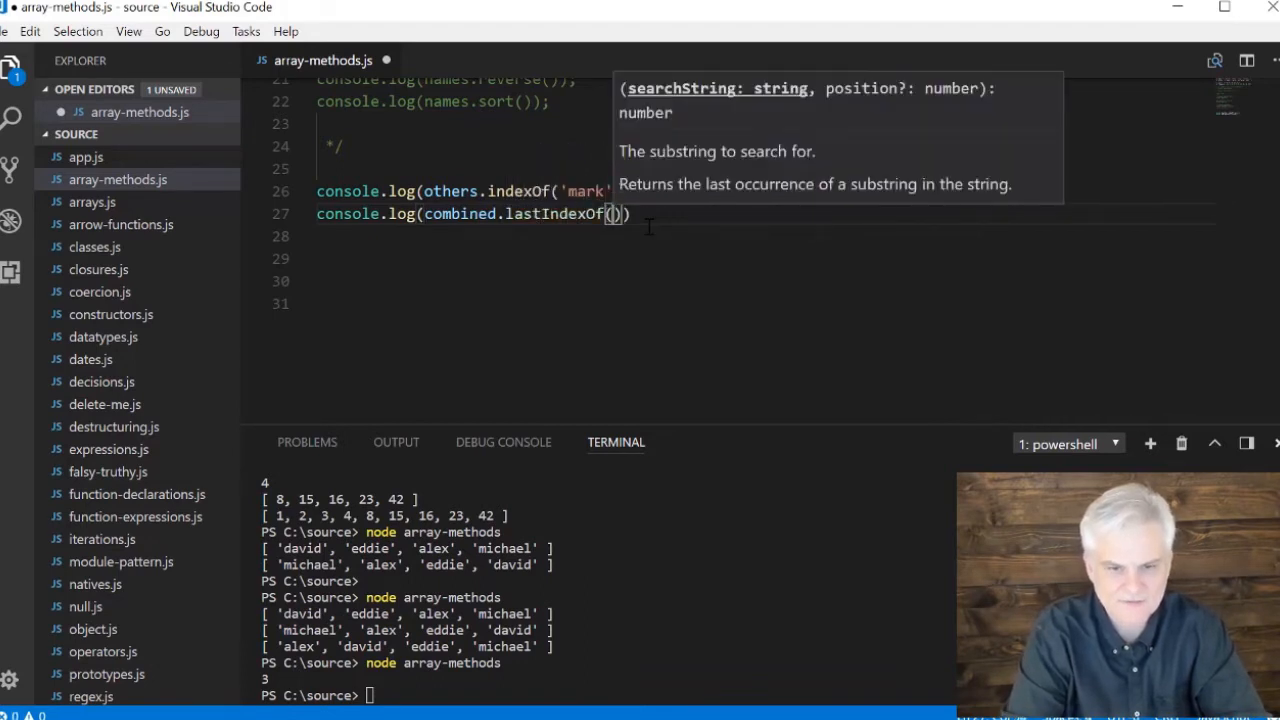
{"action": "type", "text": "1"}
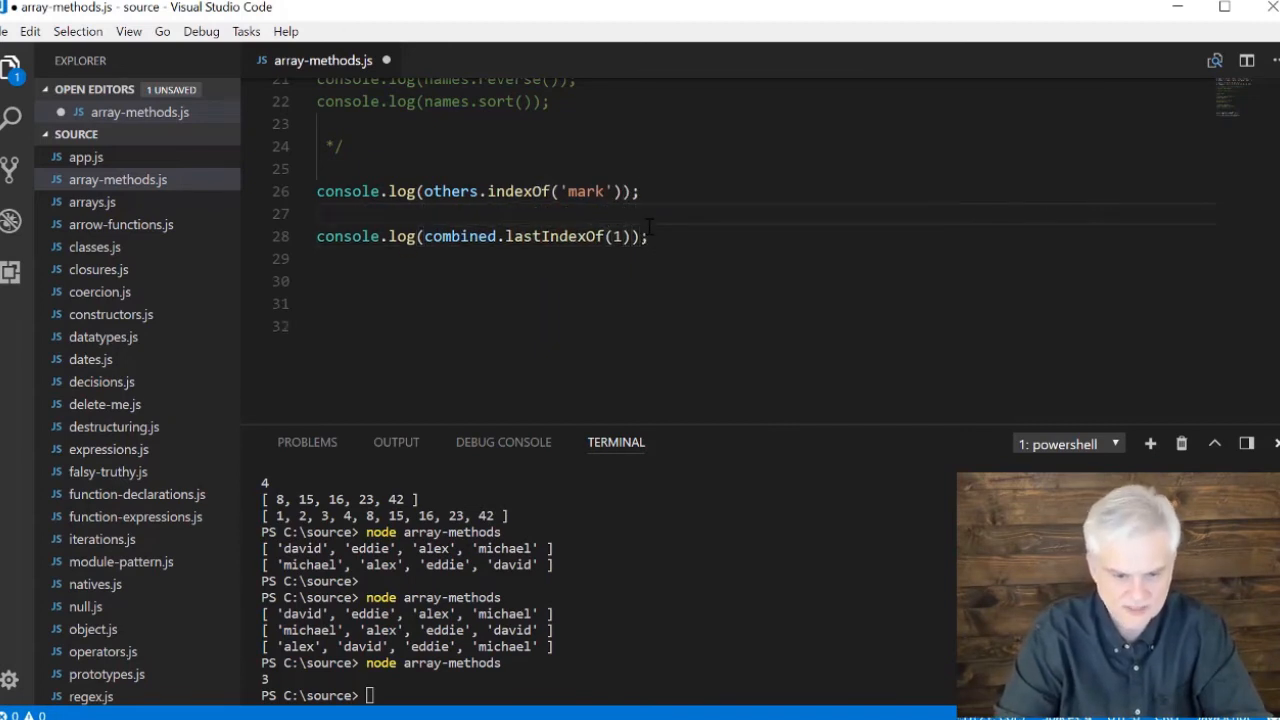
Duplicate the lastIndexOf line and edit the copy to console.log(combine)
{"action": "left_click", "coordinate": [318, 212]}
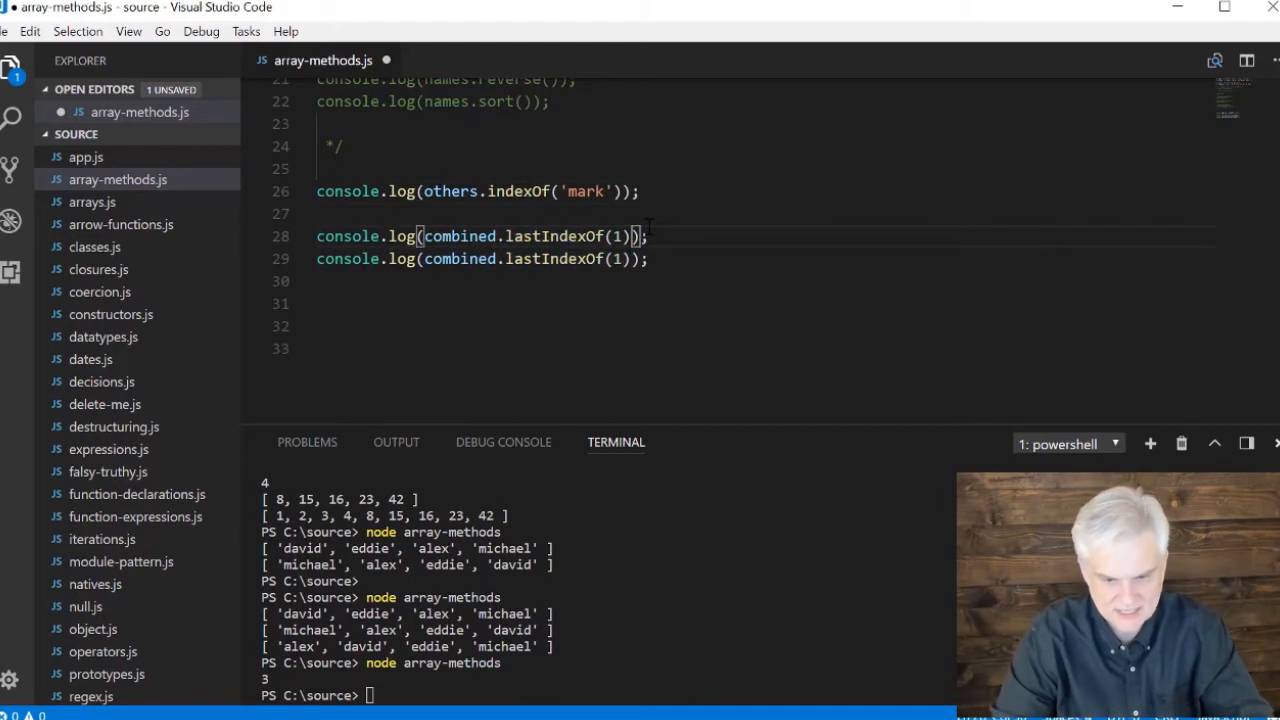
{"action": "key", "text": "Backspace"}
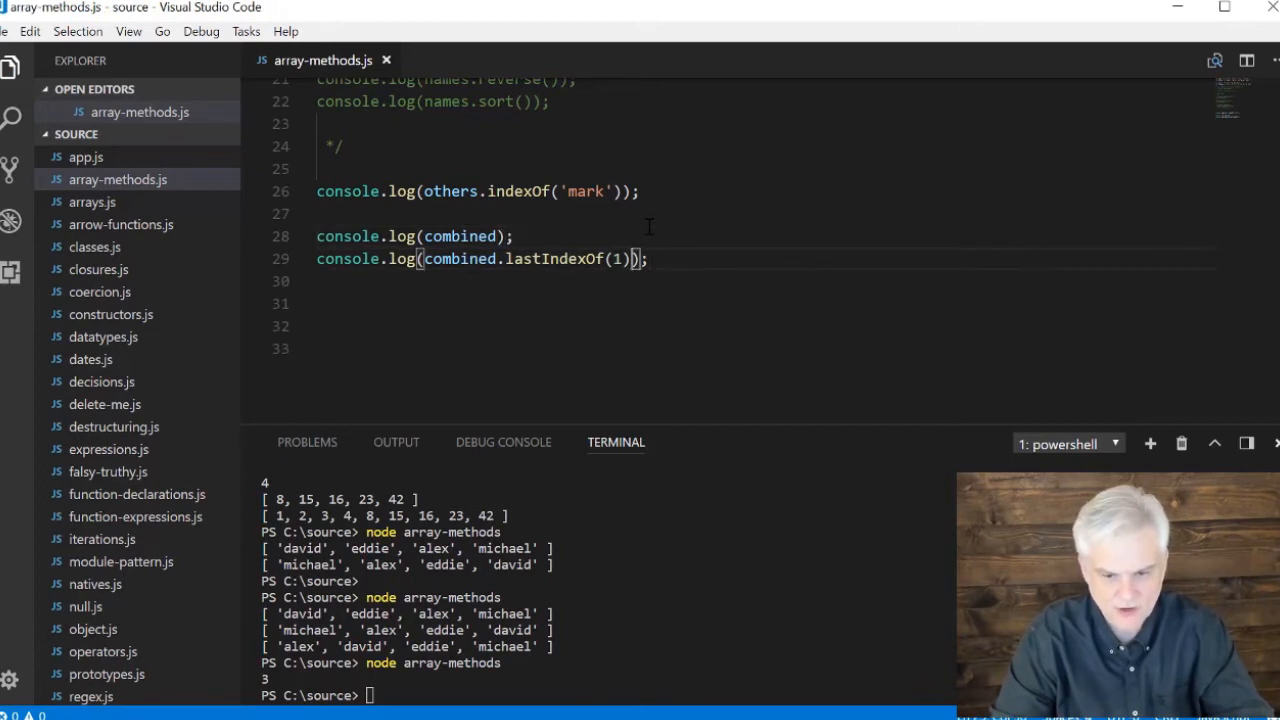
{"action": "double_click", "coordinate": [560, 260]}
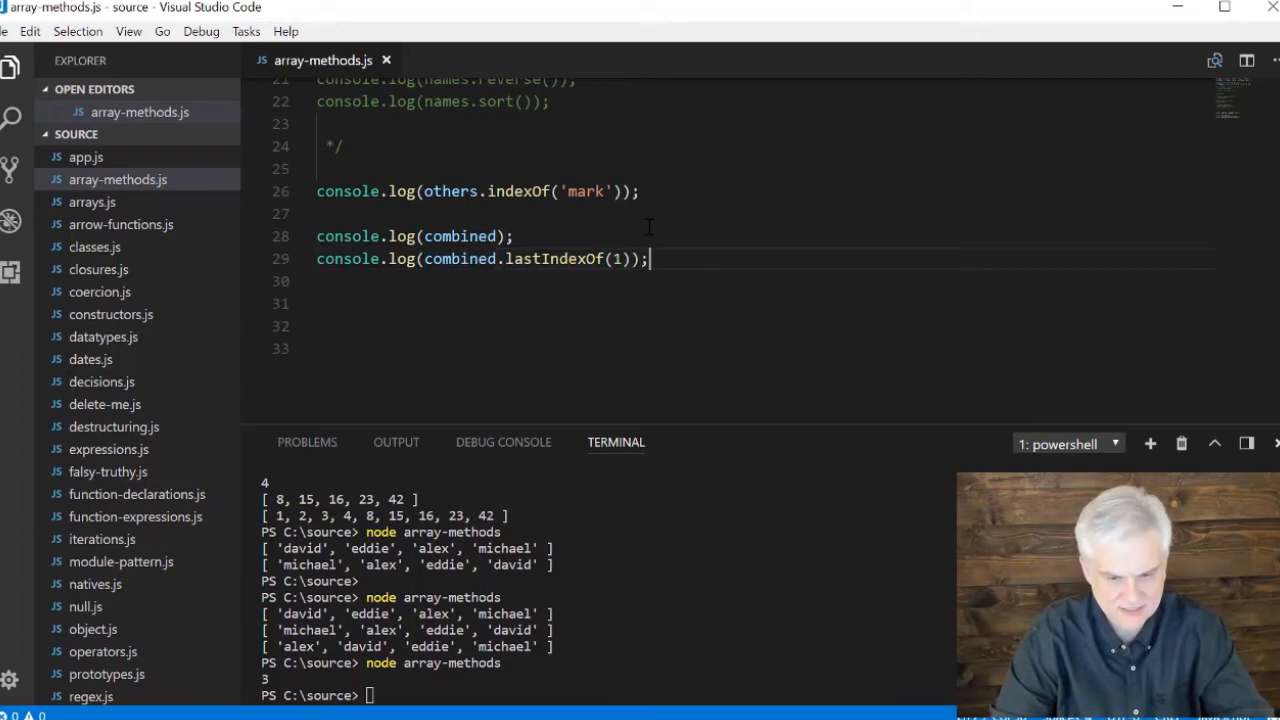
{"action": "left_click", "coordinate": [316, 192]}
{"action": "type", "text": "// "}
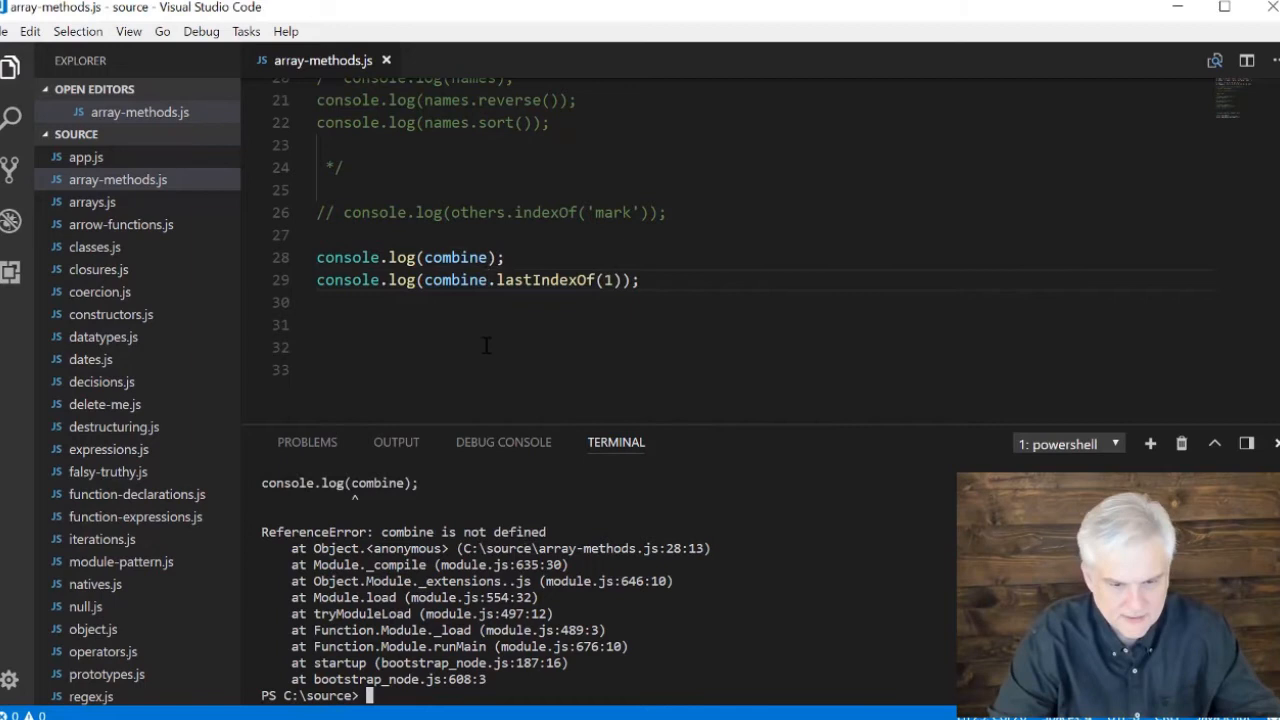
Uncomment the var combine declaration, rerun, then comment out both combine logs
{"action": "scroll", "scroll_direction": "up", "scroll_amount": 3}
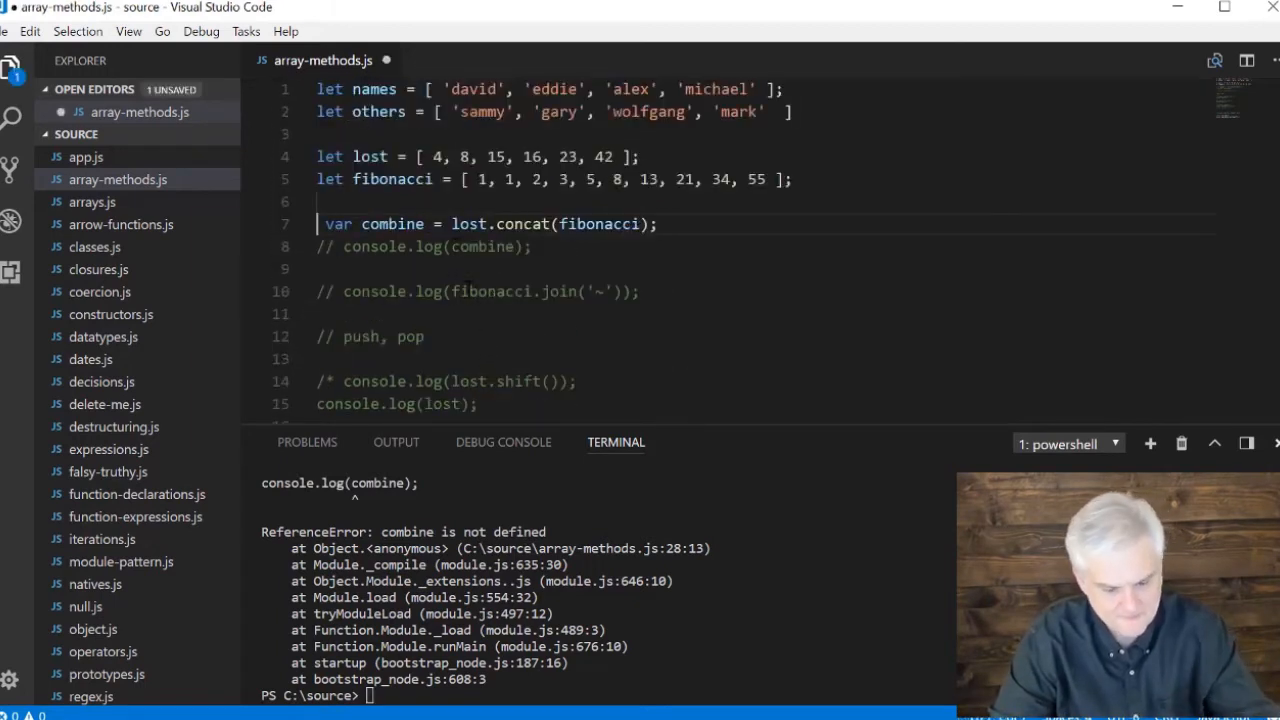
{"action": "key", "text": "ctrl+s"}
{"action": "type", "text": "node array-methods"}
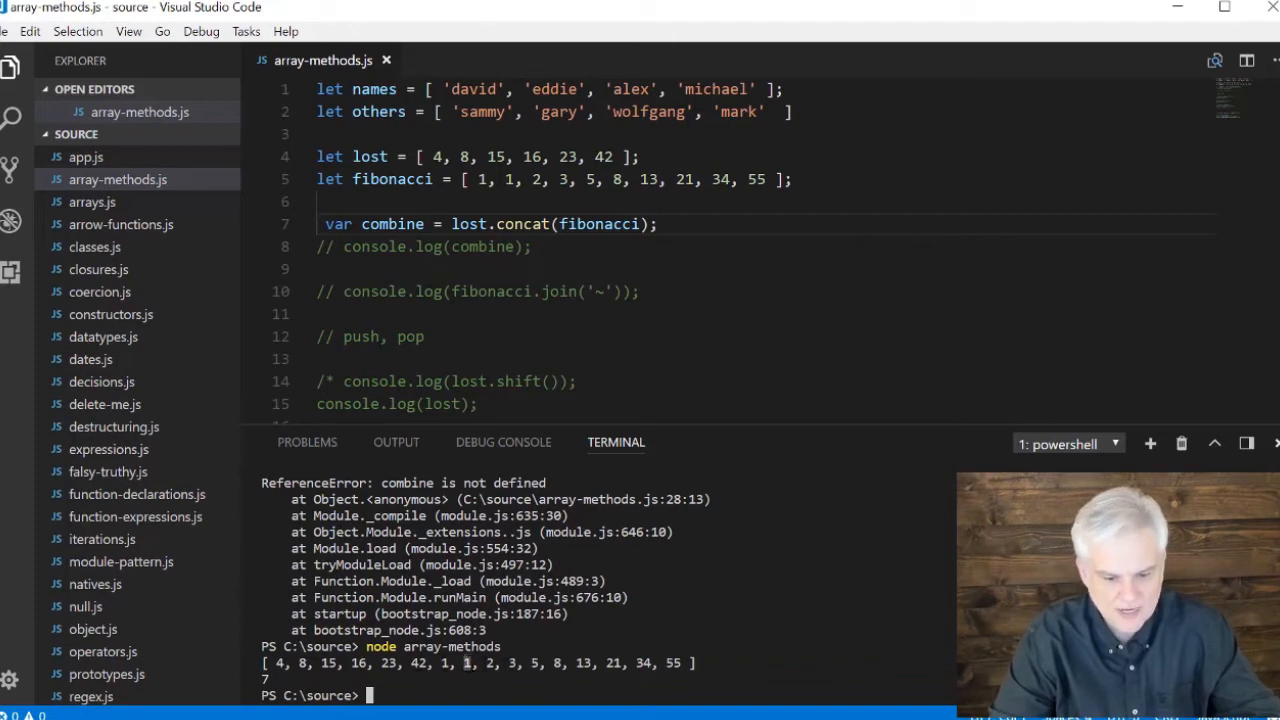
{"action": "scroll", "scroll_direction": "down", "scroll_amount": 3}
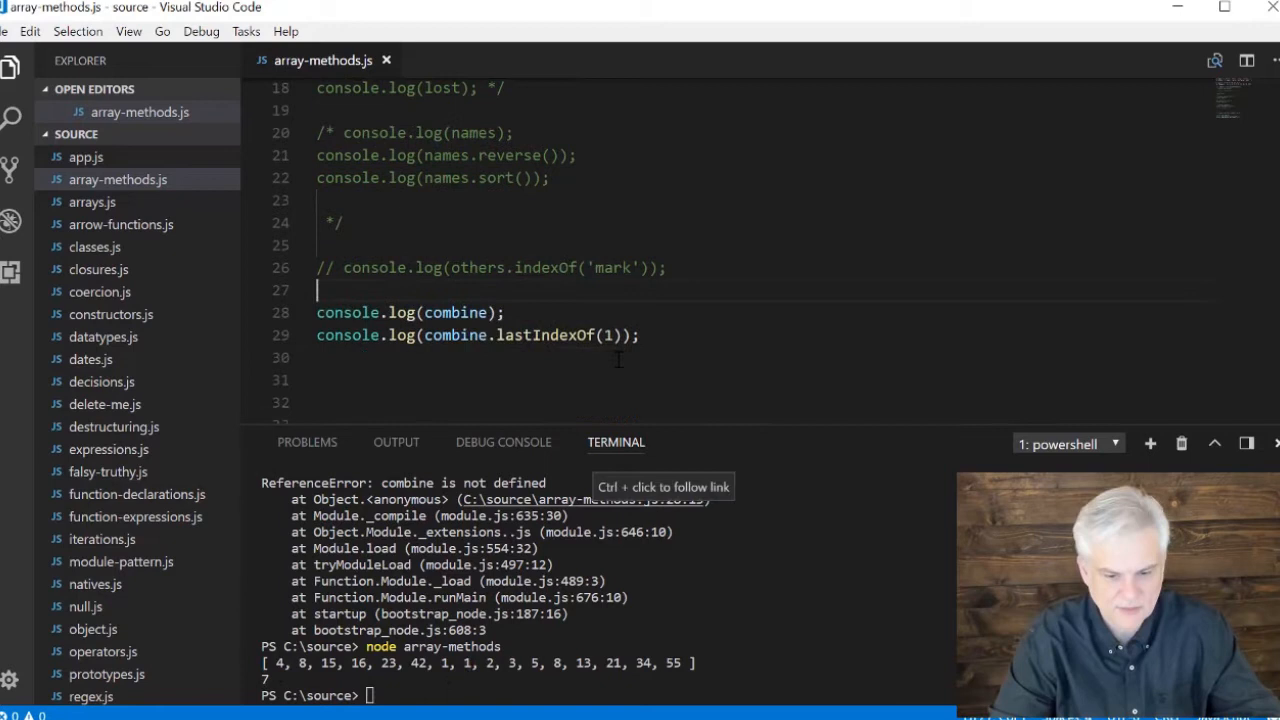
{"action": "scroll", "scroll_direction": "up", "scroll_amount": 3}
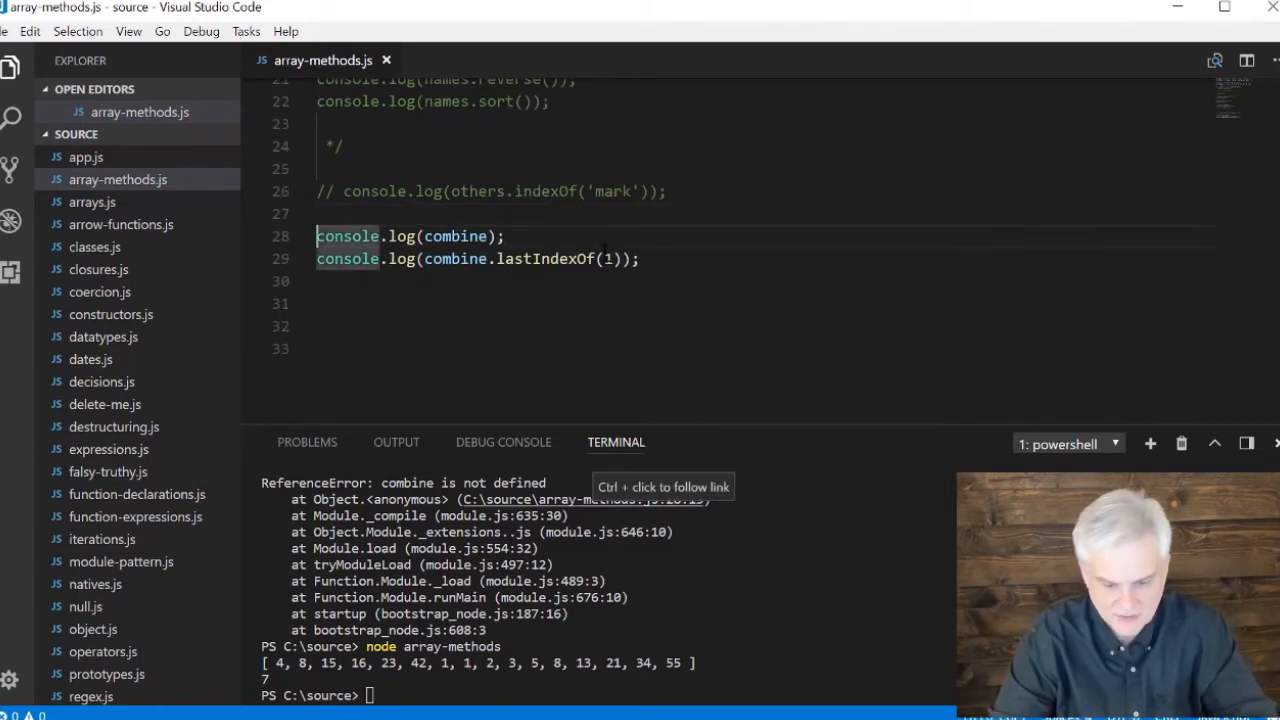
{"action": "key", "text": "ctrl+/"}
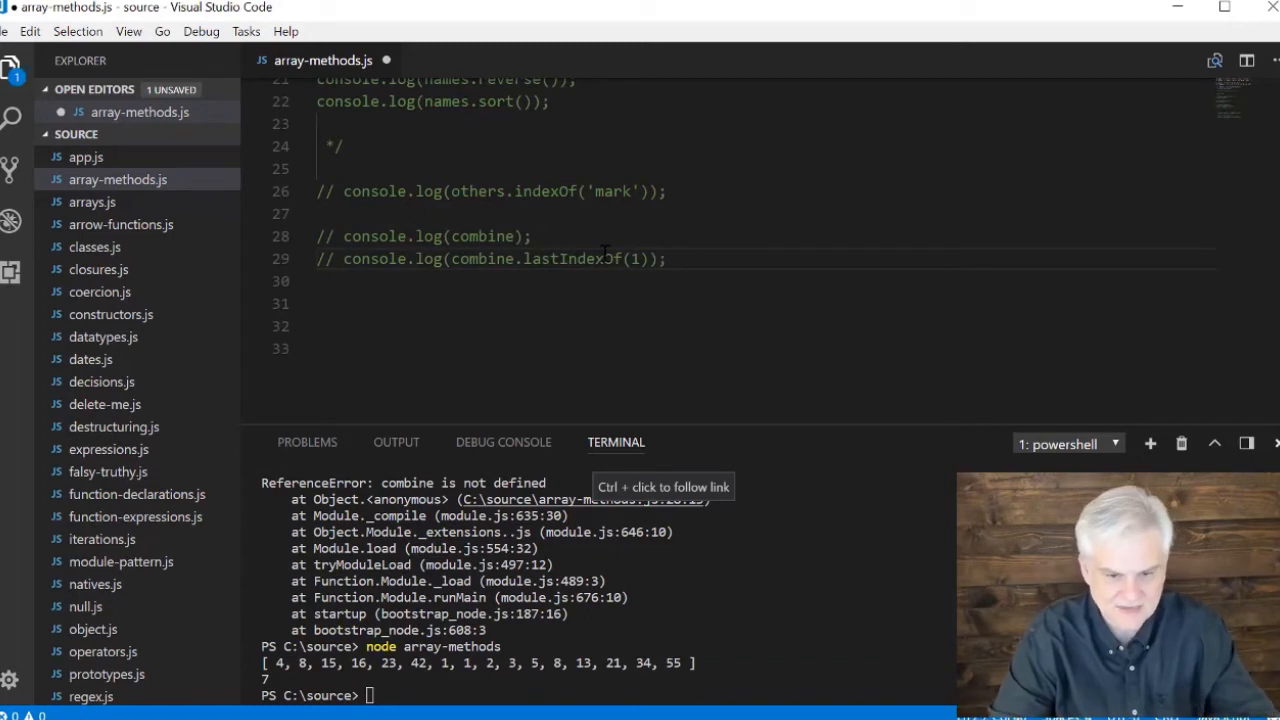
Add a // map comment and start var filtered = combine.filter((x) => { });
{"action": "left_click", "coordinate": [668, 260]}
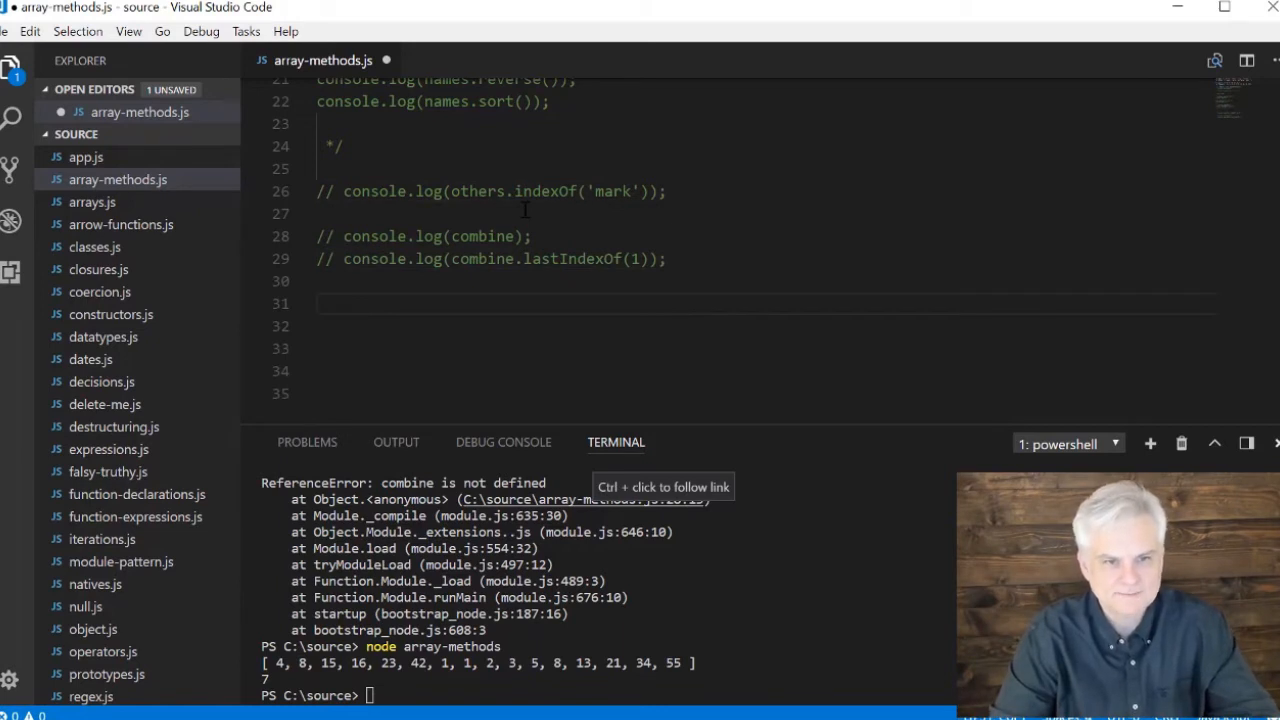
{"action": "type", "text": "// map"}
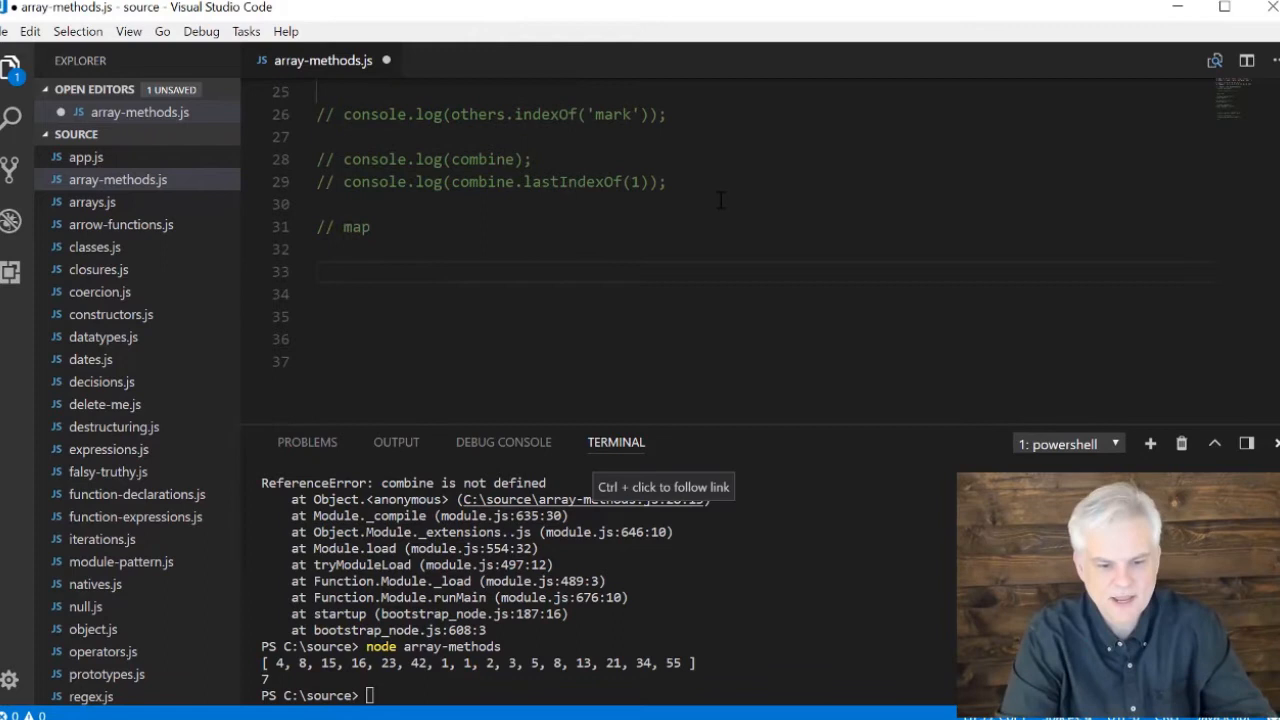
{"action": "left_click", "coordinate": [320, 272]}
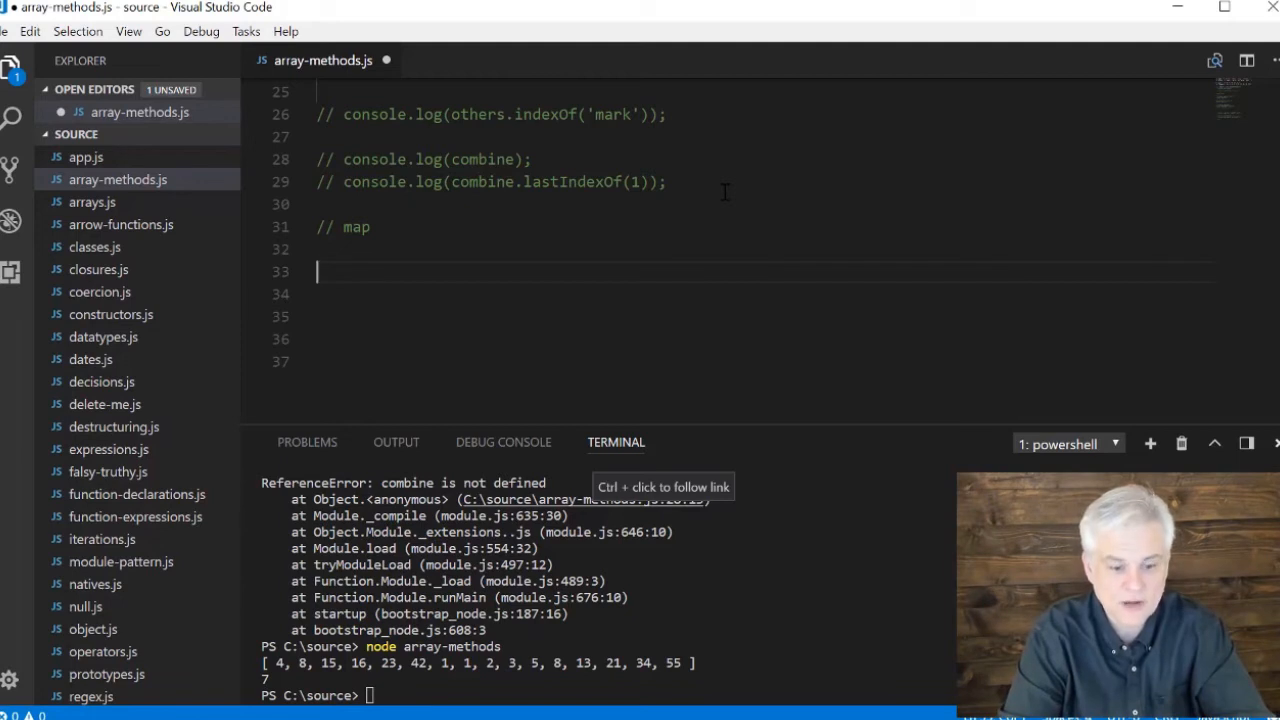
{"action": "type", "text": "var filtered ="}
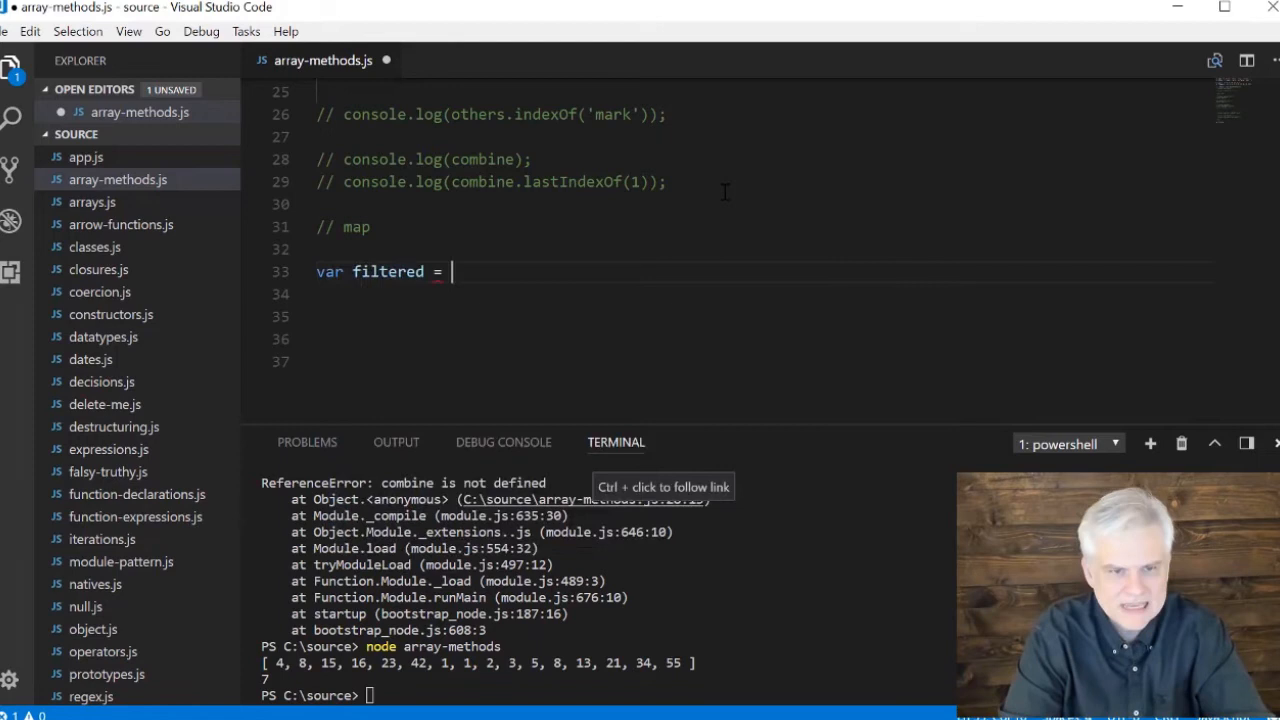
{"action": "type", "text": "combined"}
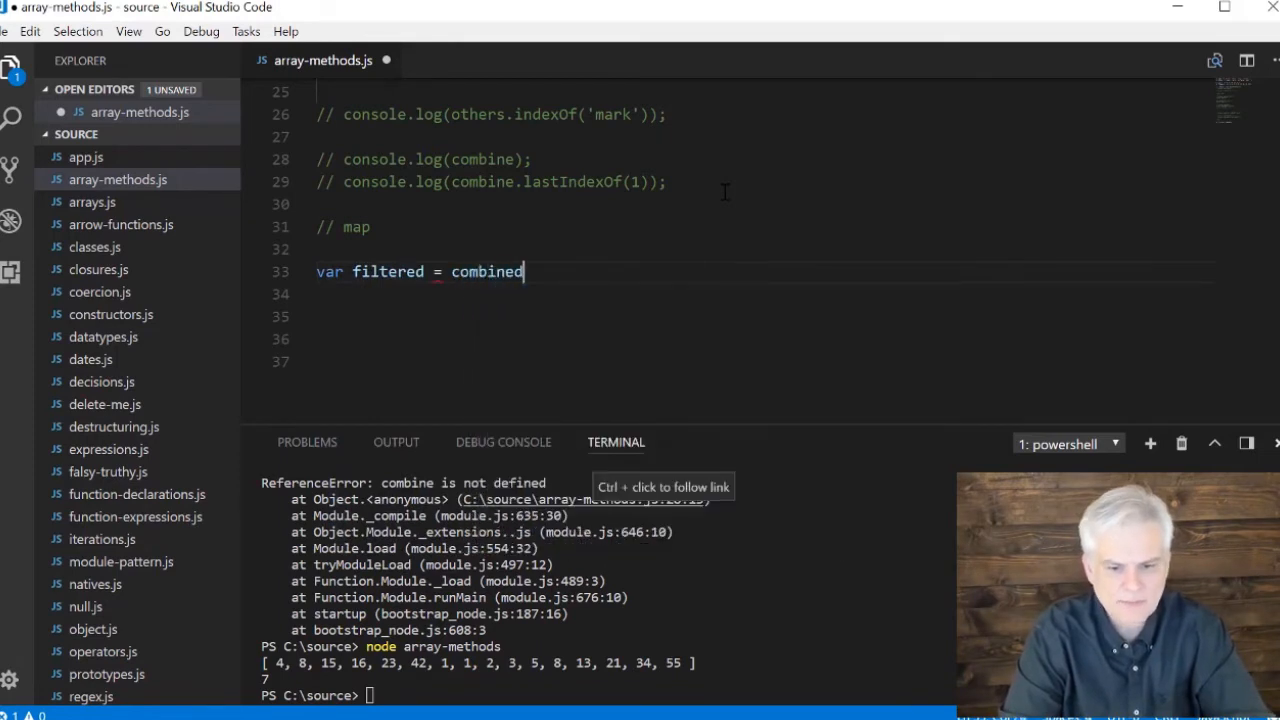
{"action": "type", "text": ".filter((x)"}
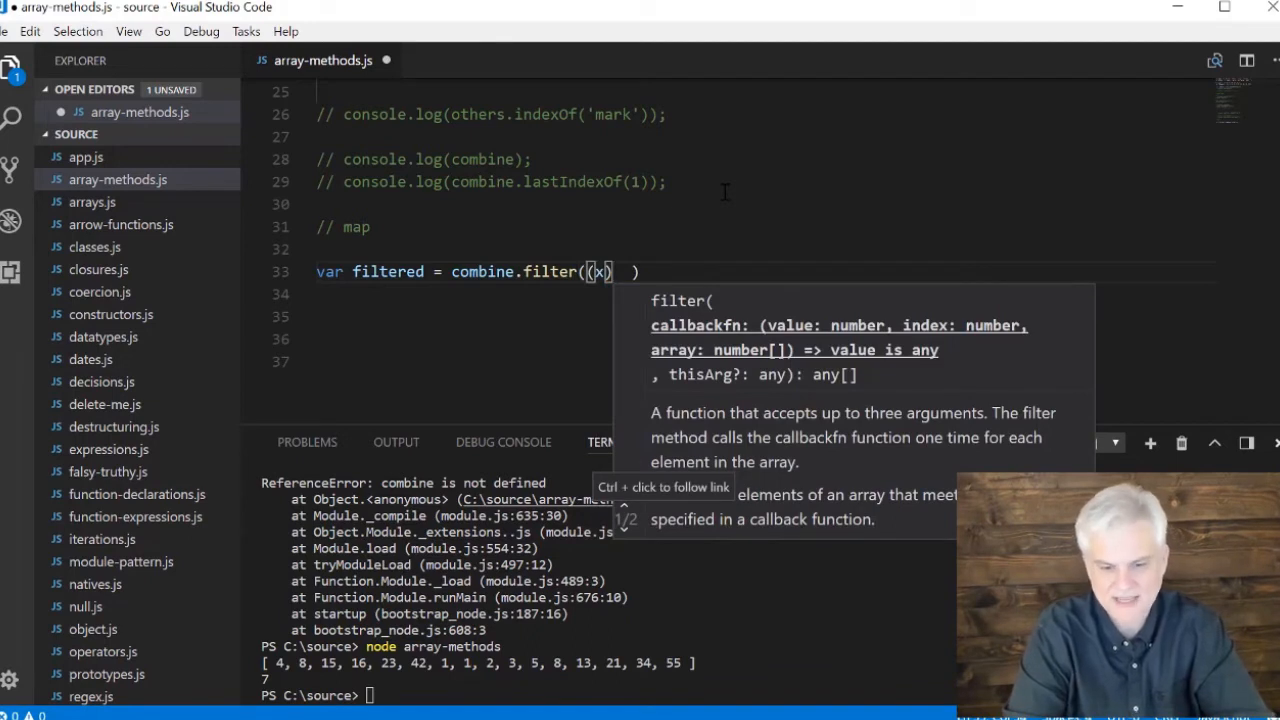
{"action": "type", "text": "=>"}
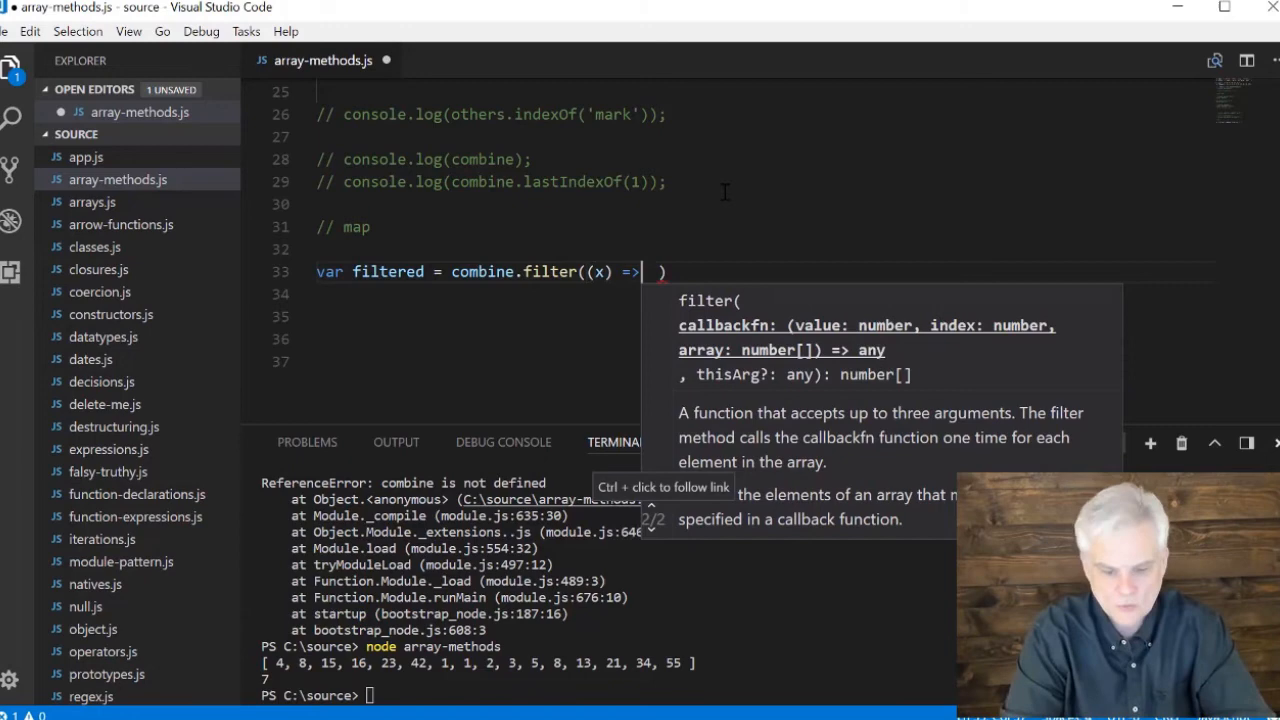
{"action": "type", "text": "{ }"}
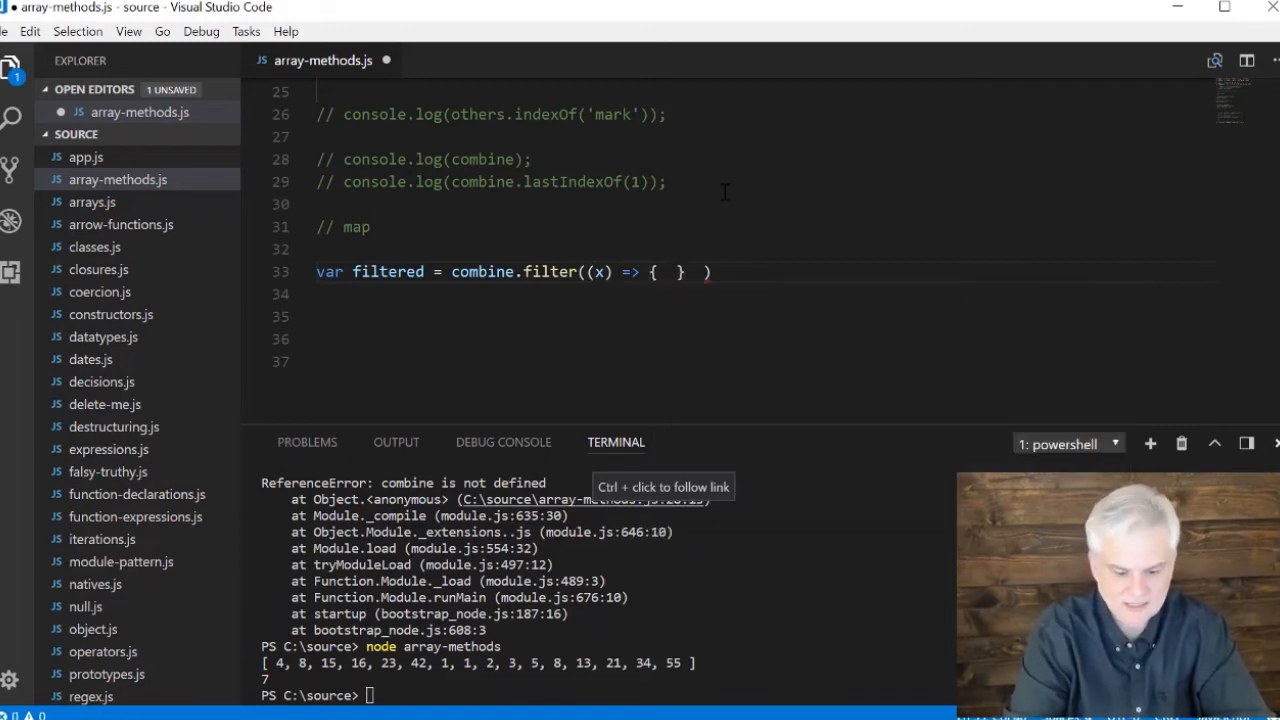
Complete the filter with if (x <= 15) return x; and console.log(filtered);
{"action": "type", "text": "if (x"}
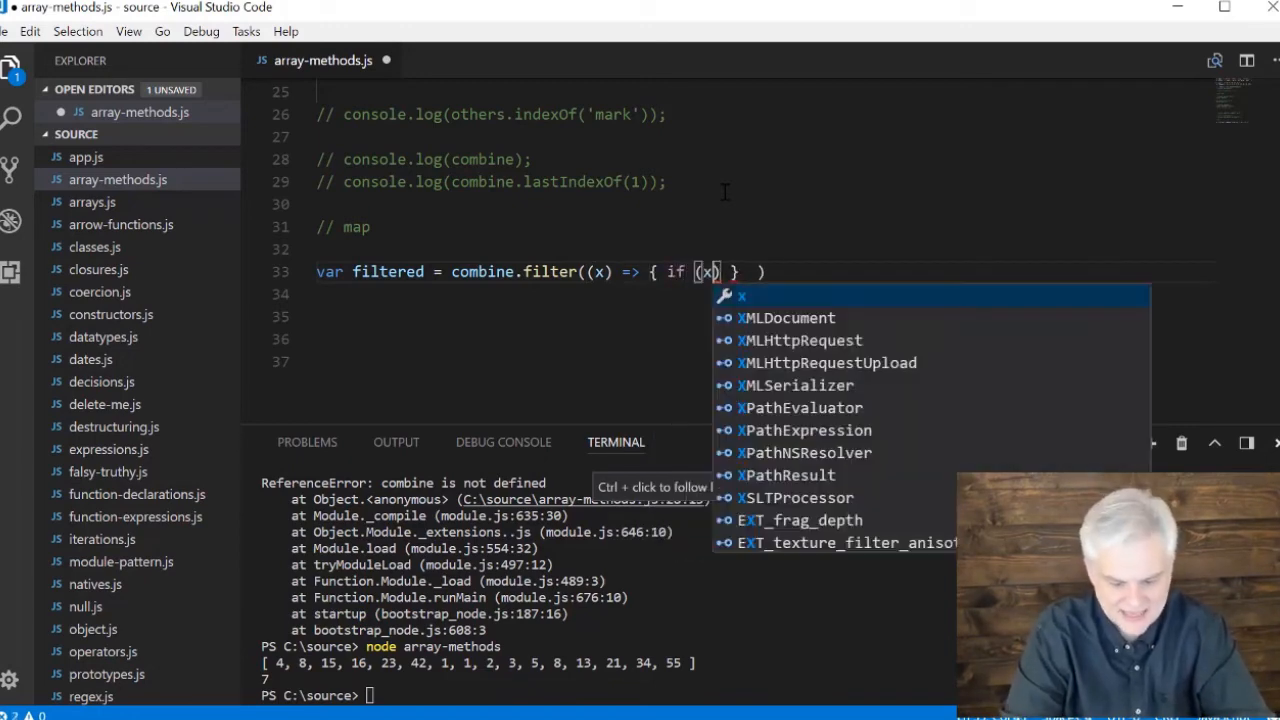
{"action": "type", "text": "<="}
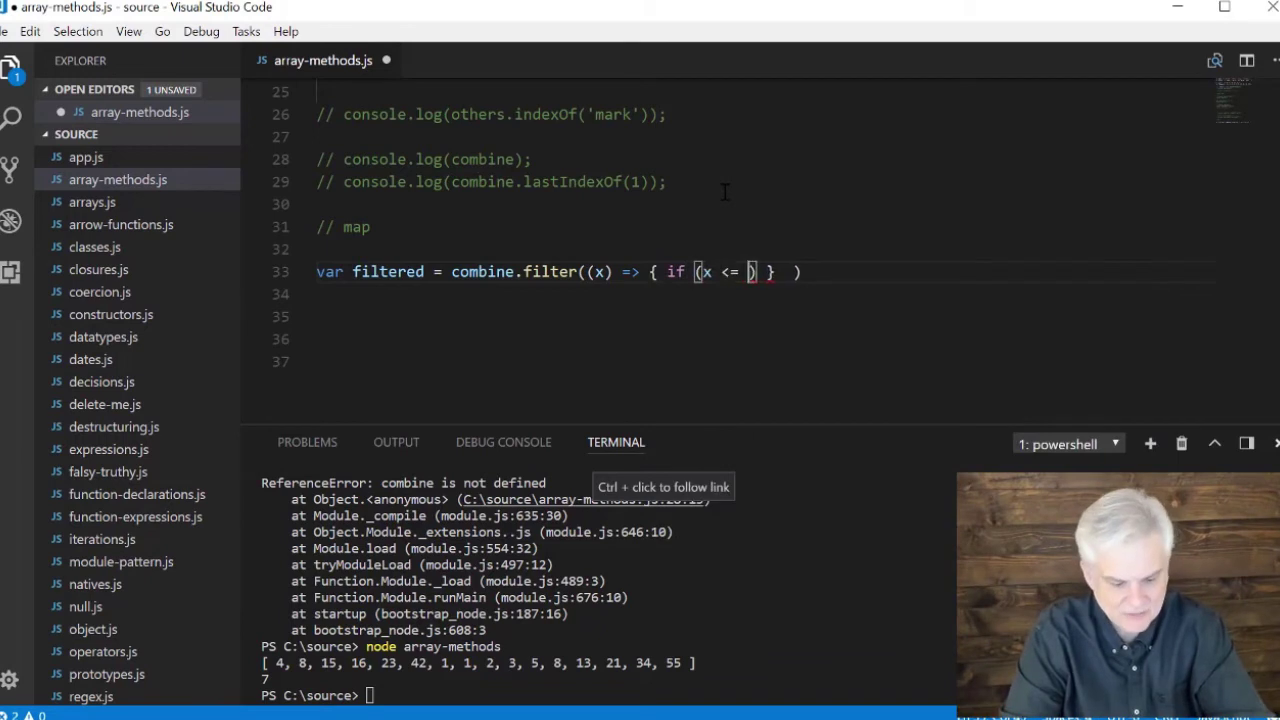
{"action": "type", "text": "15"}
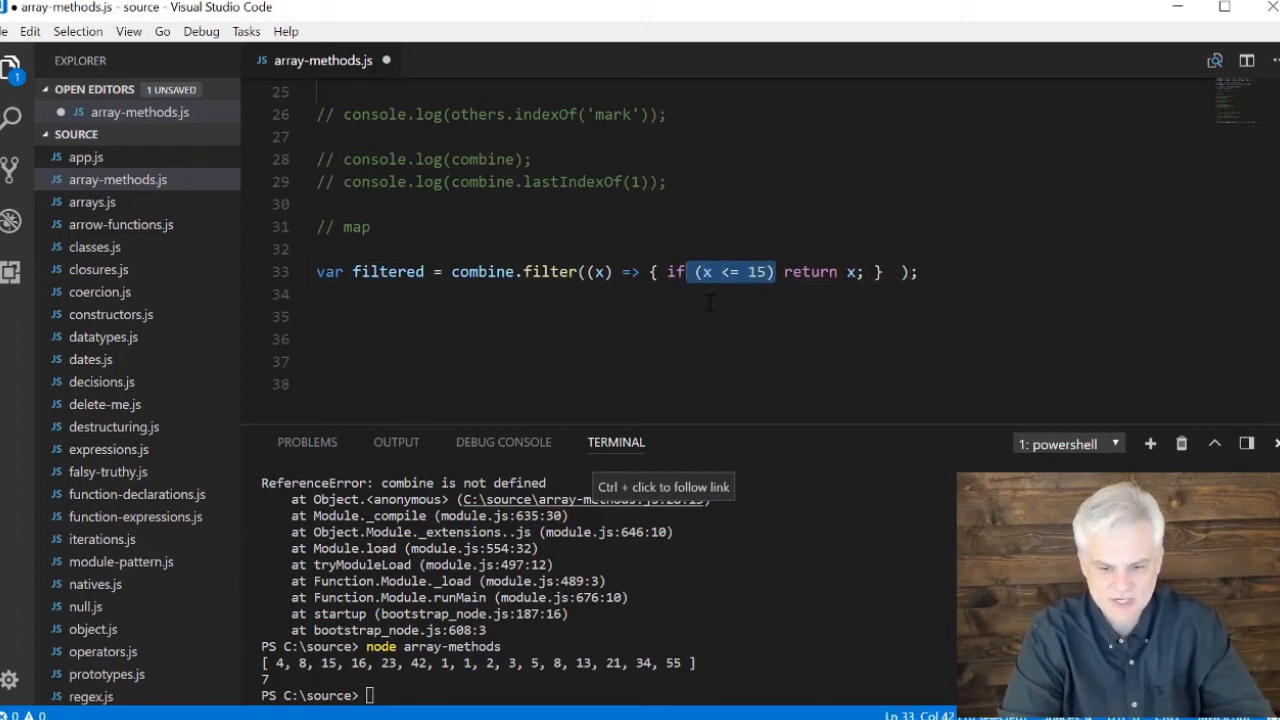
{"action": "type", "text": "c"}
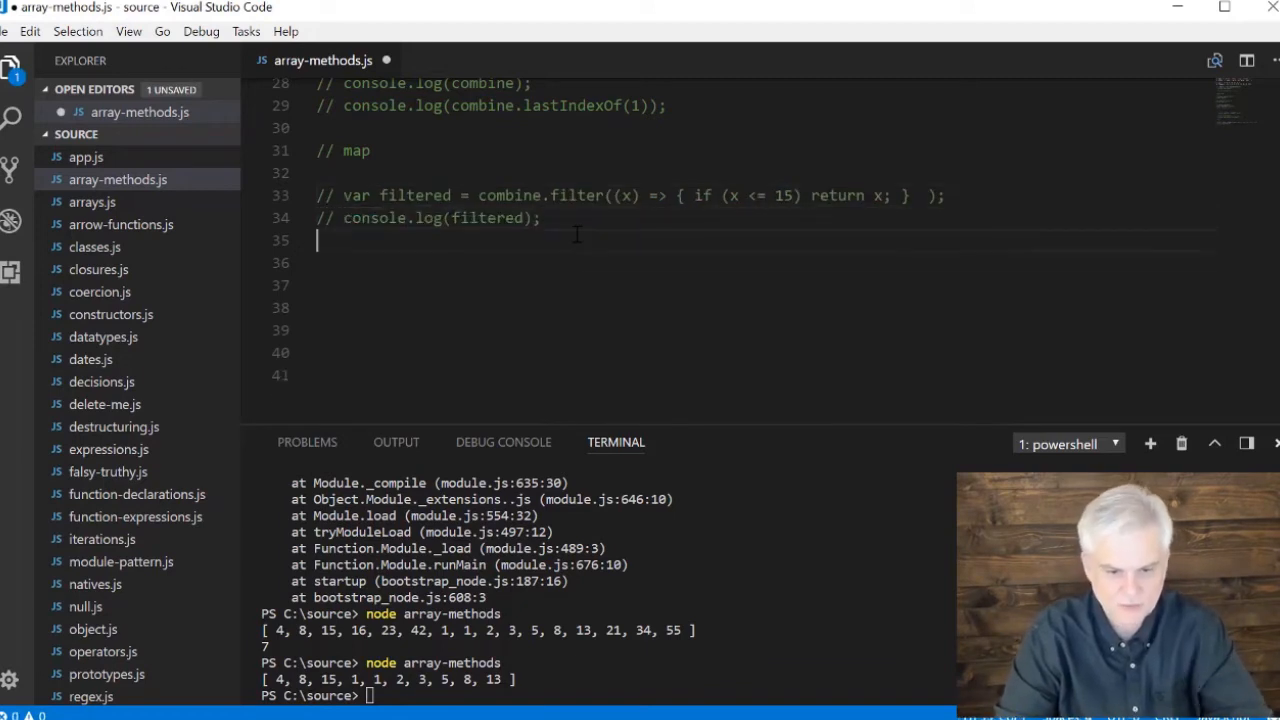
{"action": "scroll", "scroll_direction": "down", "scroll_amount": 3}
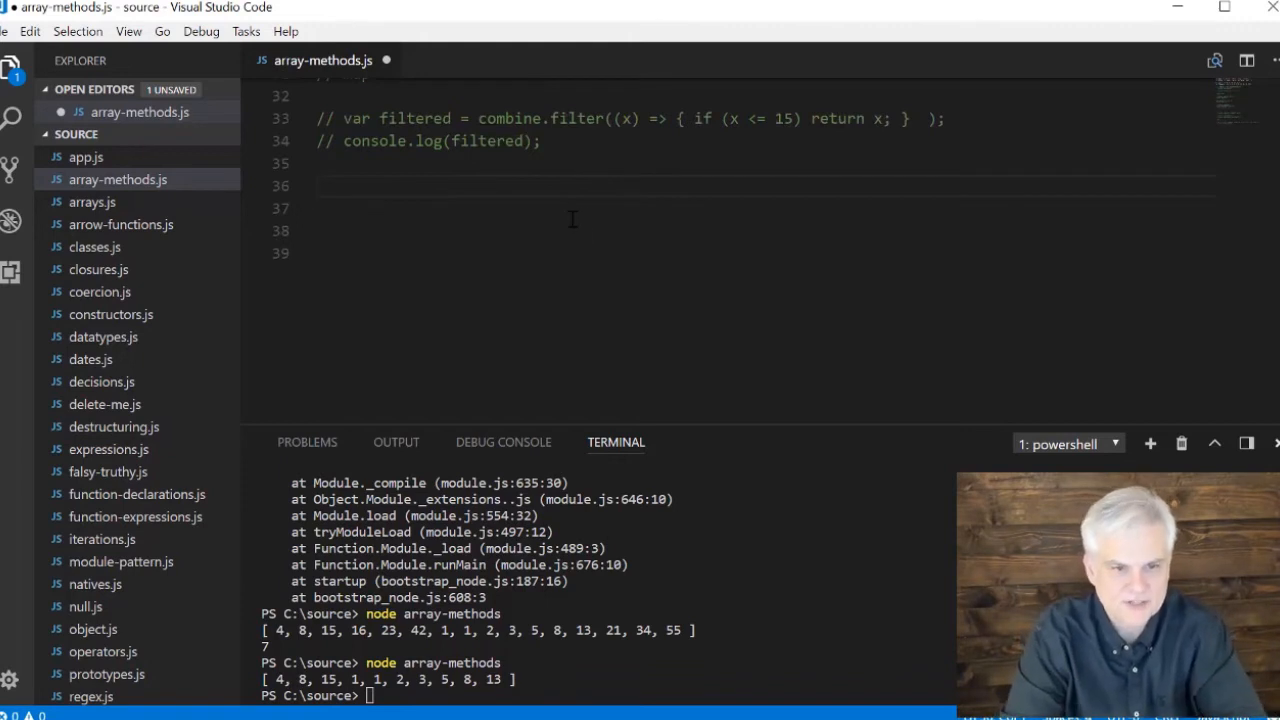
Write names.forEach((name) => console.log(...)) and run it to print howdy david, eddie, alex, michael
{"action": "type", "text": "names."}
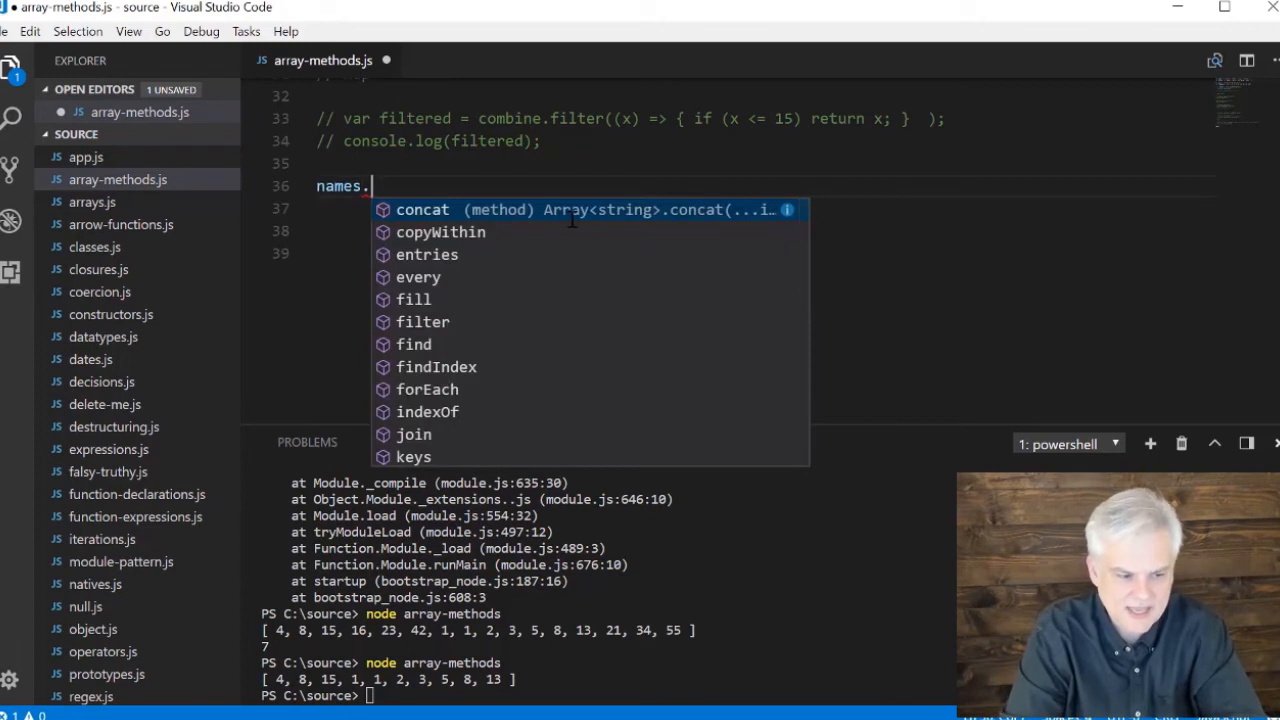
{"action": "type", "text": "forEach("}
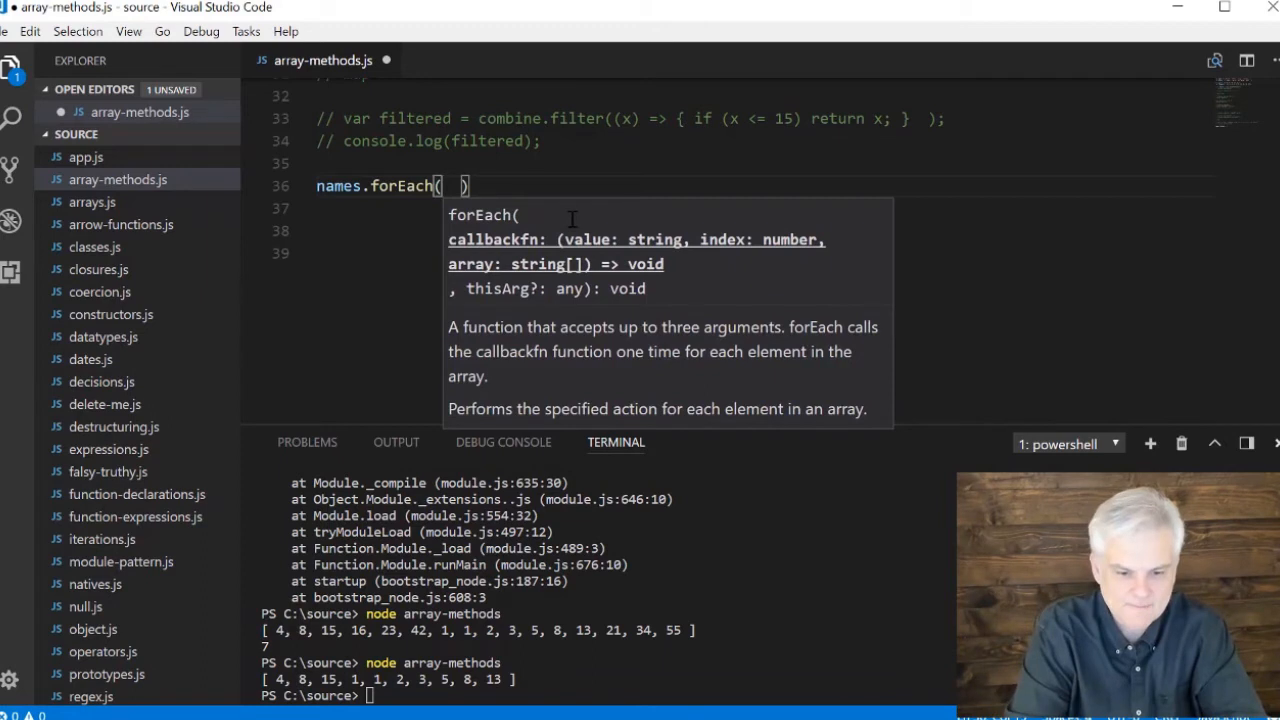
{"action": "type", "text": "(name) =>"}
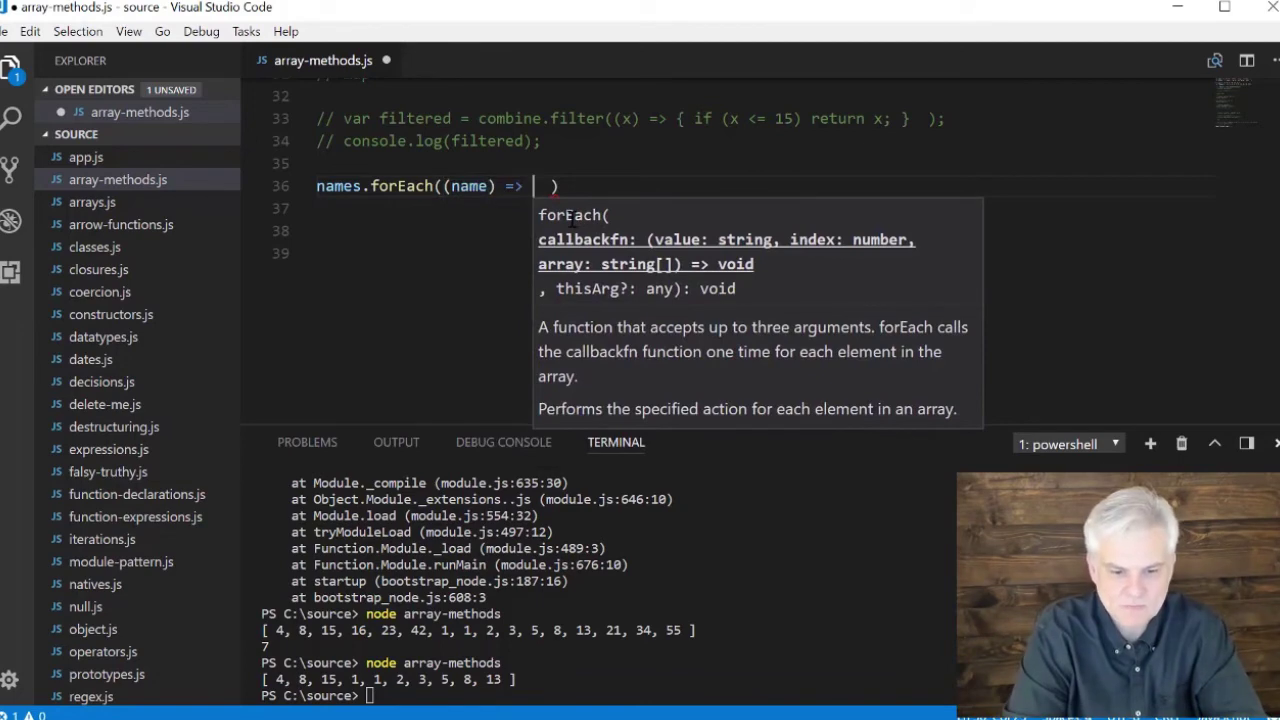
{"action": "type", "text": "console.log(`howdy ${"}
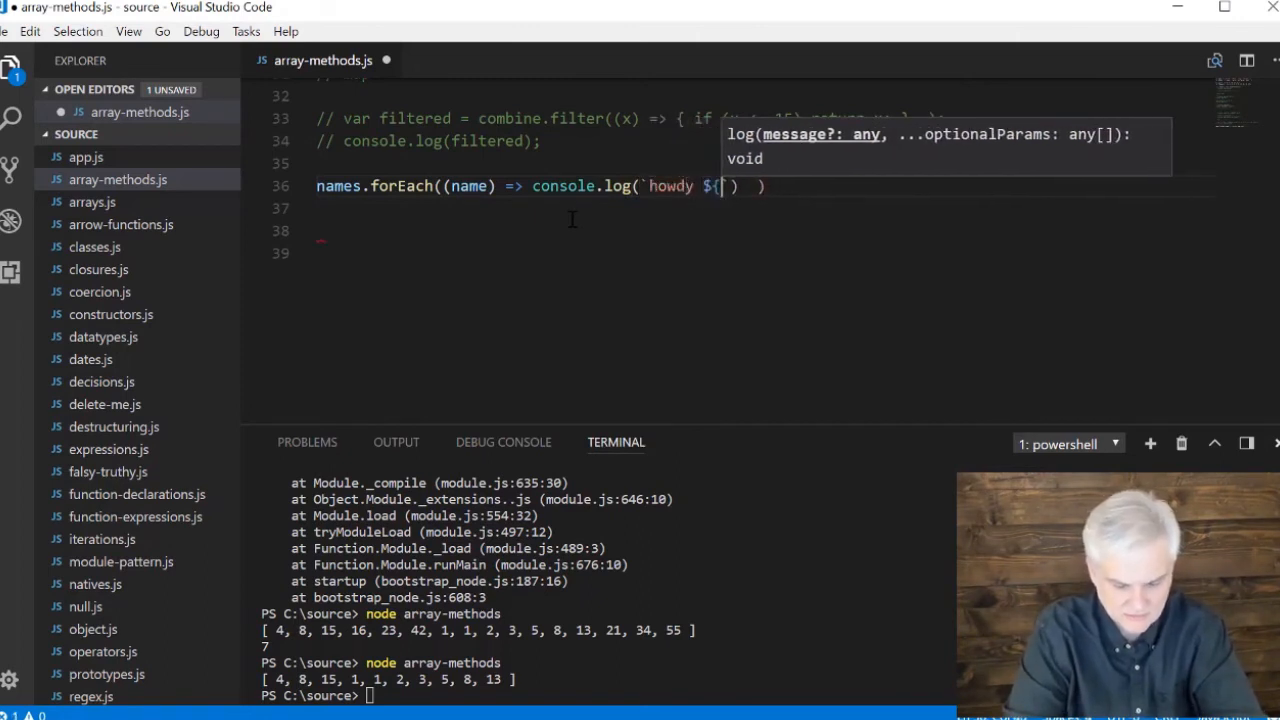
{"action": "type", "text": "name}"}
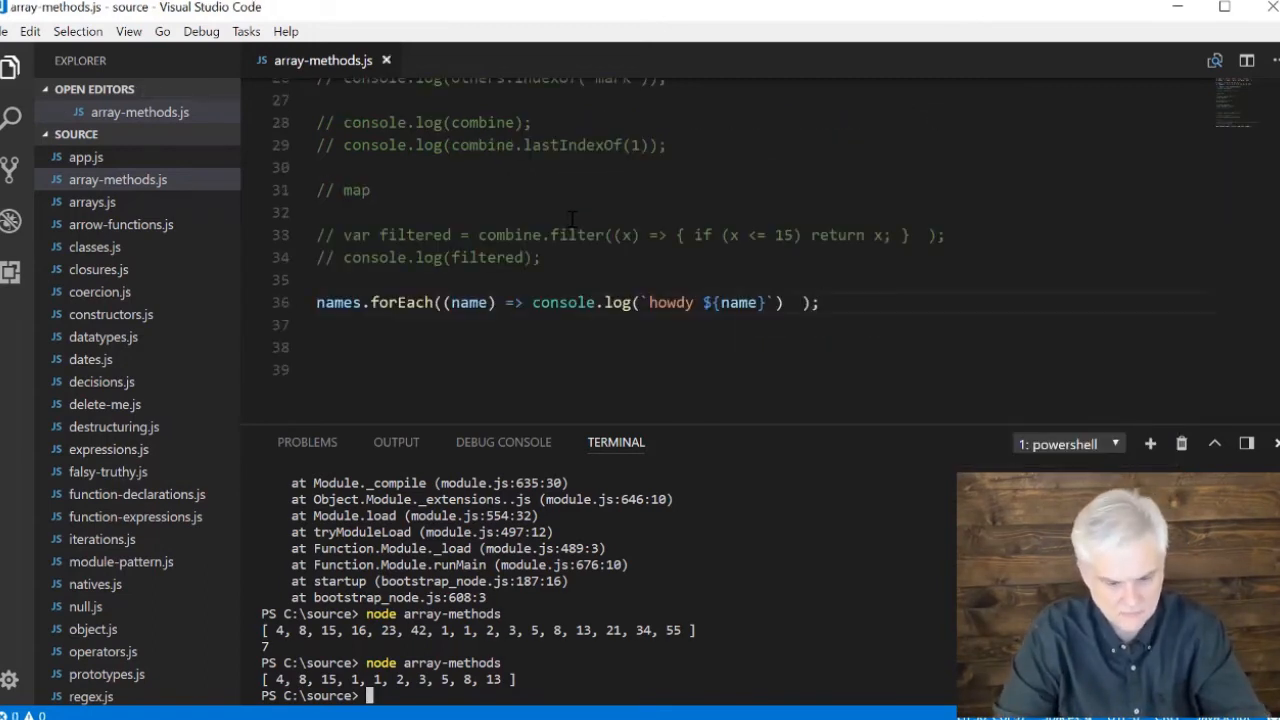
{"action": "key", "text": "Return"}
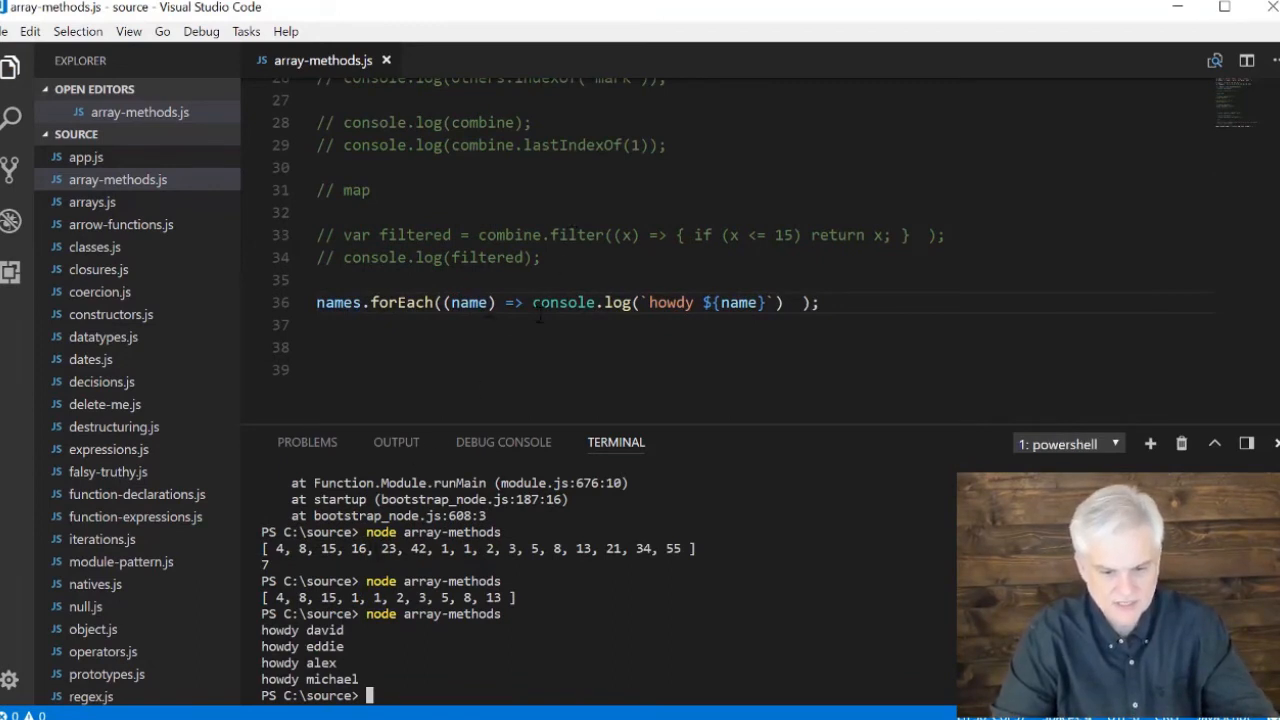
{"action": "mouse_move", "coordinate": [468, 302]}
{"action": "type", "text": "// "}
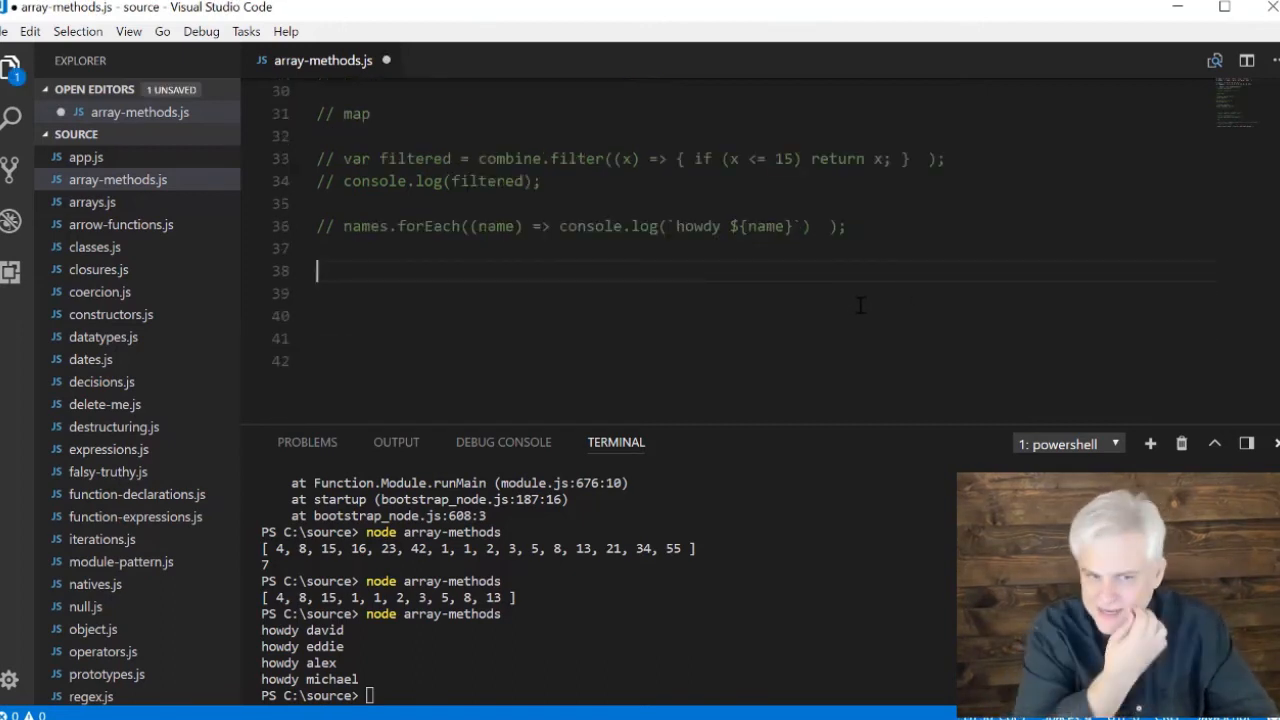
{"action": "mouse_move", "coordinate": [804, 256]}
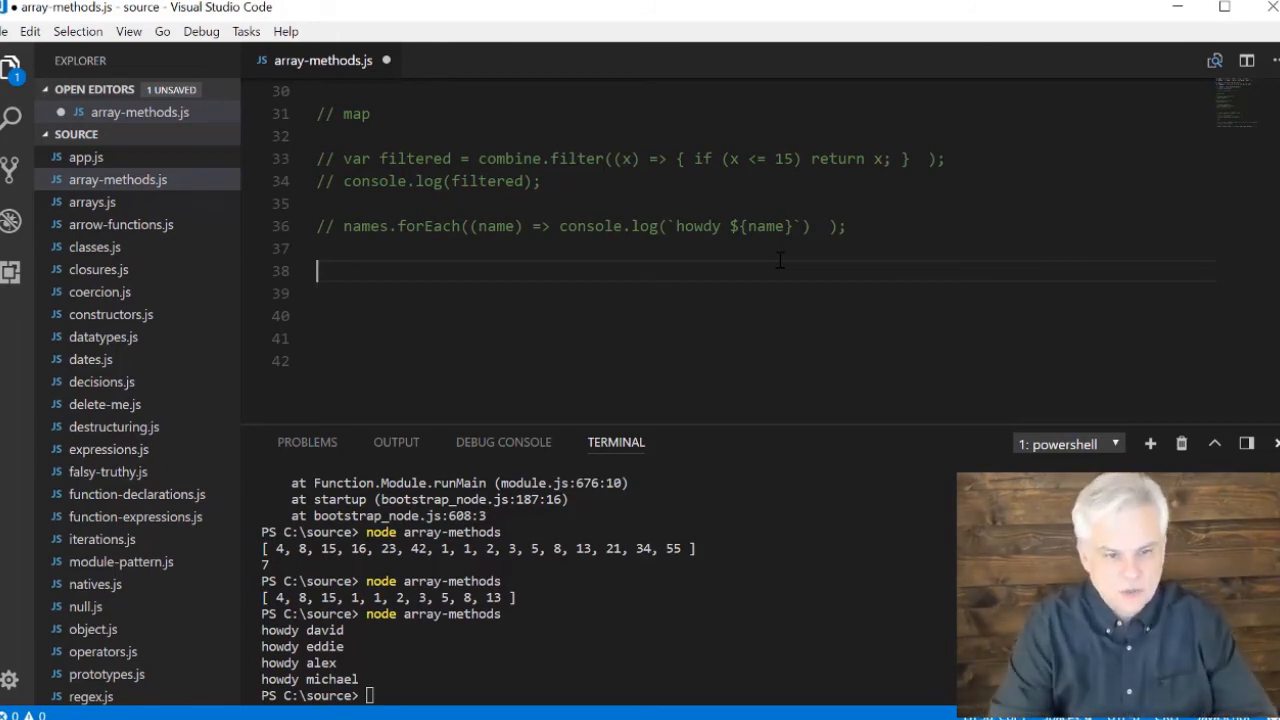
Add an empty console.log() call on line 38 below the re-enabled filtered declaration
{"action": "type", "text": "console.log("}
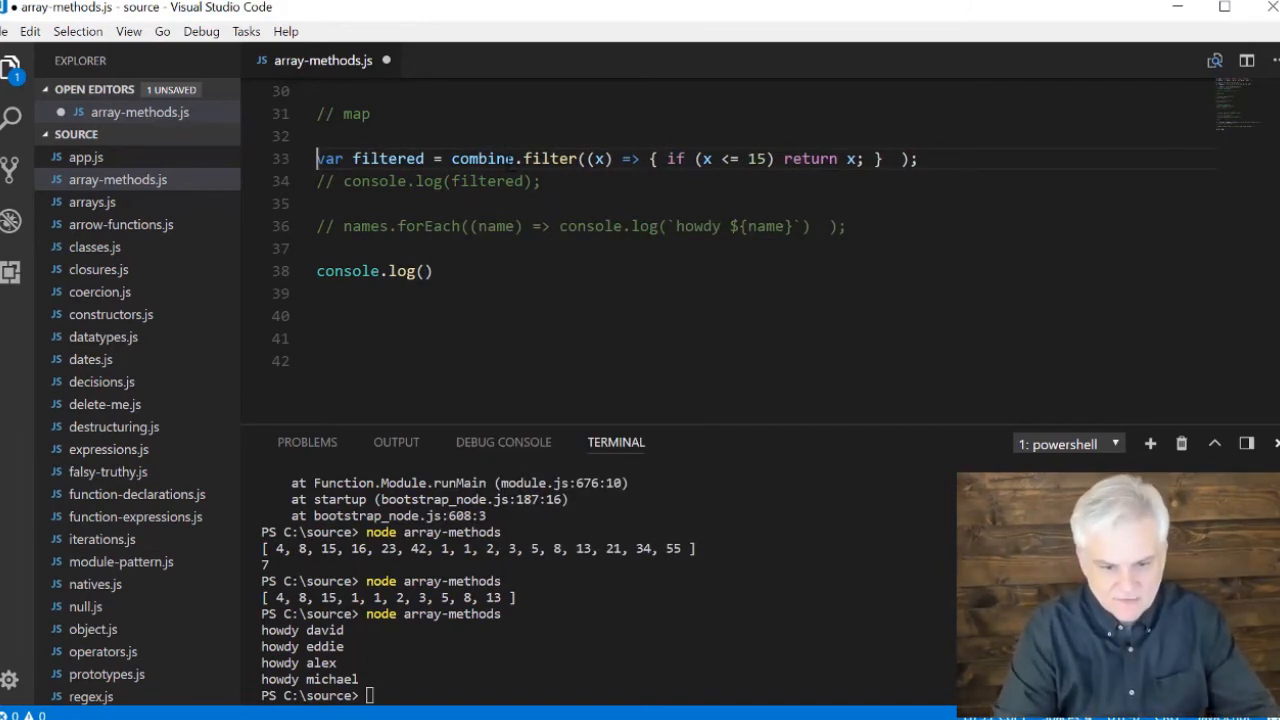
Log filtered.every((num) => num < 10), save and run it to get false
{"action": "left_click", "coordinate": [424, 272]}
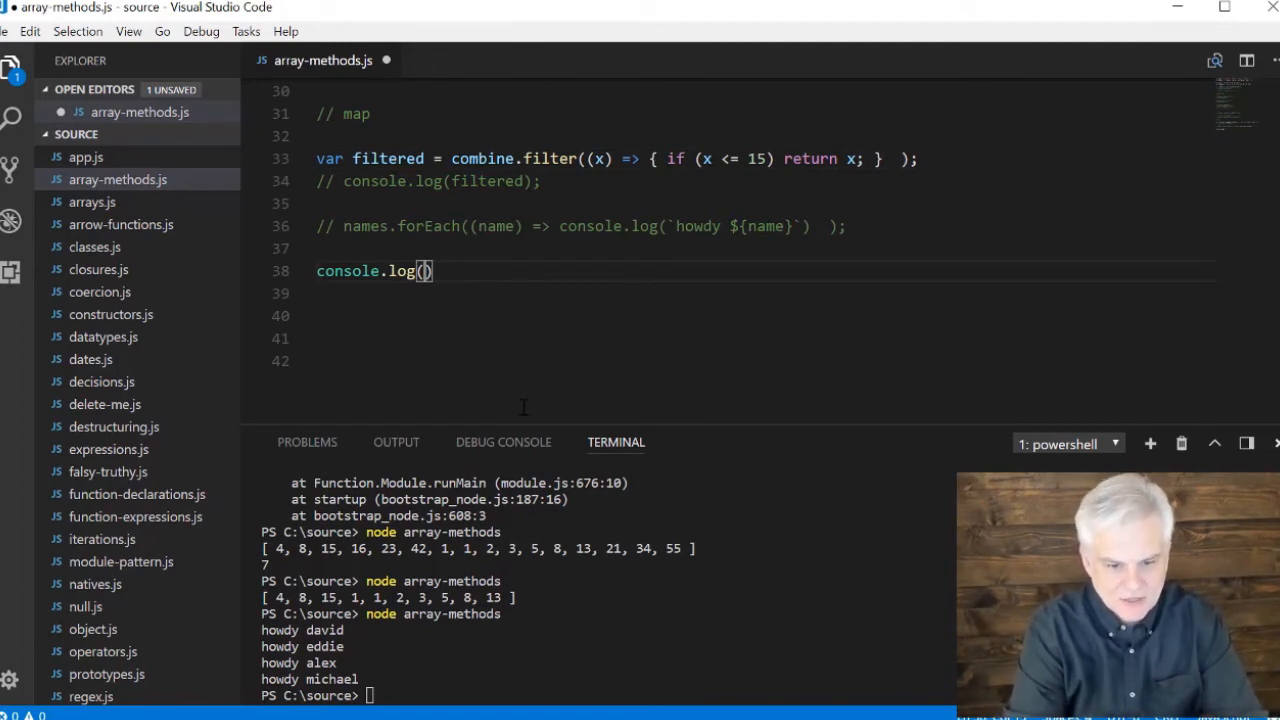
{"action": "type", "text": "filtered.every"}
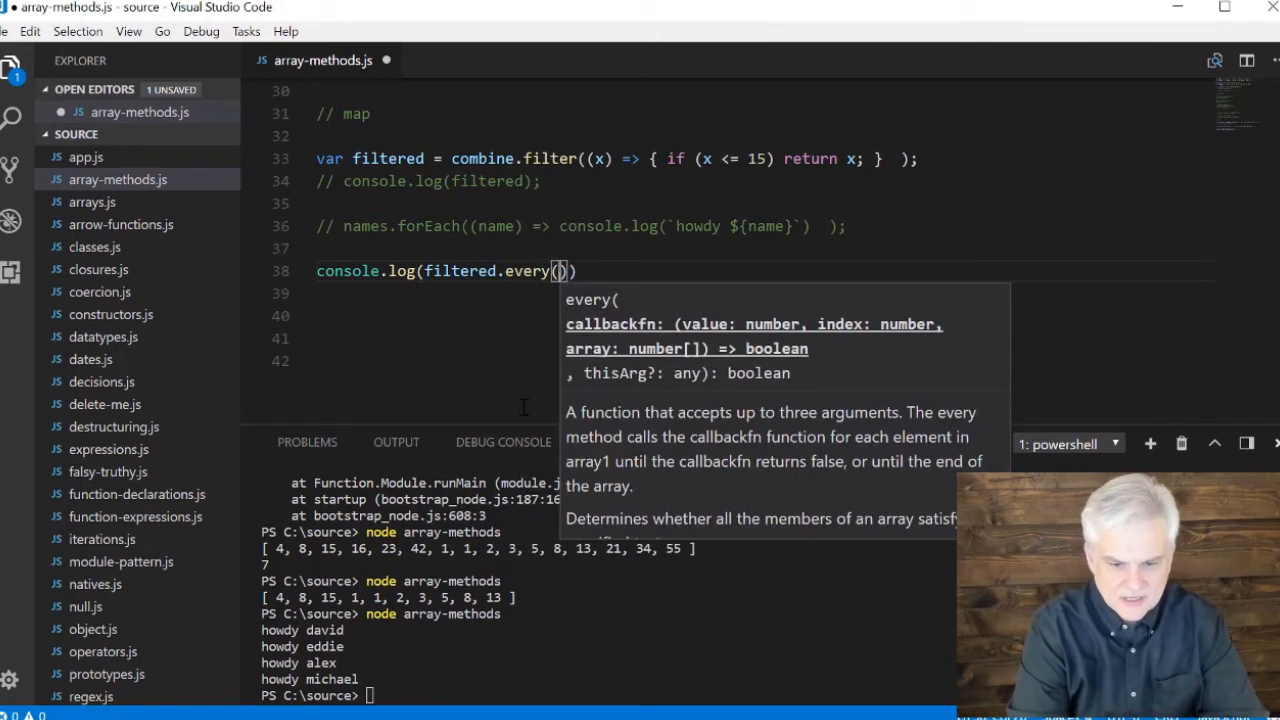
{"action": "type", "text": "()"}
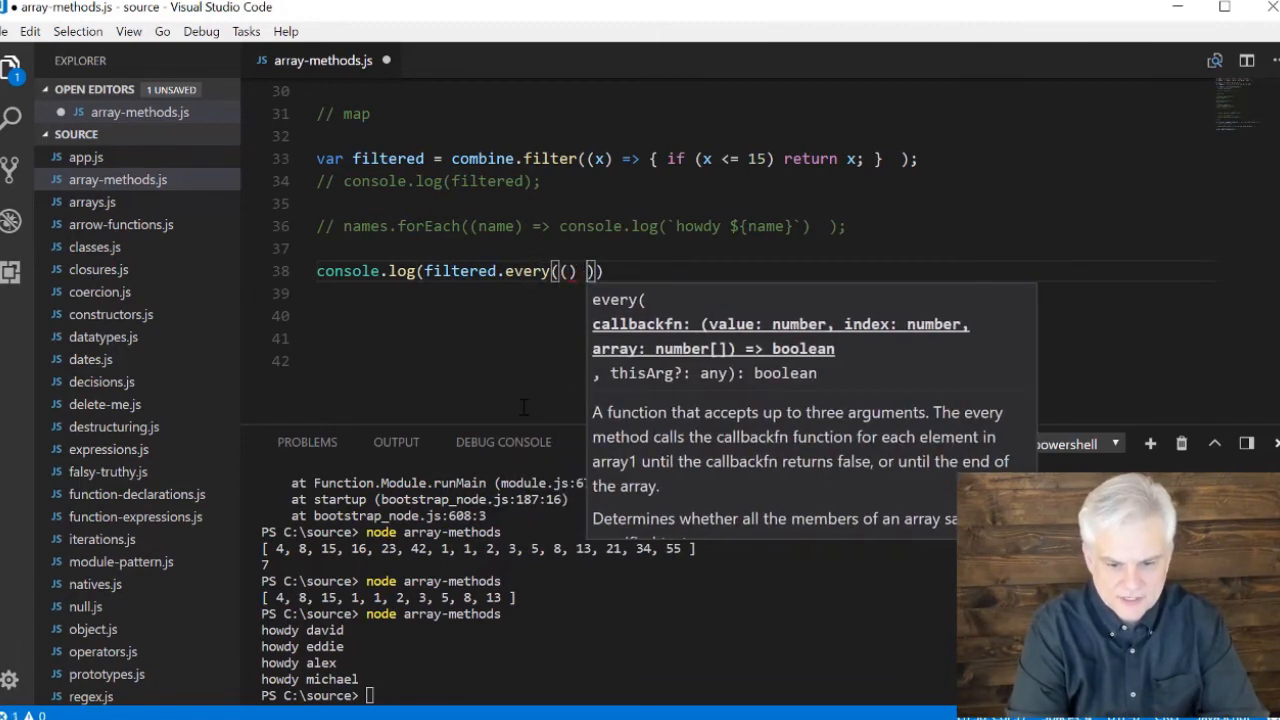
{"action": "type", "text": "=>"}
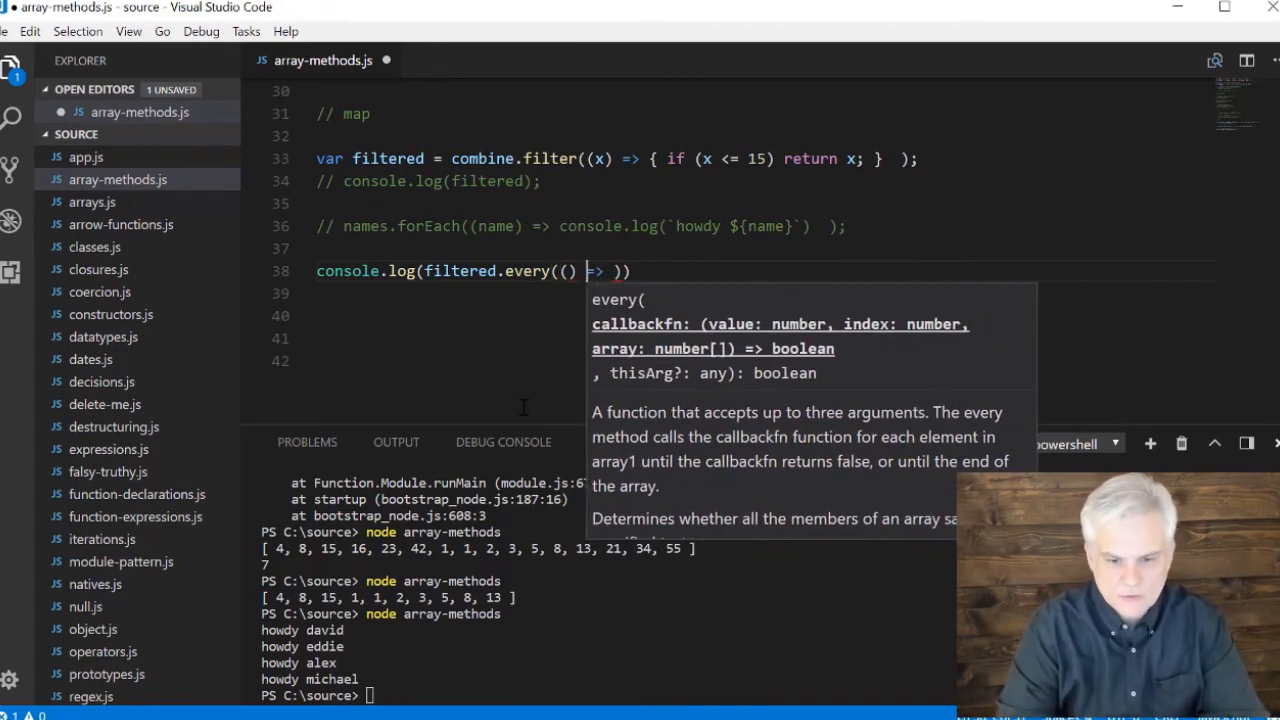
{"action": "type", "text": "num"}
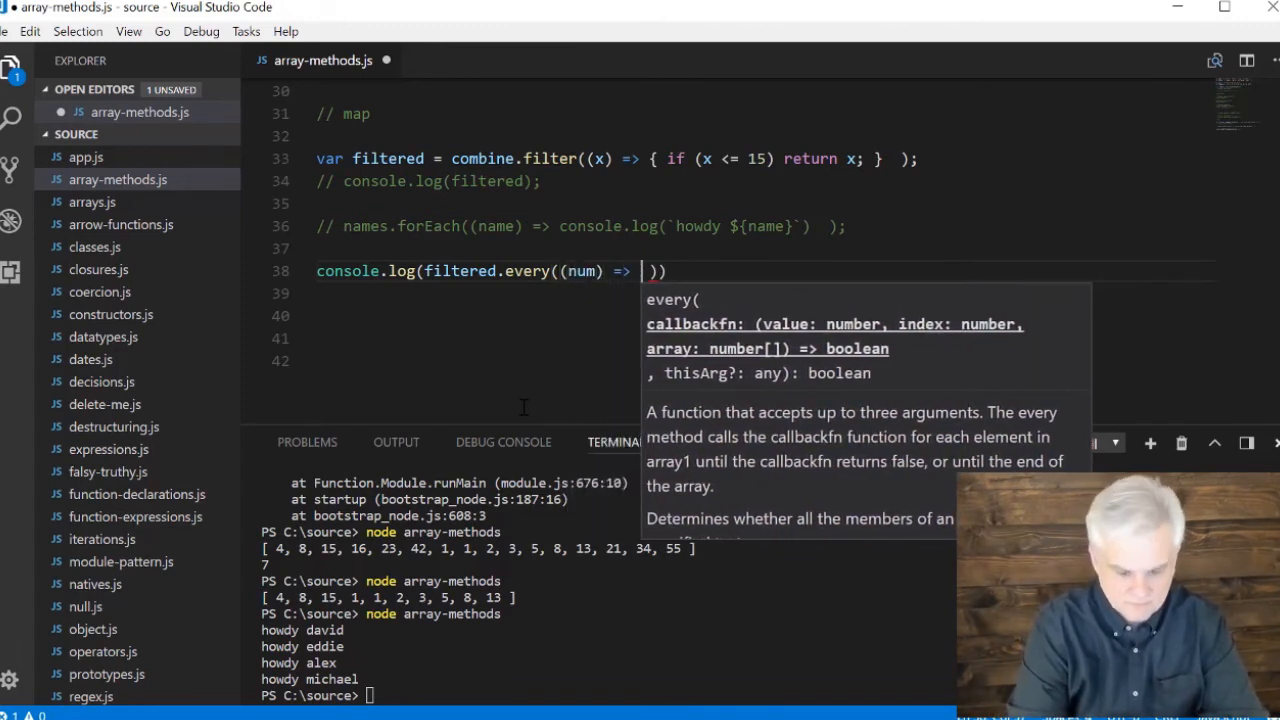
{"action": "type", "text": "num"}
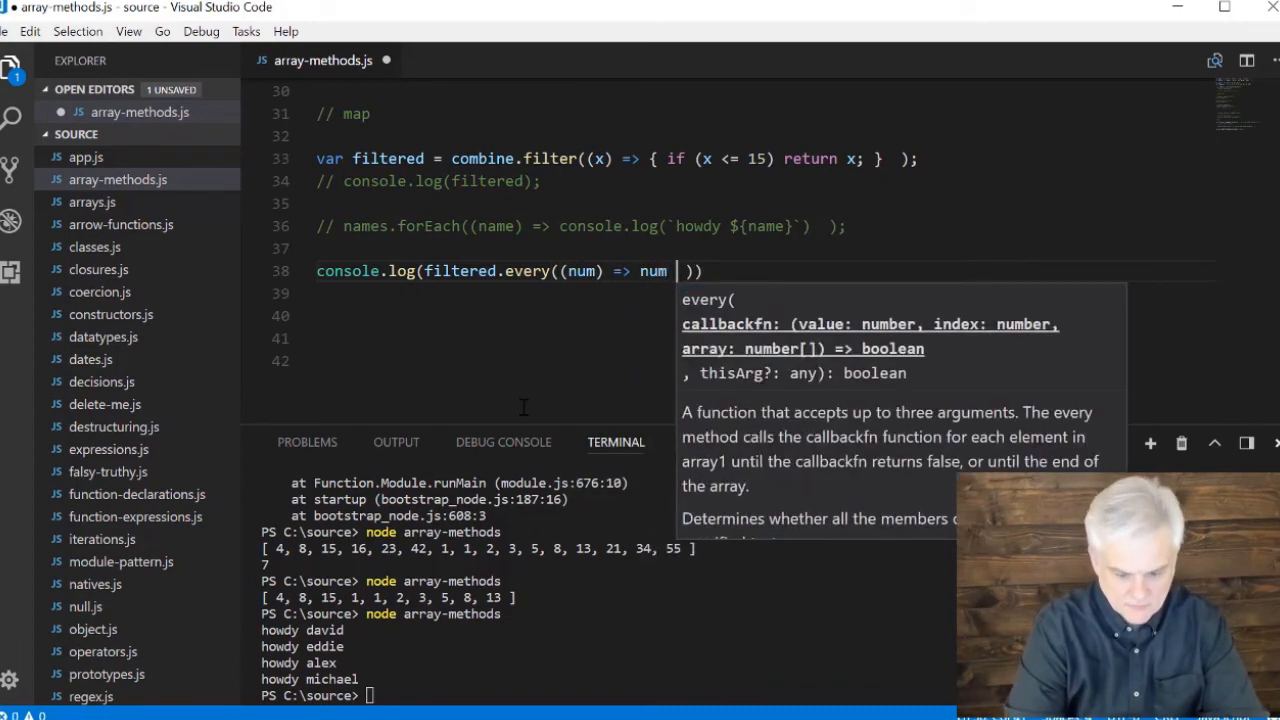
{"action": "type", "text": "< 10"}
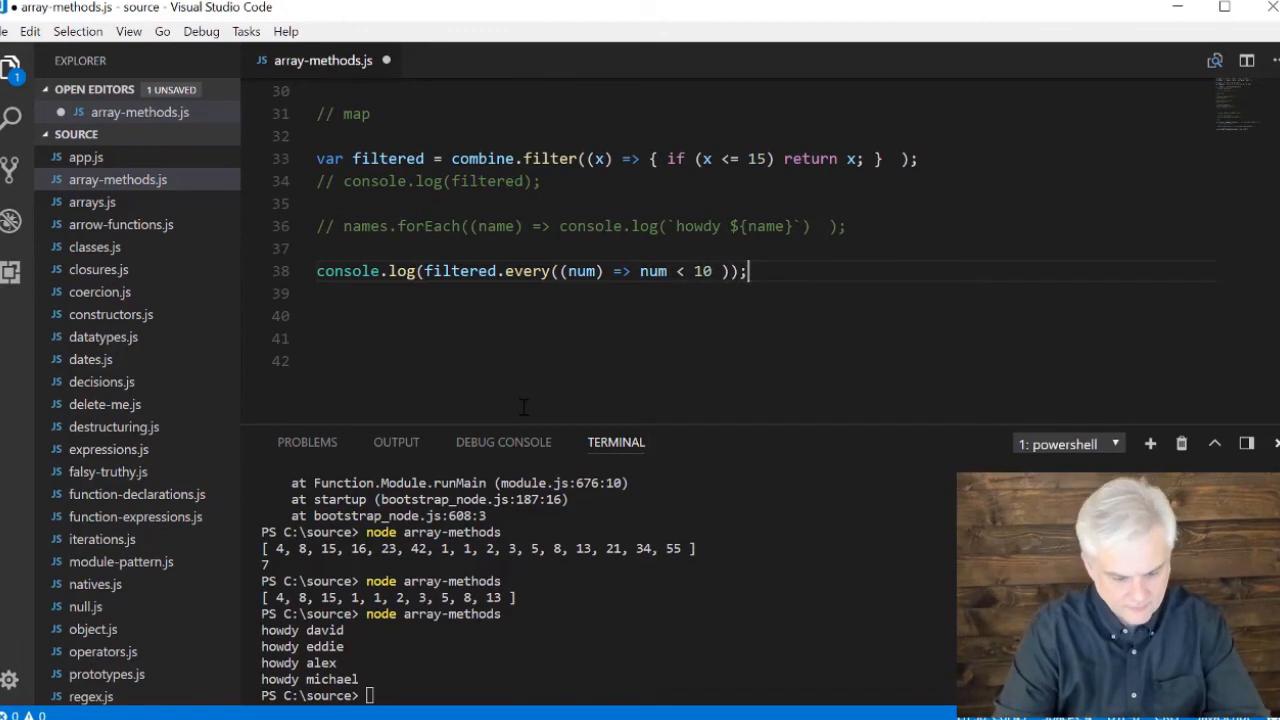
{"action": "key", "text": "ctrl+s"}
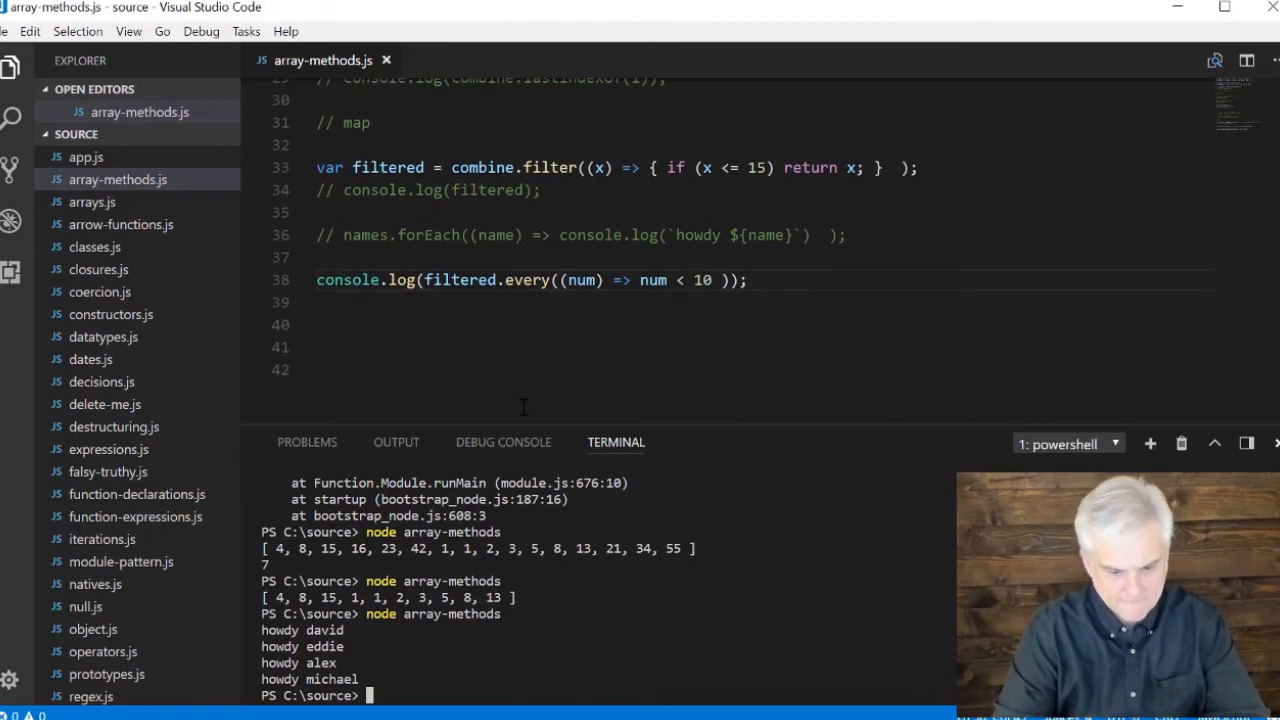
{"action": "key", "text": "Return"}
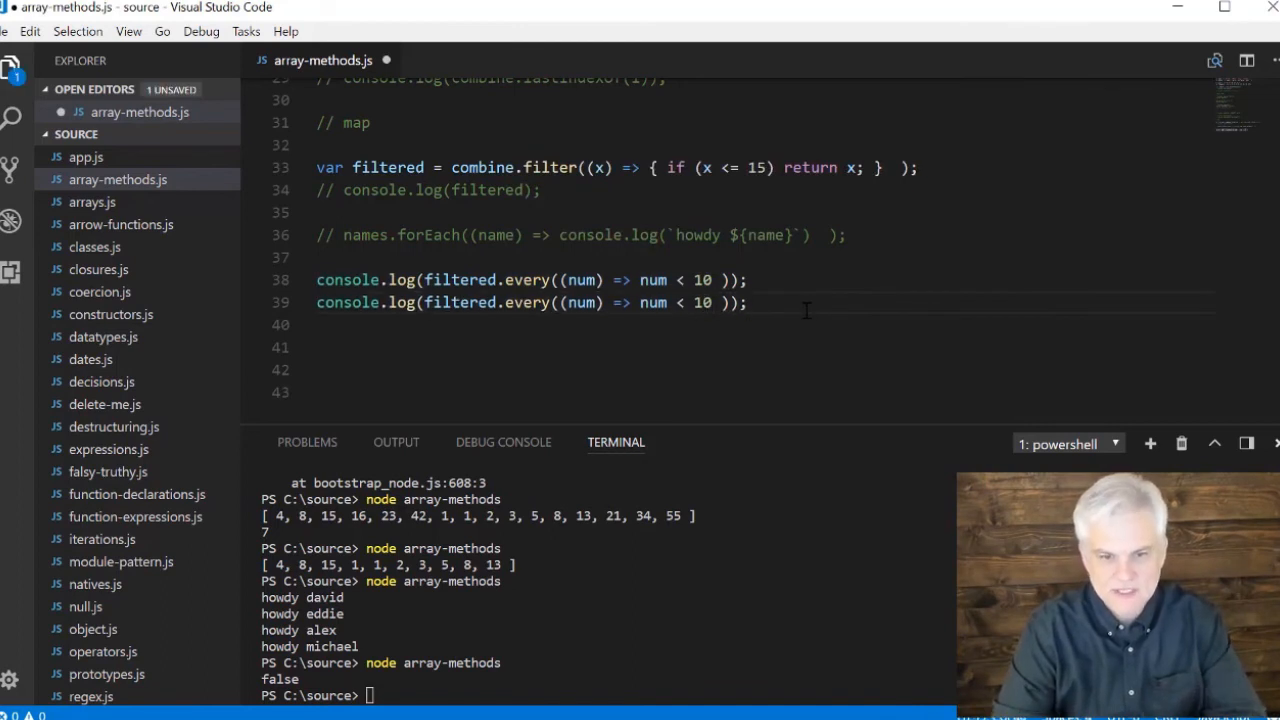
Change the duplicated check to num < 16, rerun to get true, then comment both lines out
{"action": "type", "text": "16"}
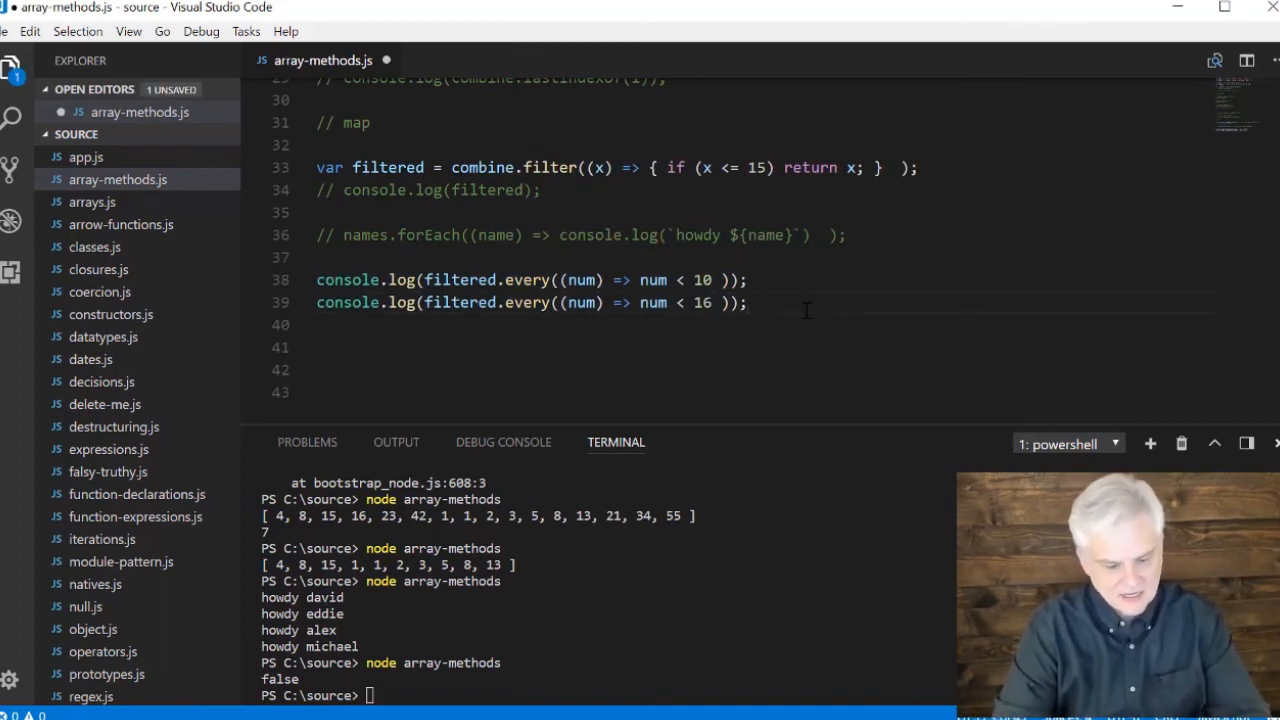
{"action": "key", "text": "ctrl+s"}
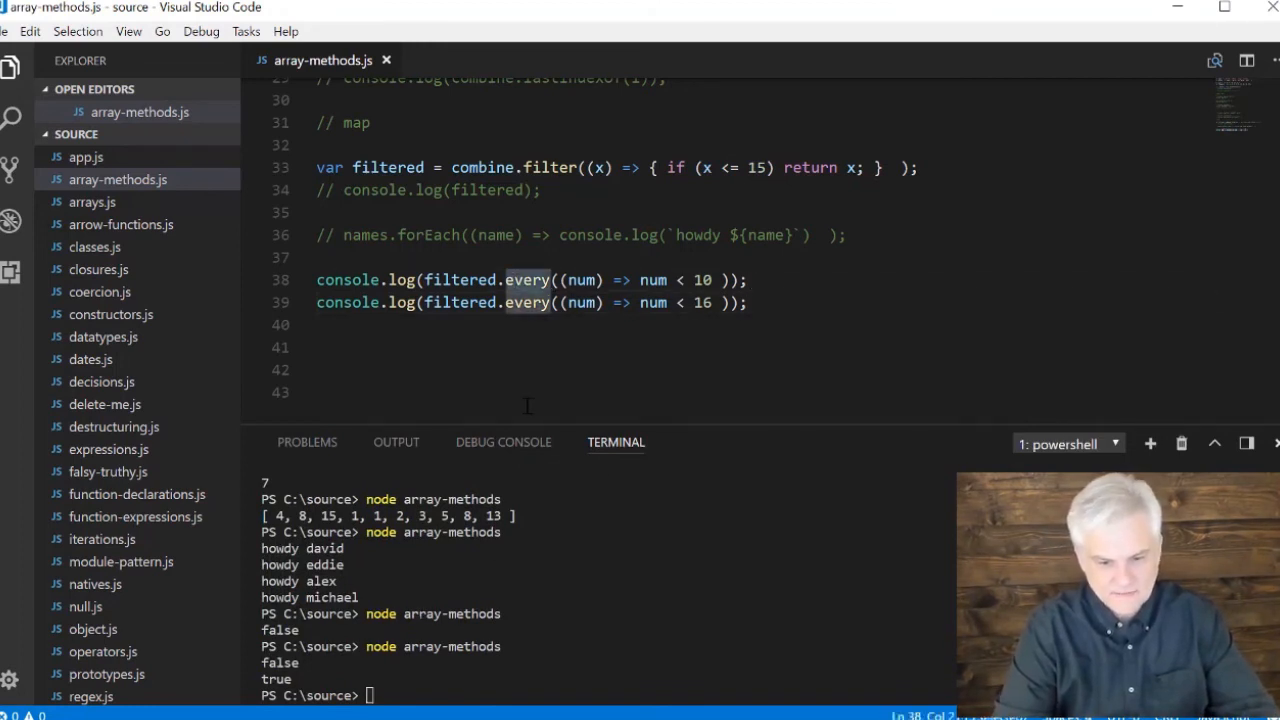
{"action": "type", "text": "//"}
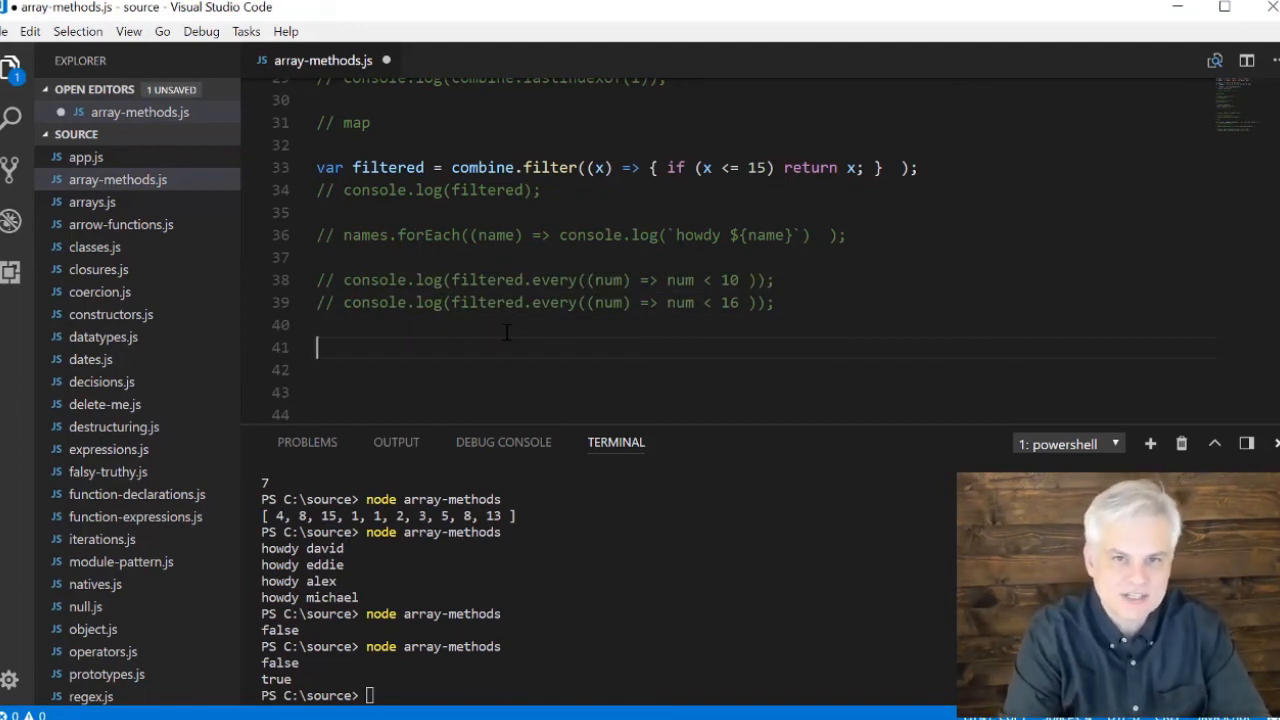
Log fibonacci.some((num) => num > 50) and run it to print true
{"action": "type", "text": "console.log"}
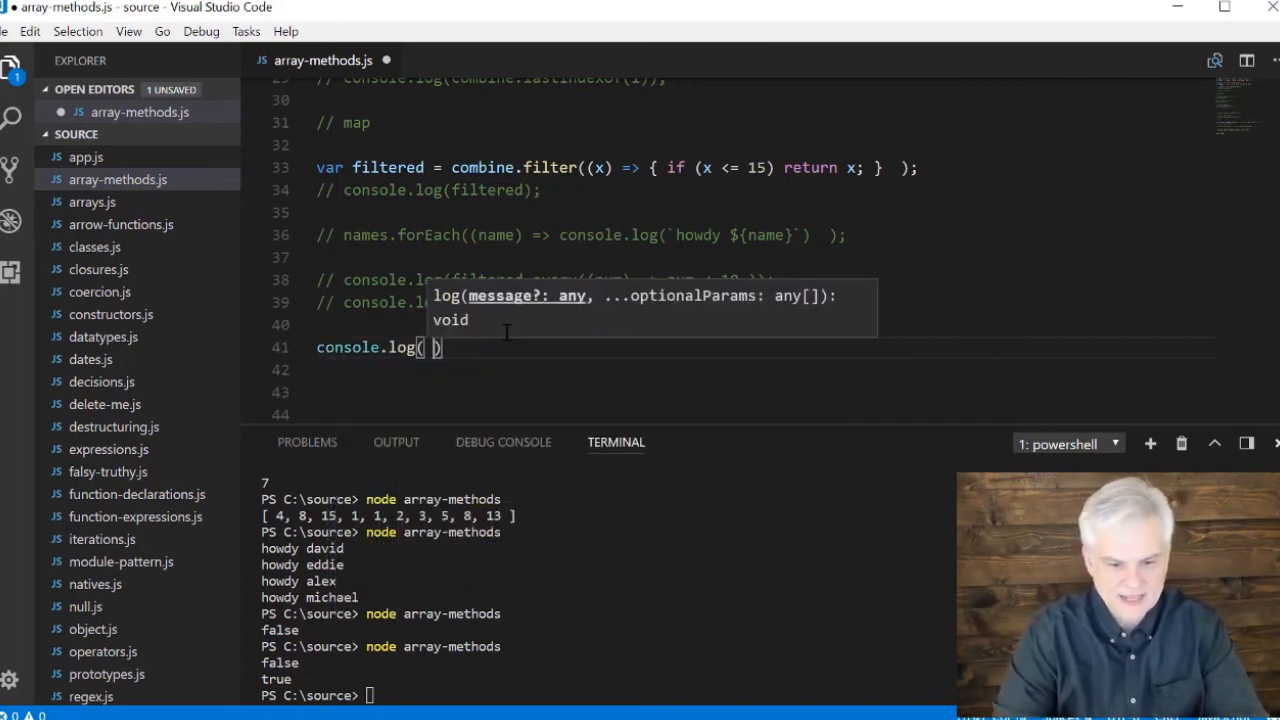
{"action": "type", "text": "()"}
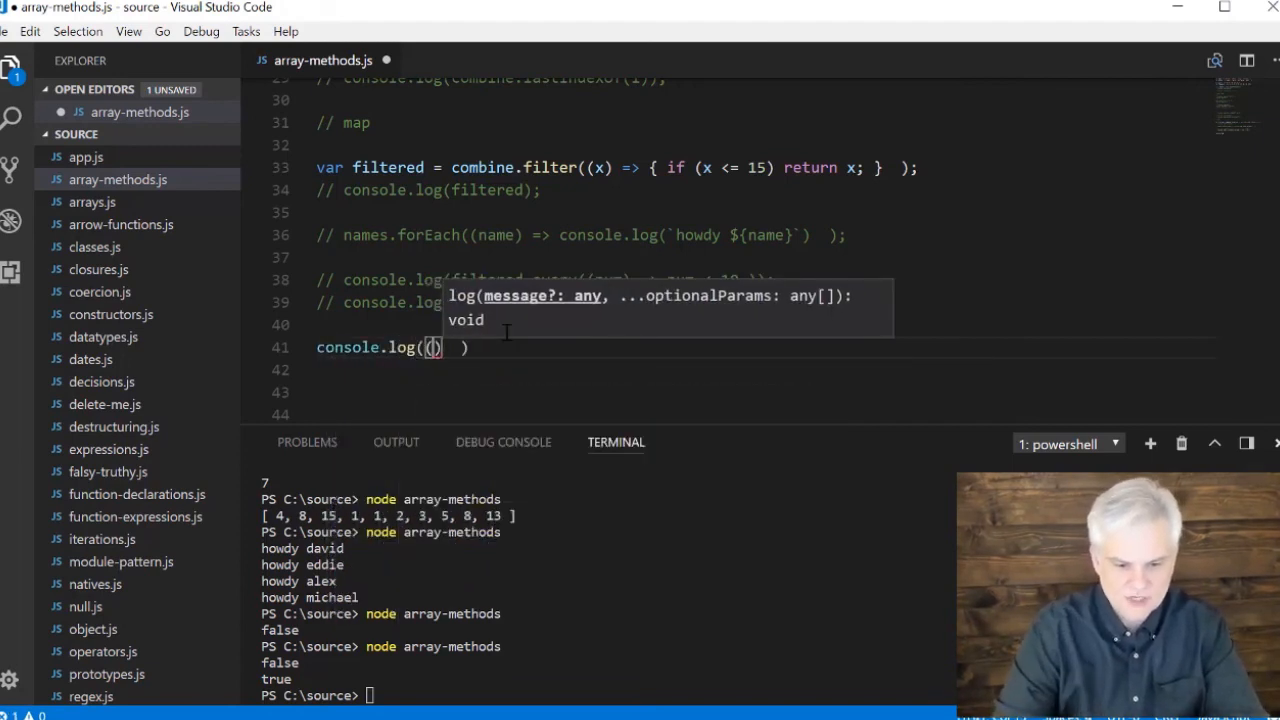
{"action": "type", "text": "num"}
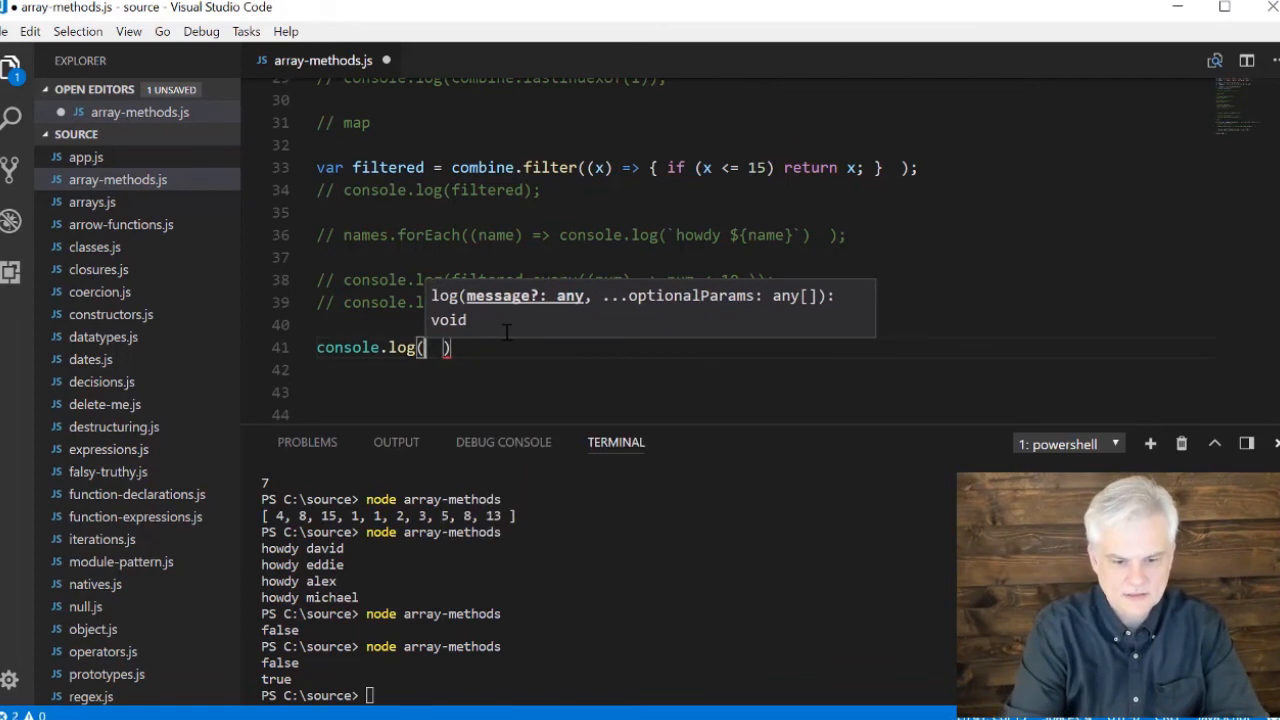
{"action": "type", "text": "fibonacci."}
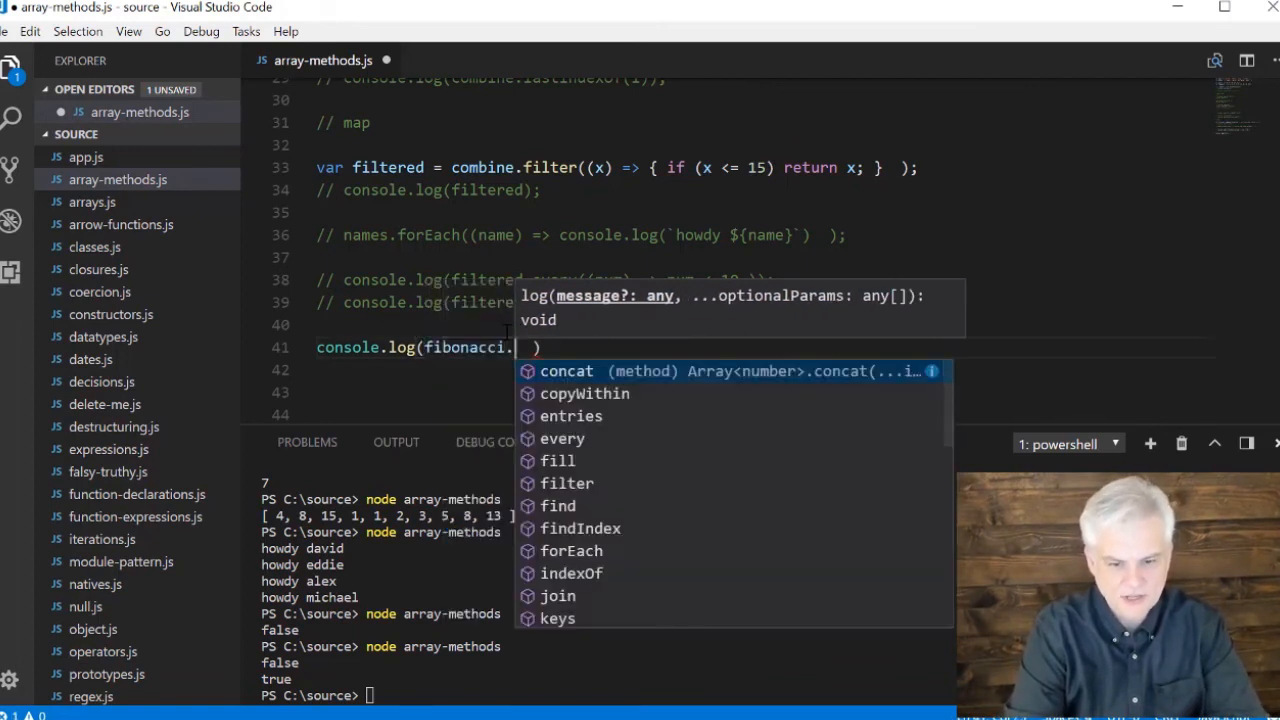
{"action": "type", "text": "some("}
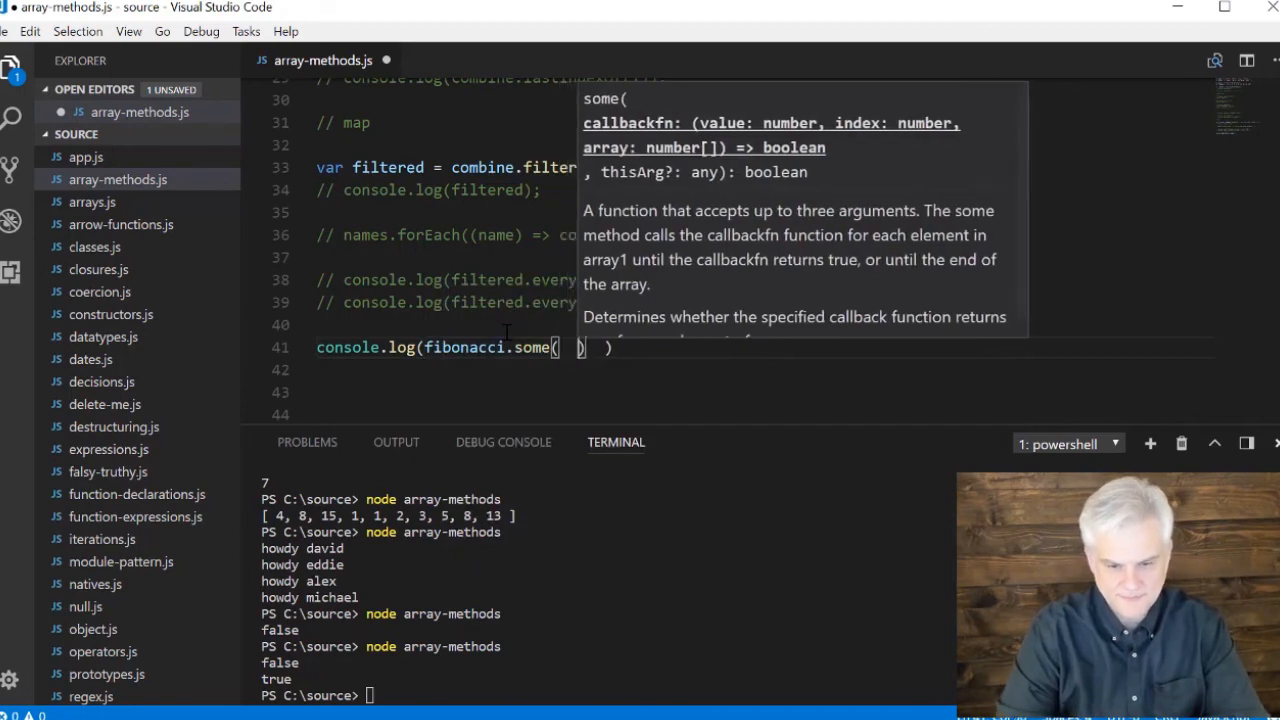
{"action": "type", "text": "()"}
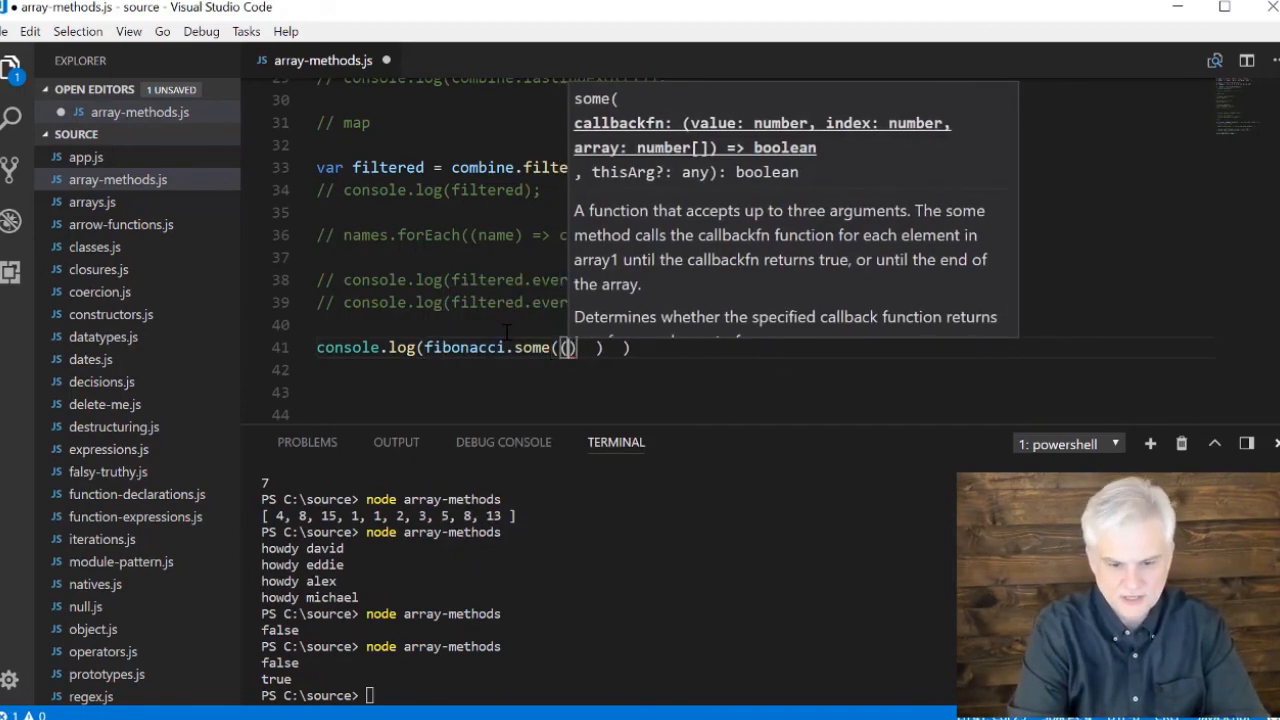
{"action": "type", "text": "num"}
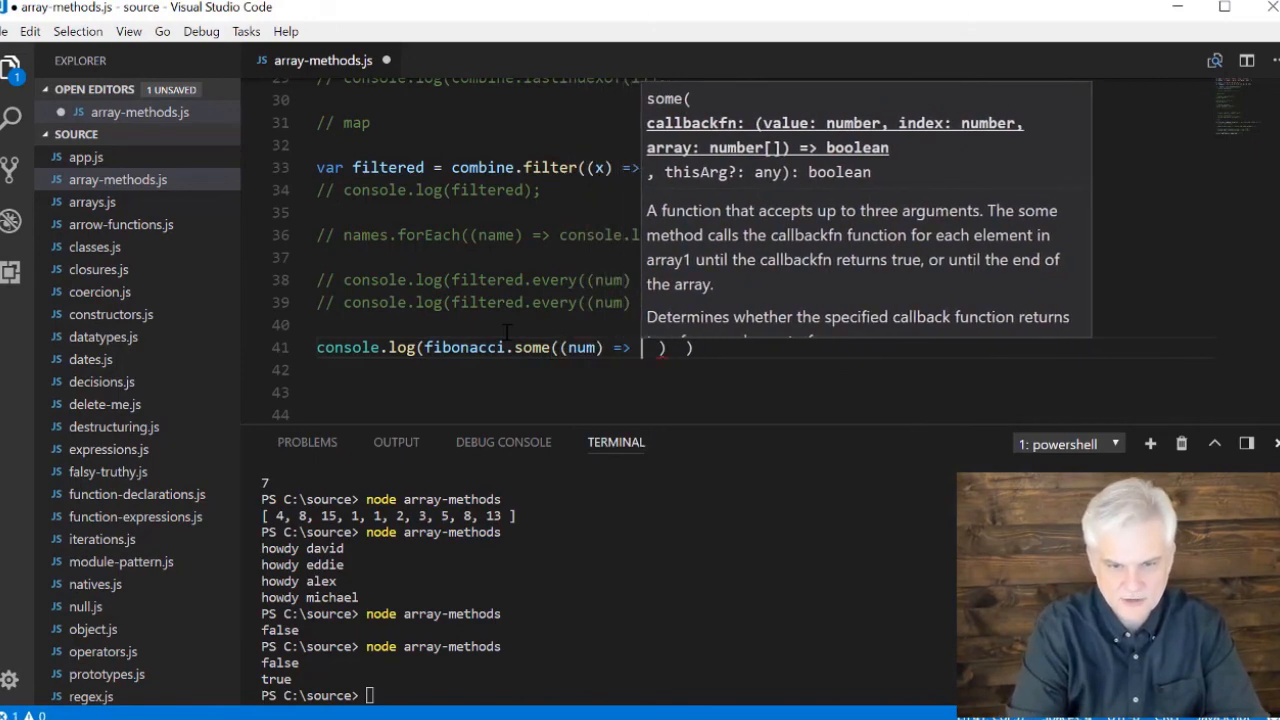
{"action": "type", "text": "num >"}
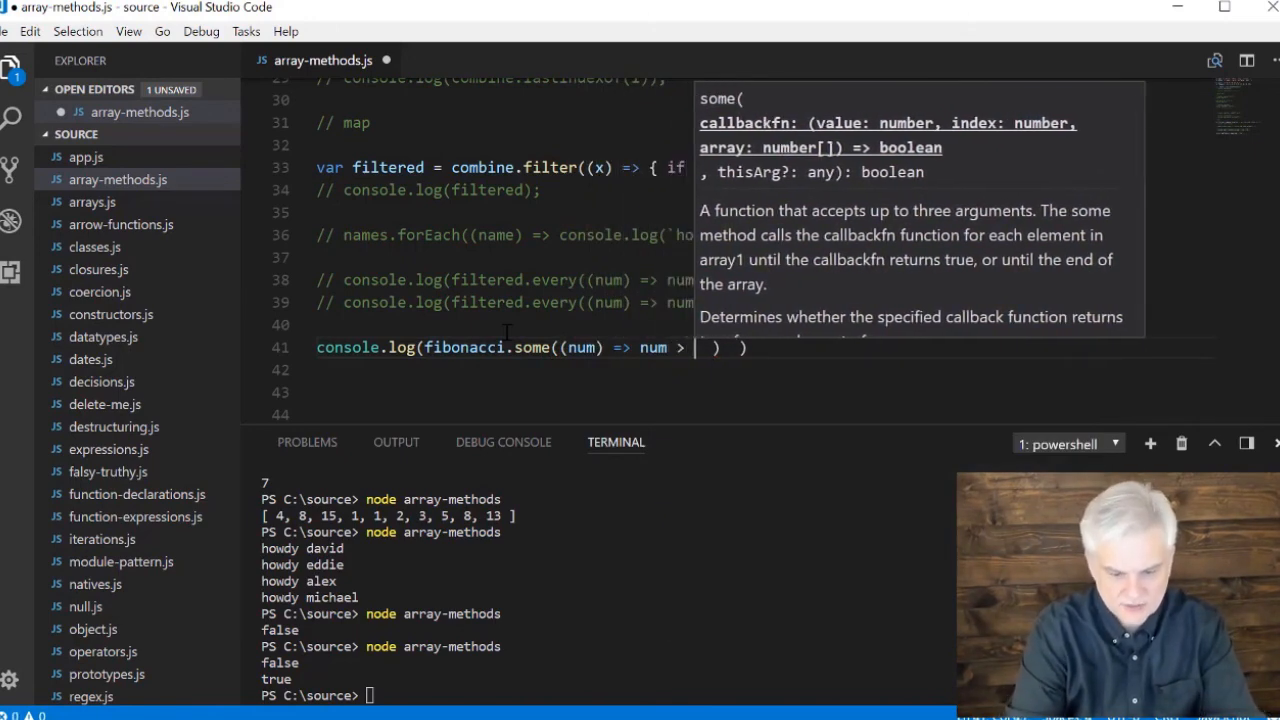
{"action": "type", "text": "50"}
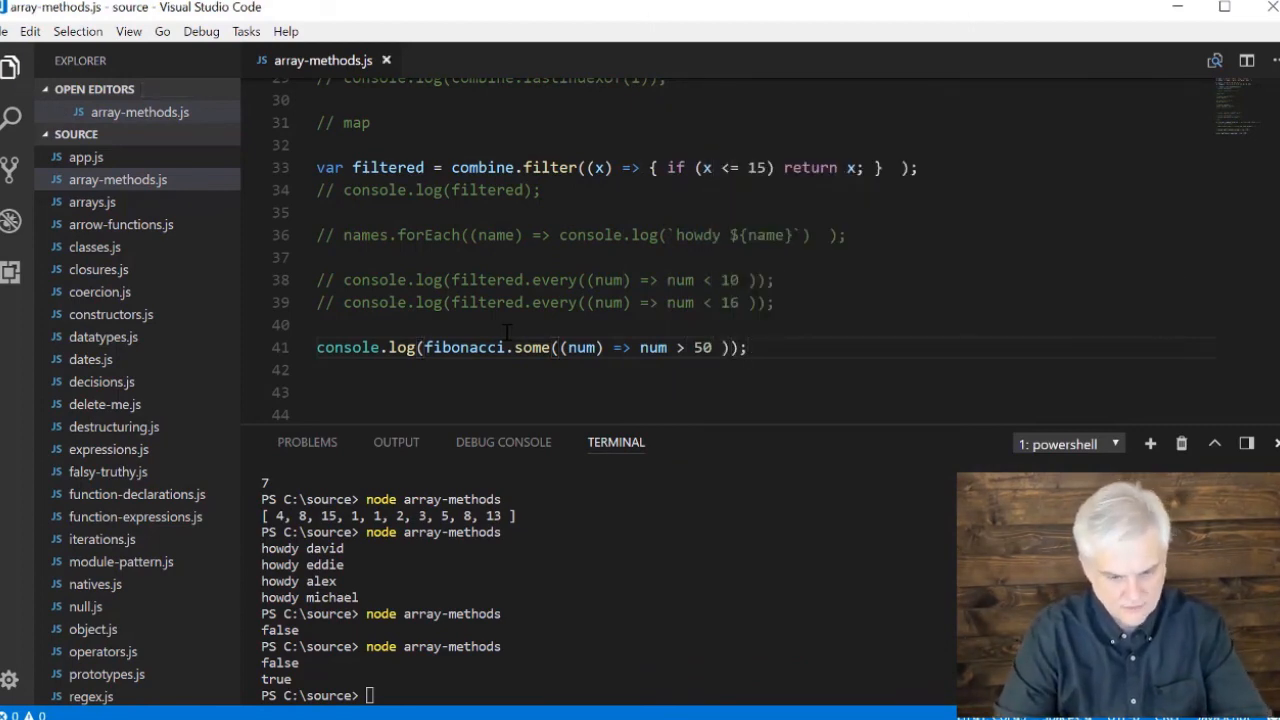
{"action": "key", "text": "Return"}
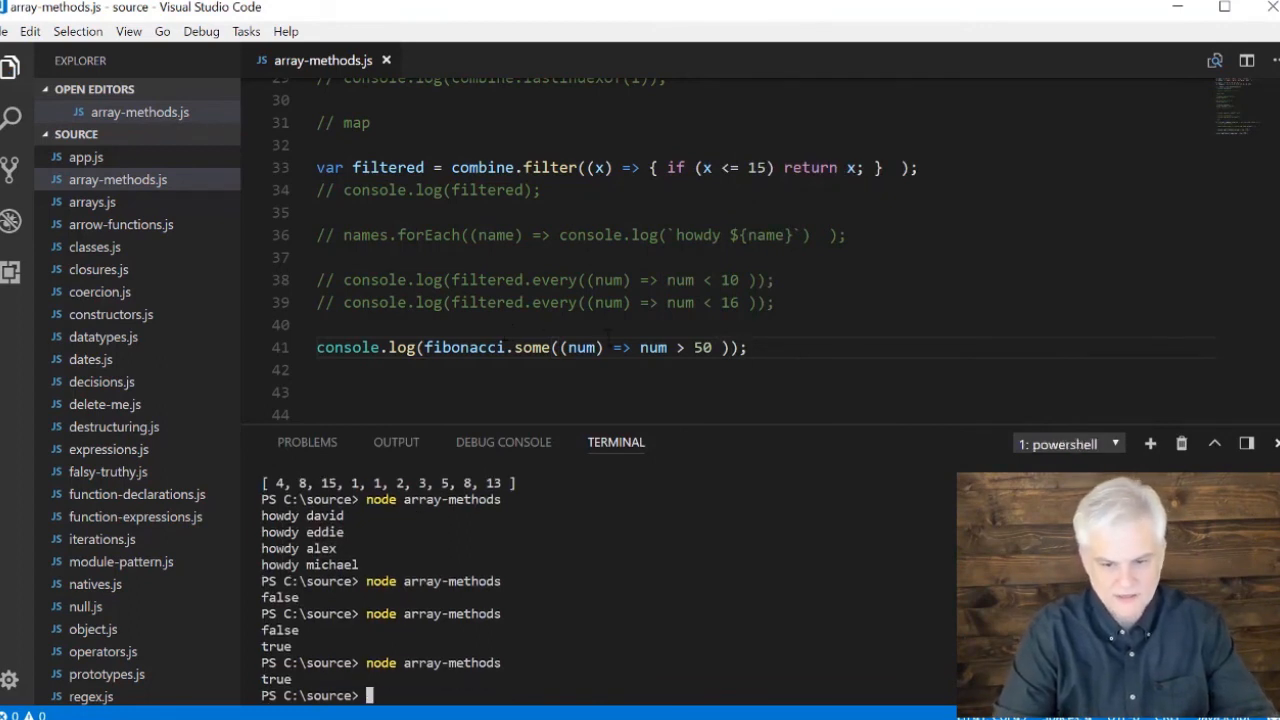
Duplicate the some line below with num > 100 for the second check
{"action": "left_click", "coordinate": [744, 348]}
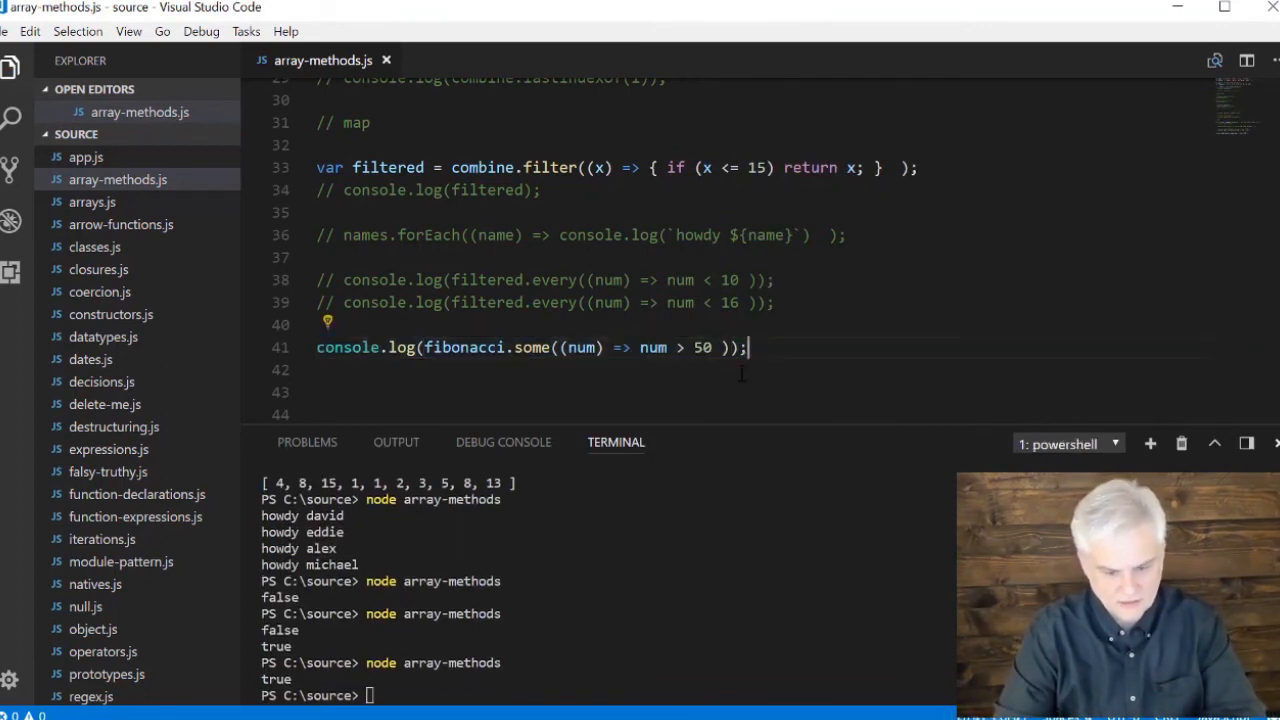
{"action": "key", "text": "Enter"}
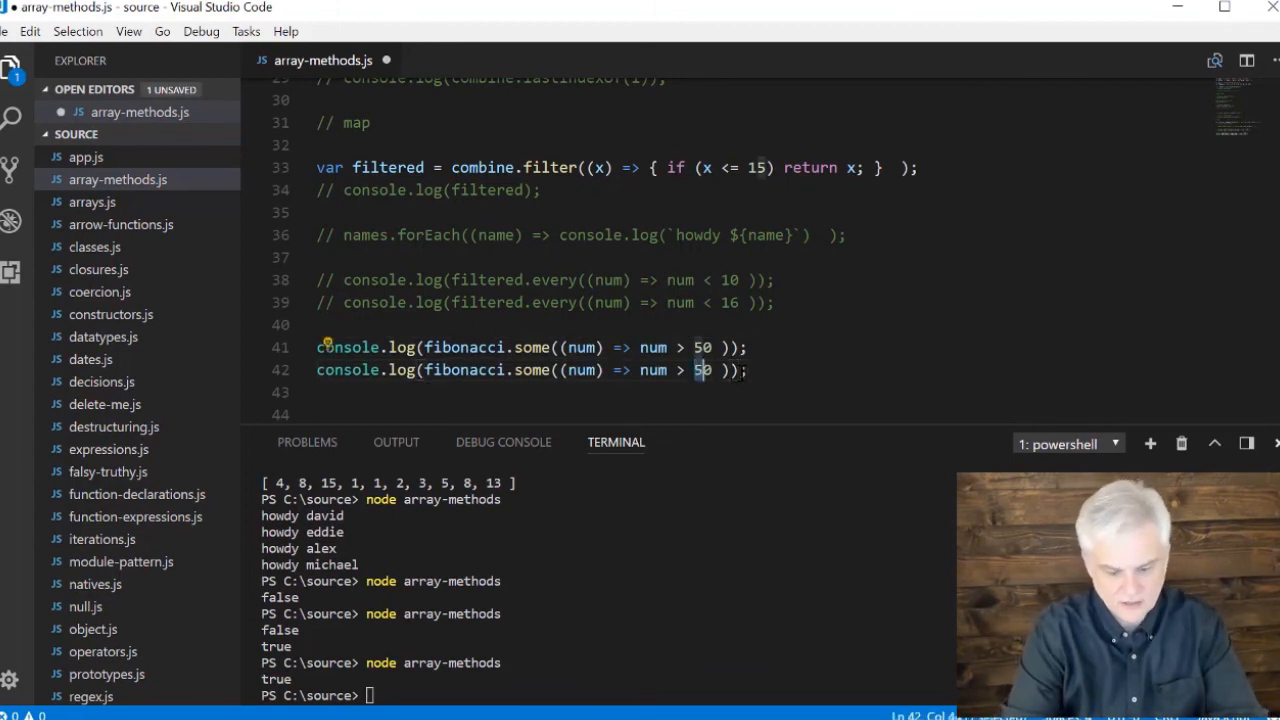
{"action": "type", "text": "100"}
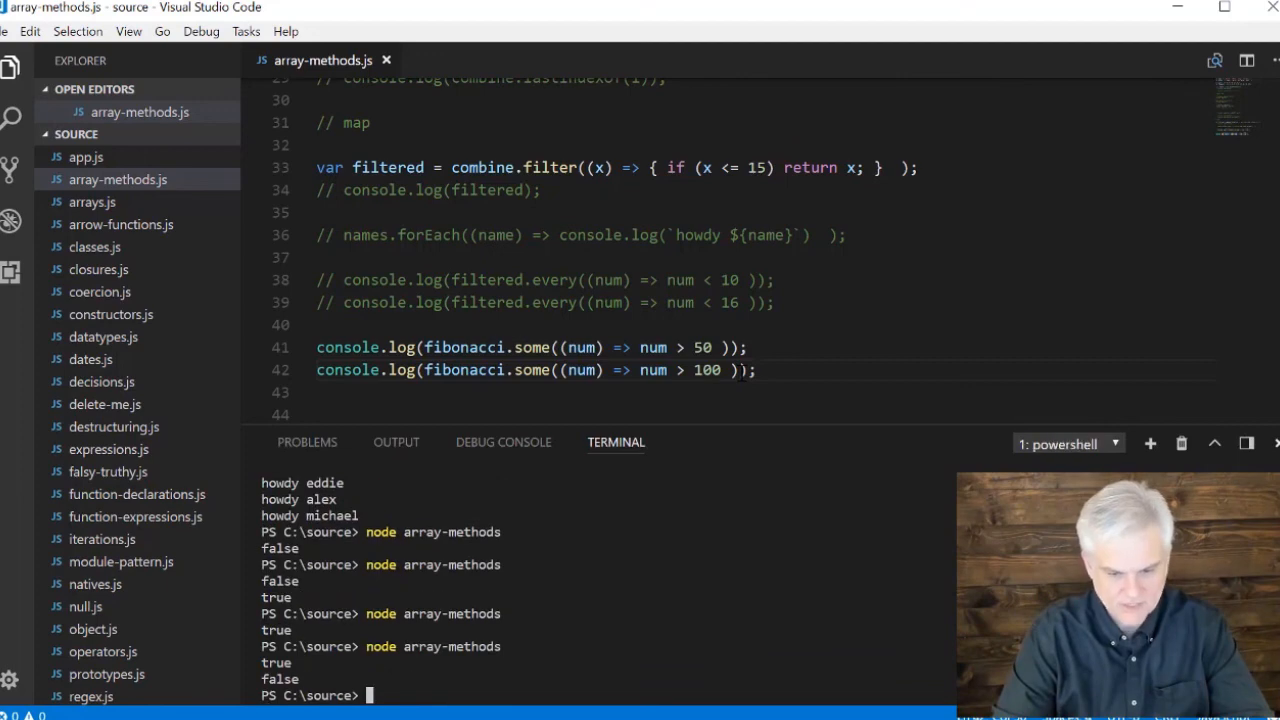
{"action": "scroll", "scroll_direction": "up", "scroll_amount": 3}
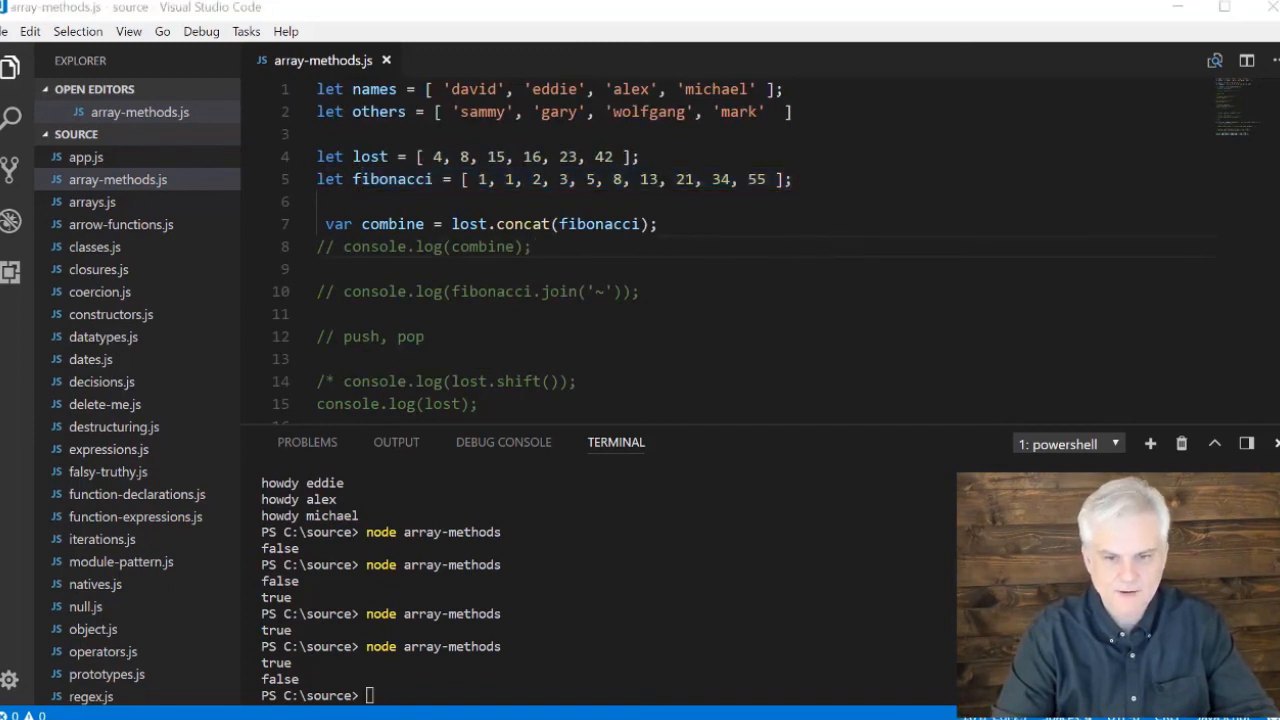
{"action": "scroll", "scroll_direction": "down", "scroll_amount": 3}
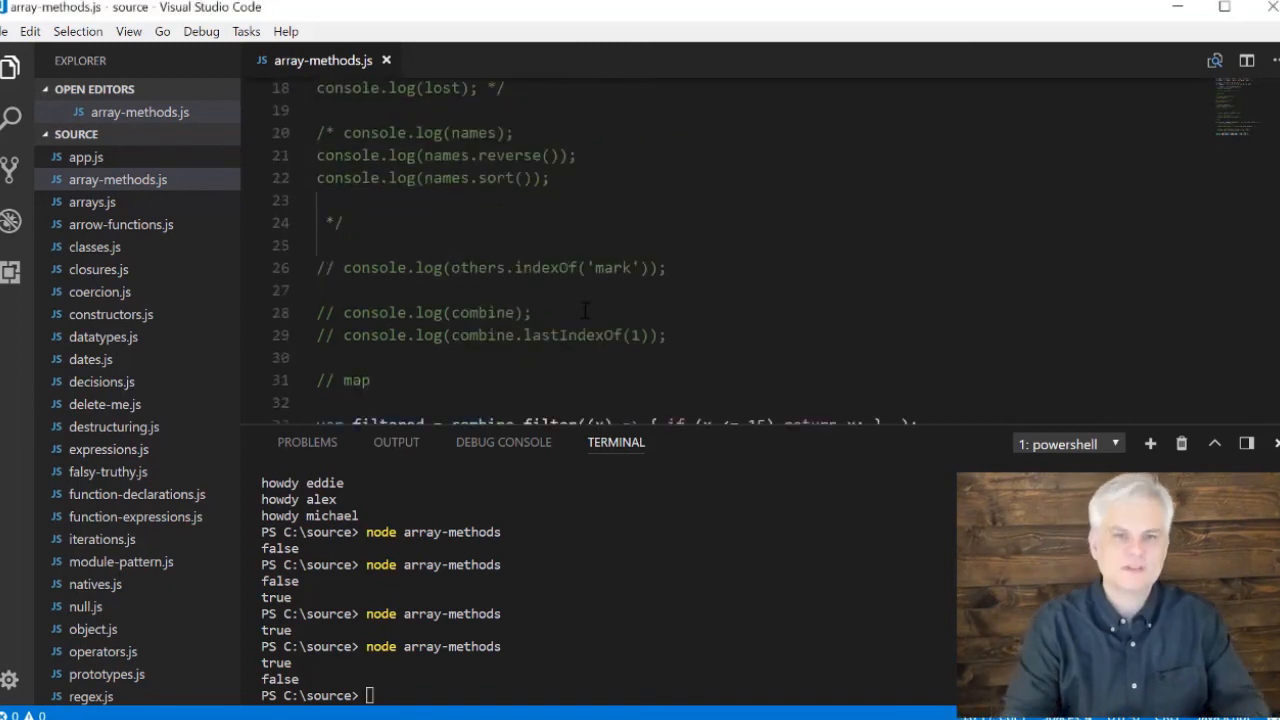